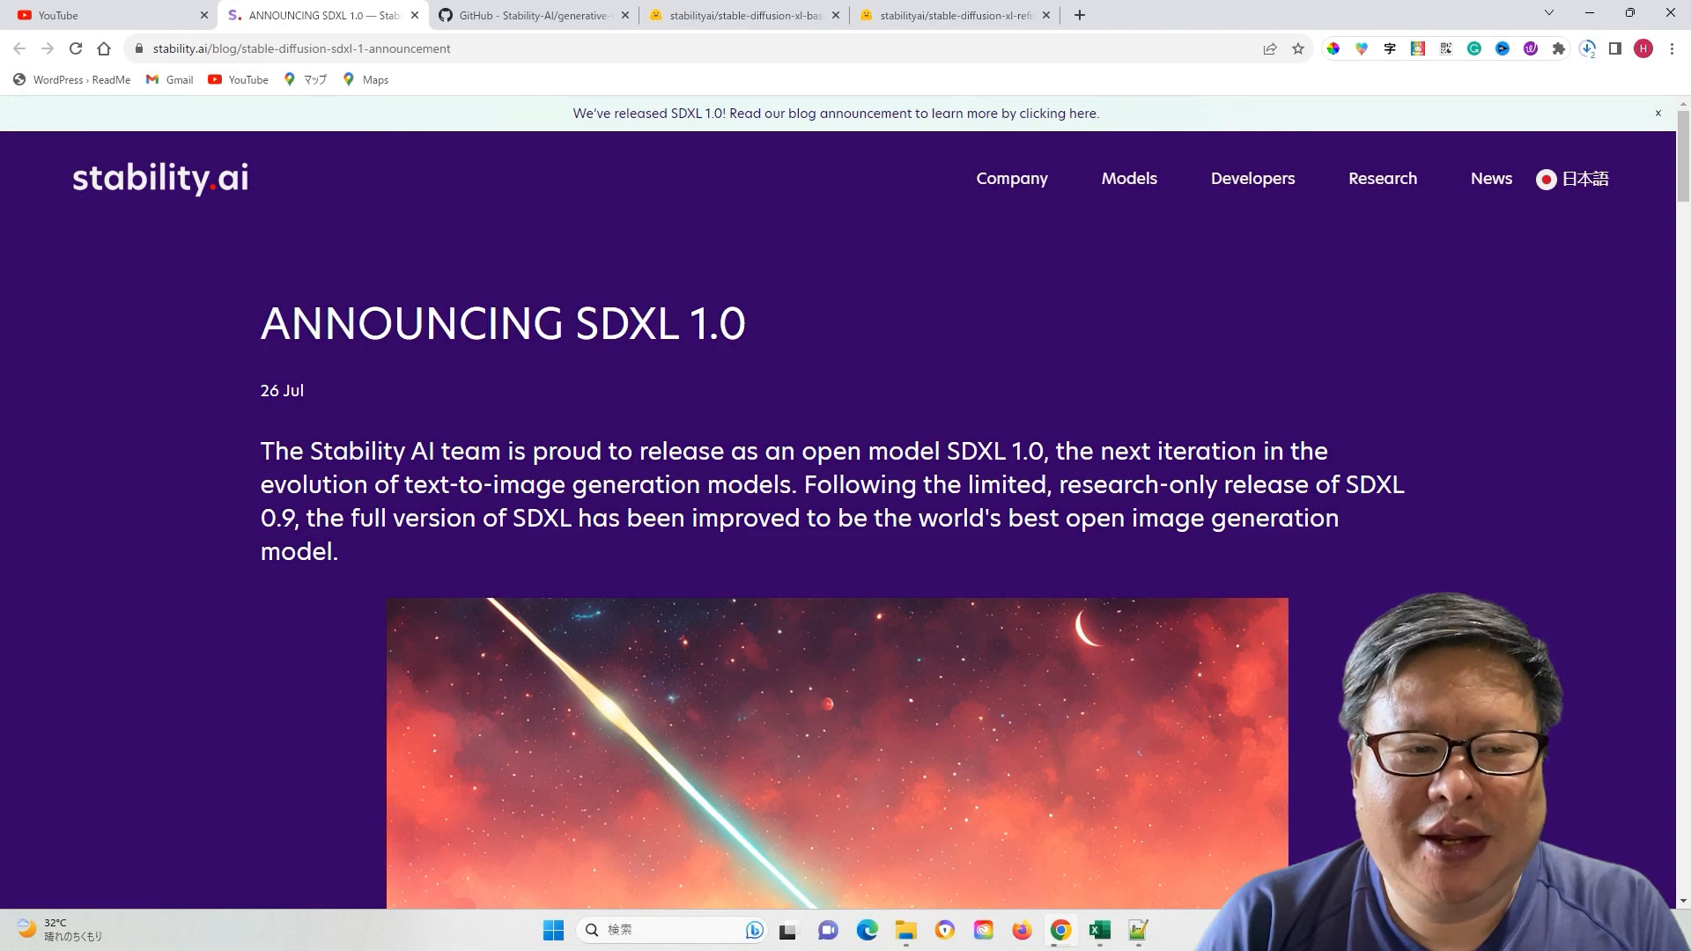
Scroll the SDXL 1.0 announcement to 'Get started with SDXL' and follow the GitHub page link
scroll(down, 3)
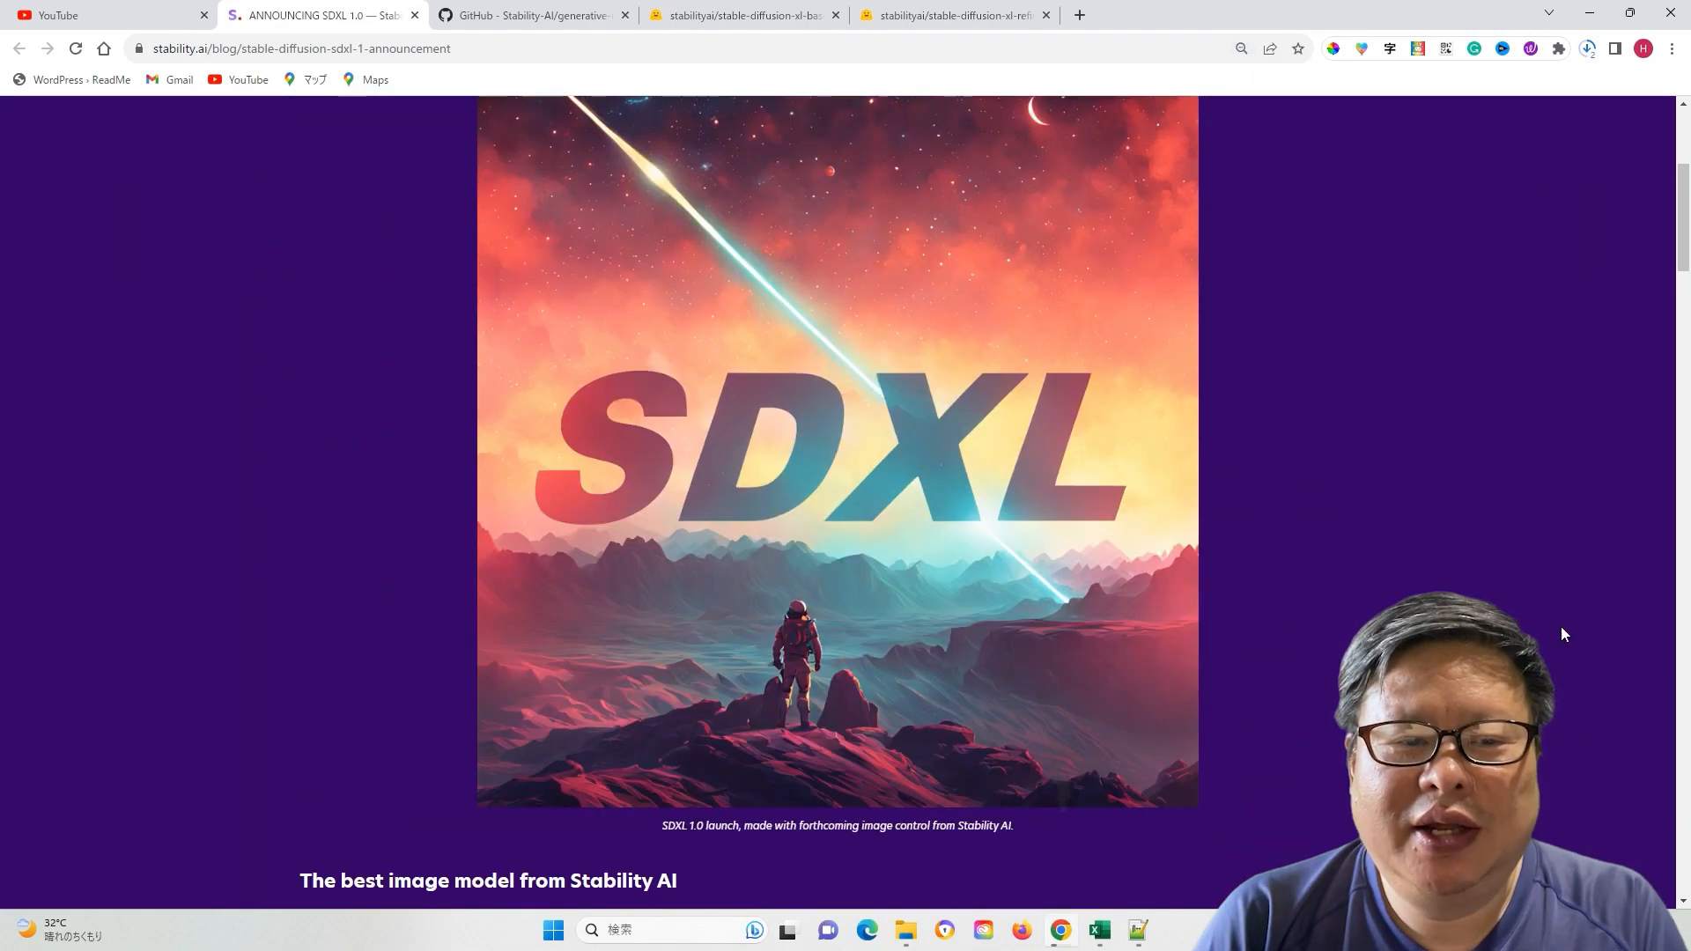
scroll(down, 3)
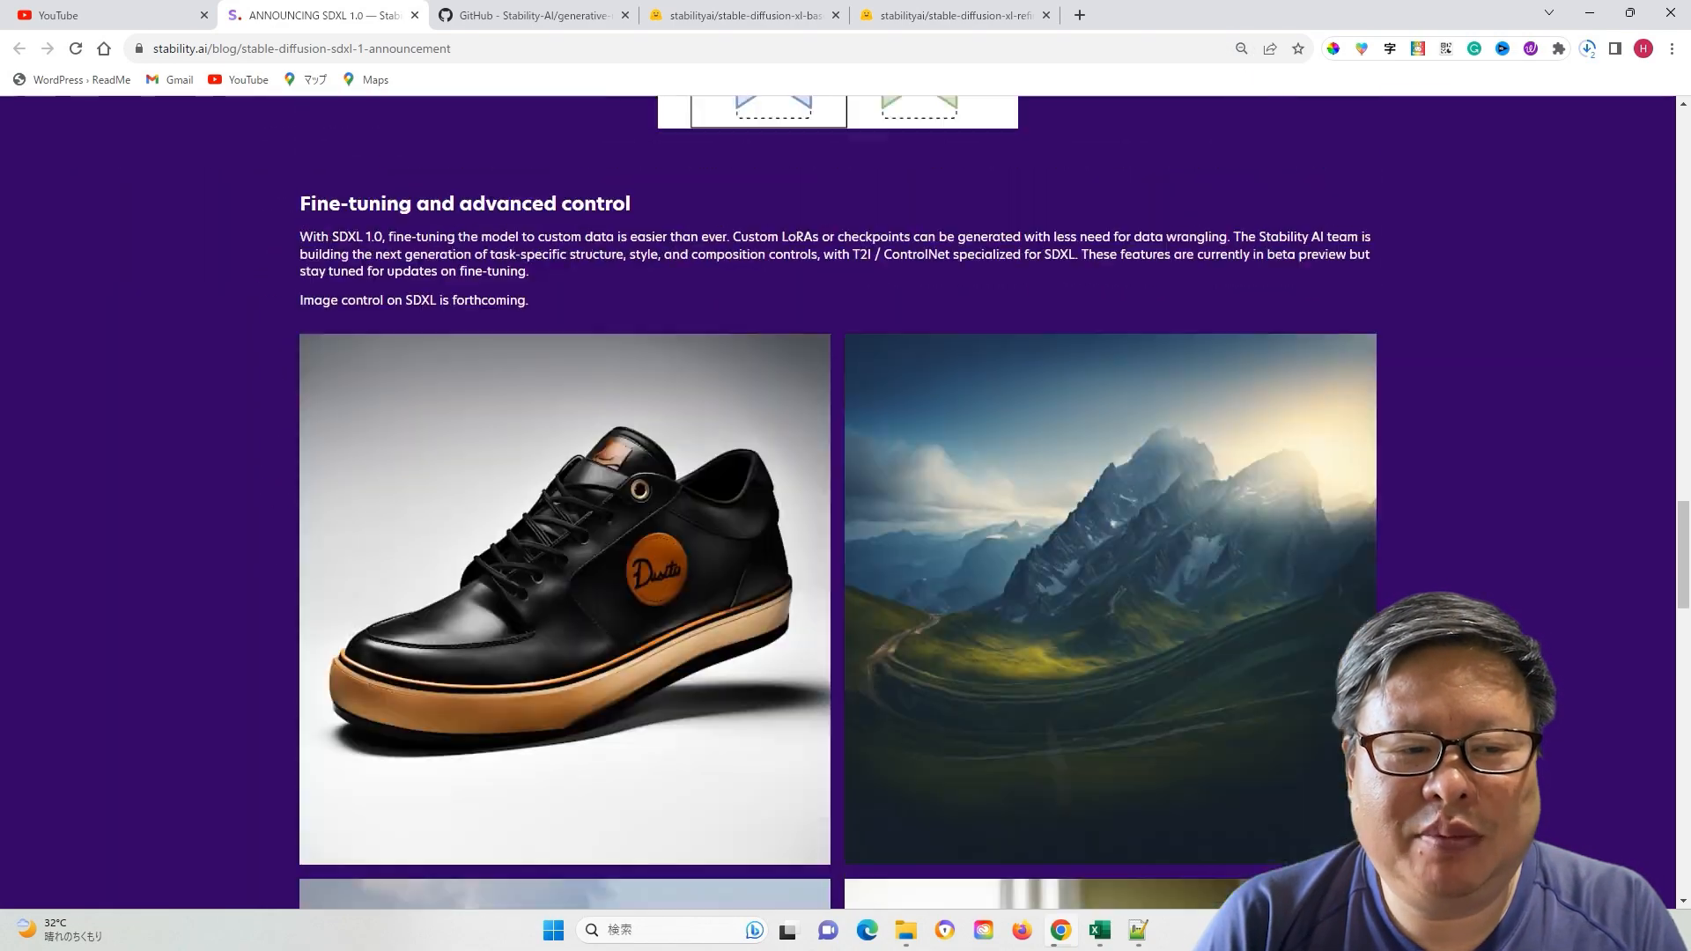
scroll(down, 3)
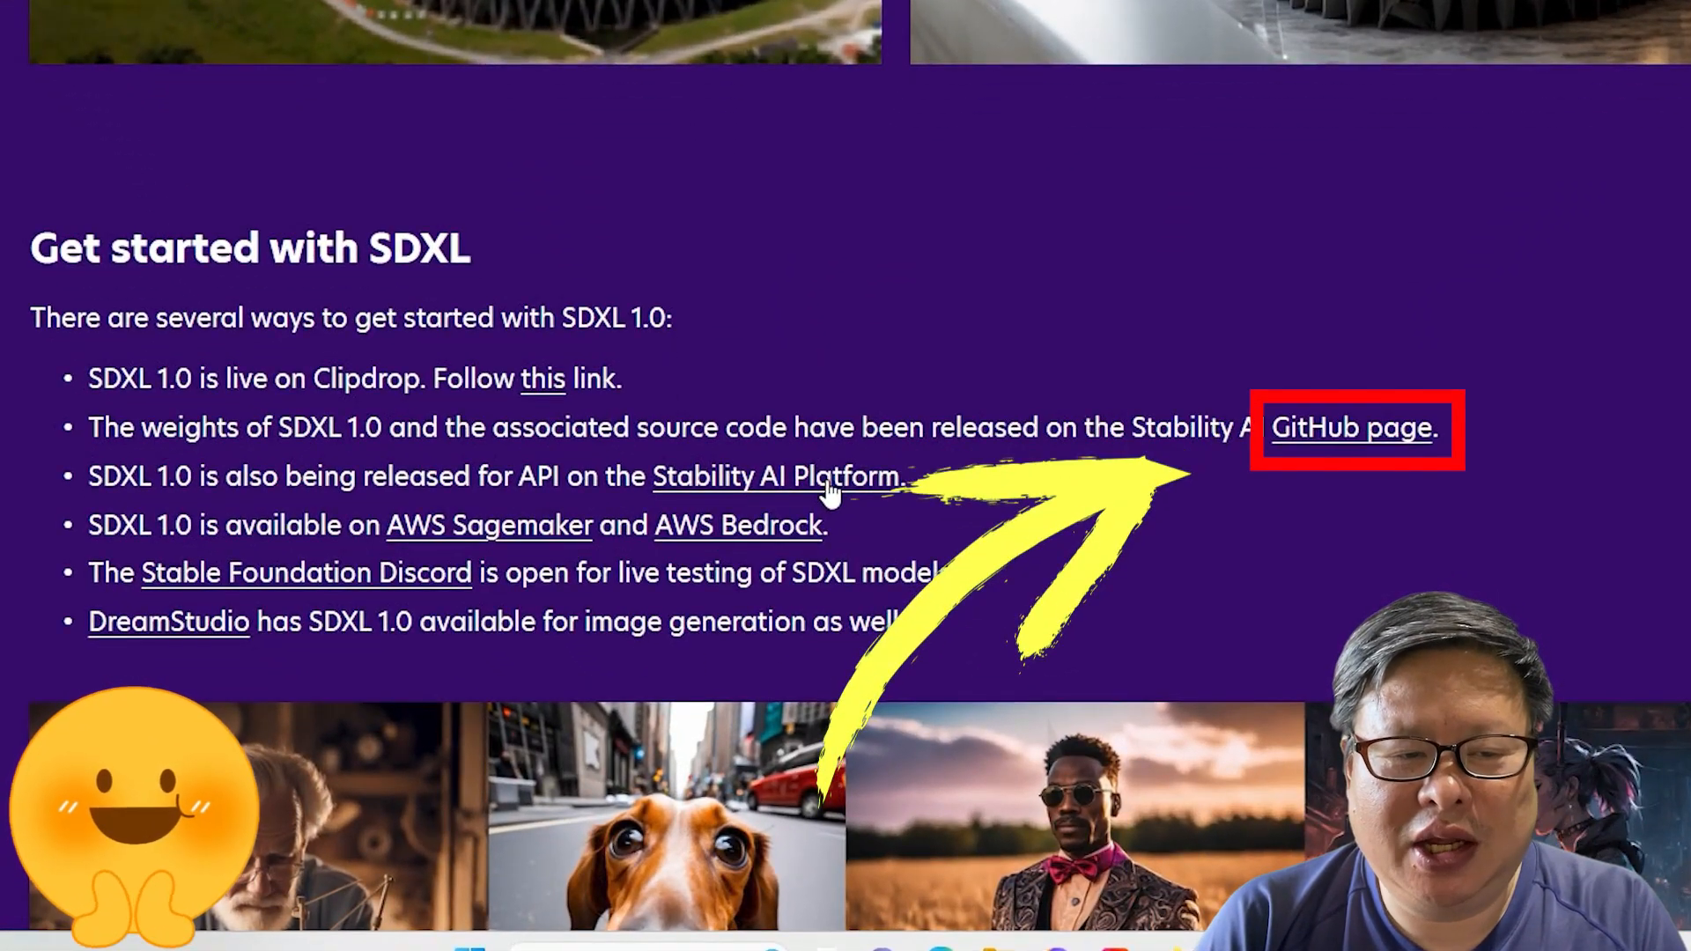
click(1352, 428)
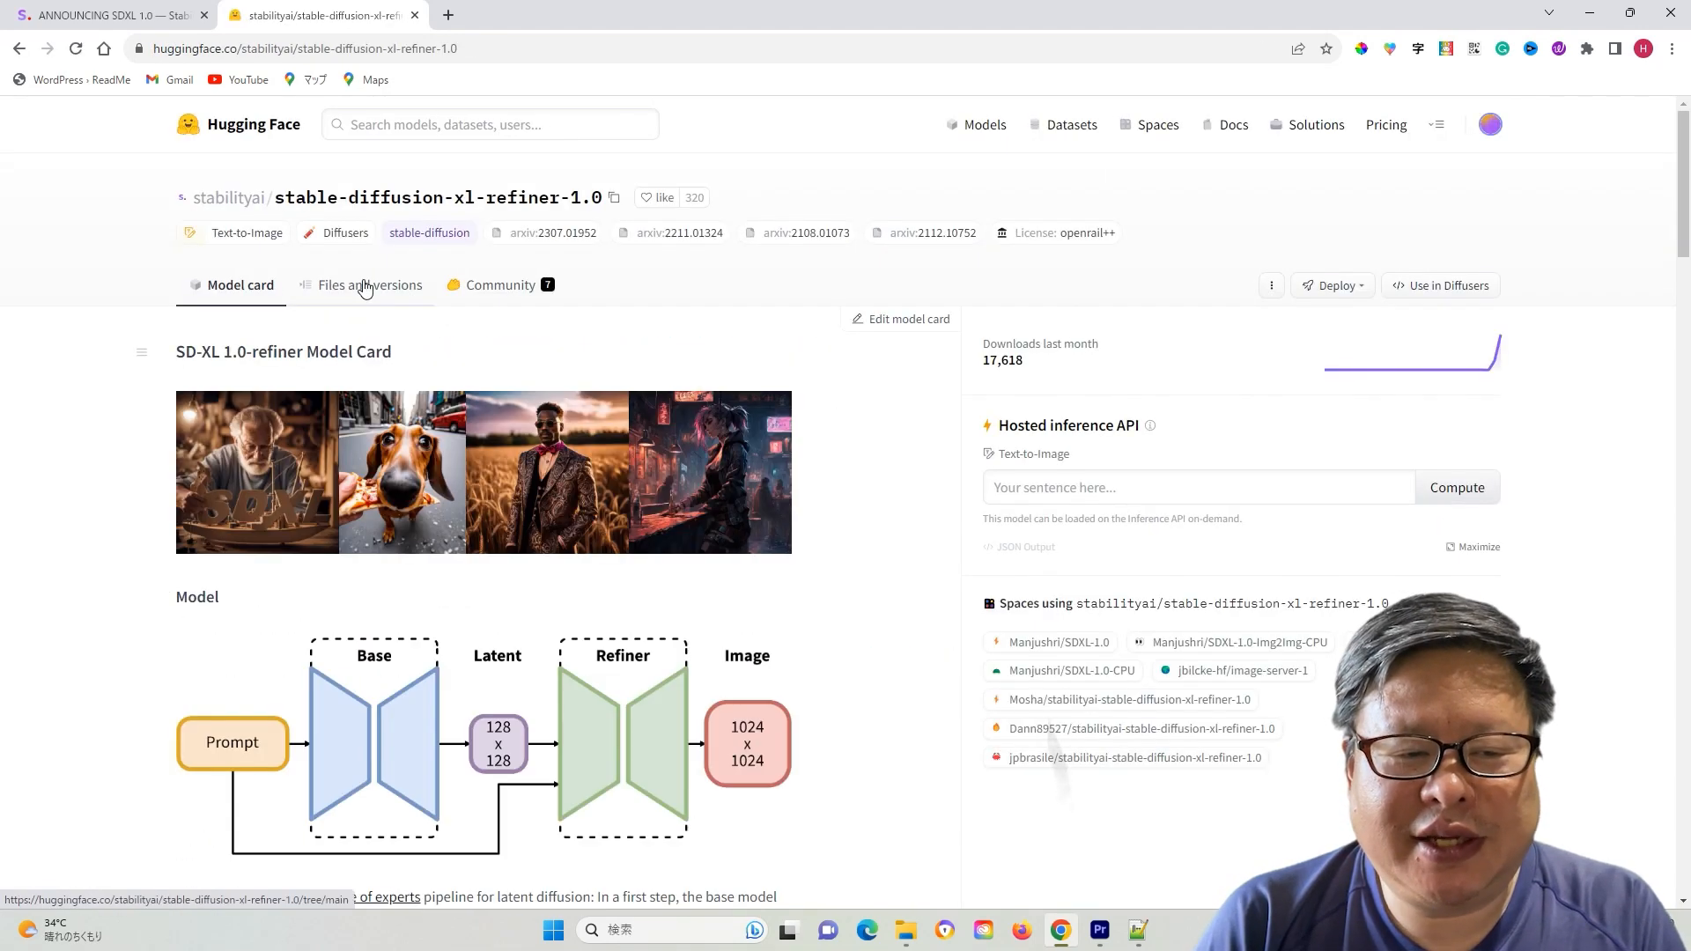
Download sd_xl_refiner_1.0.safetensors from the refiner model's Files and versions list
click(369, 285)
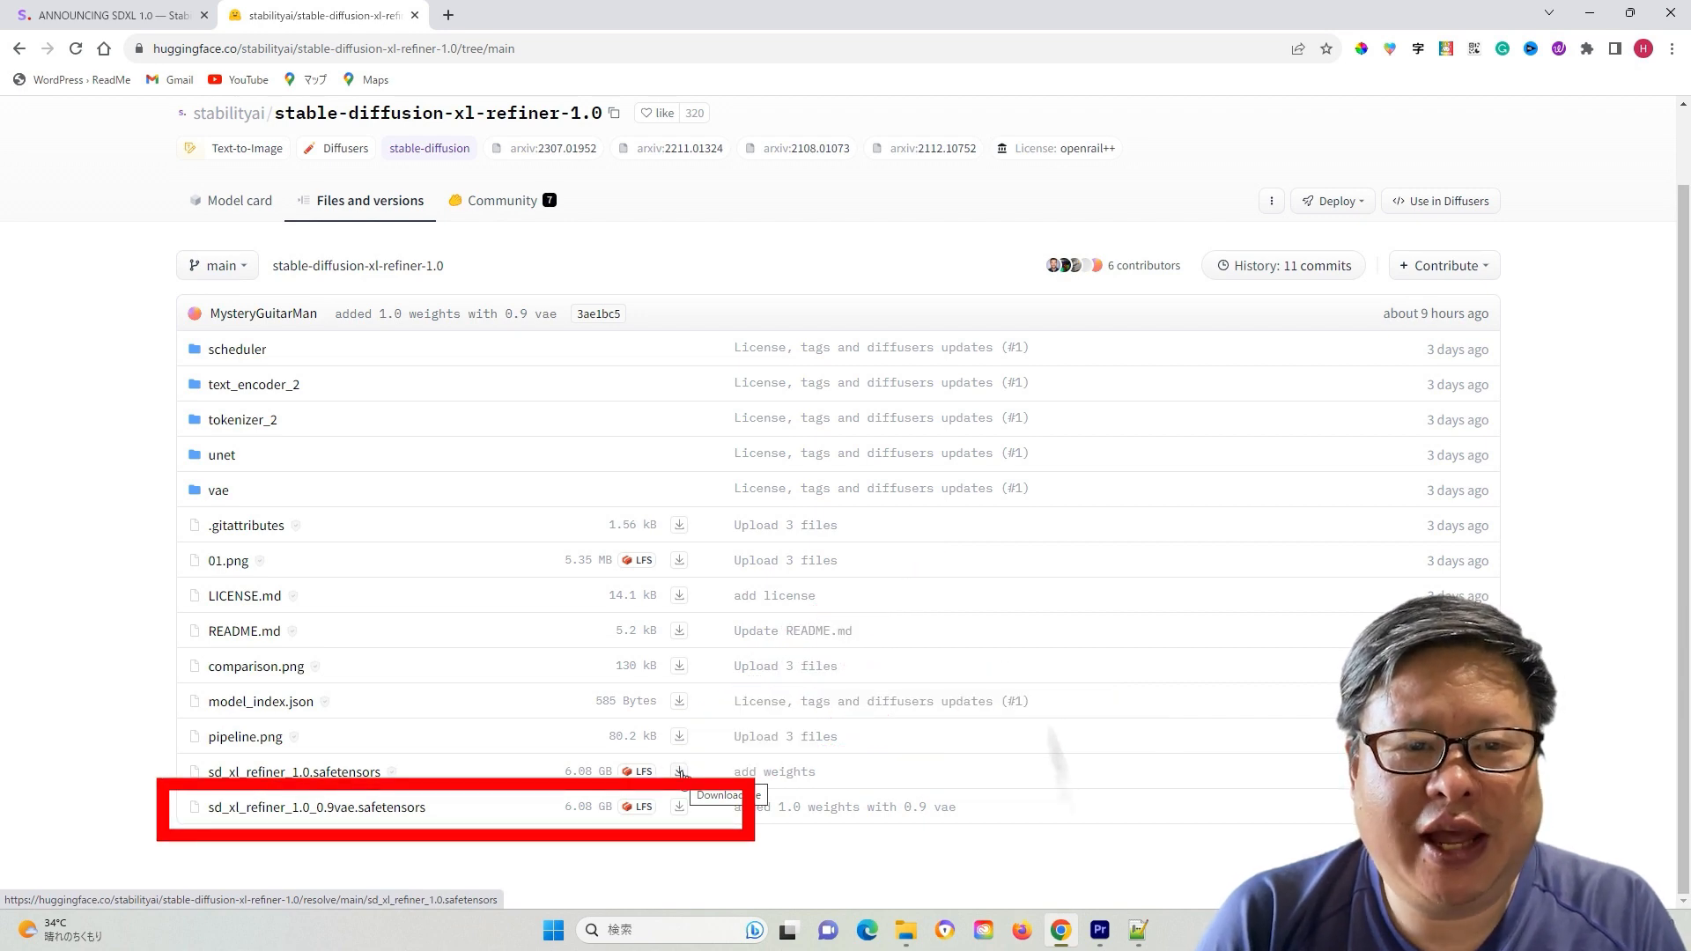
click(318, 15)
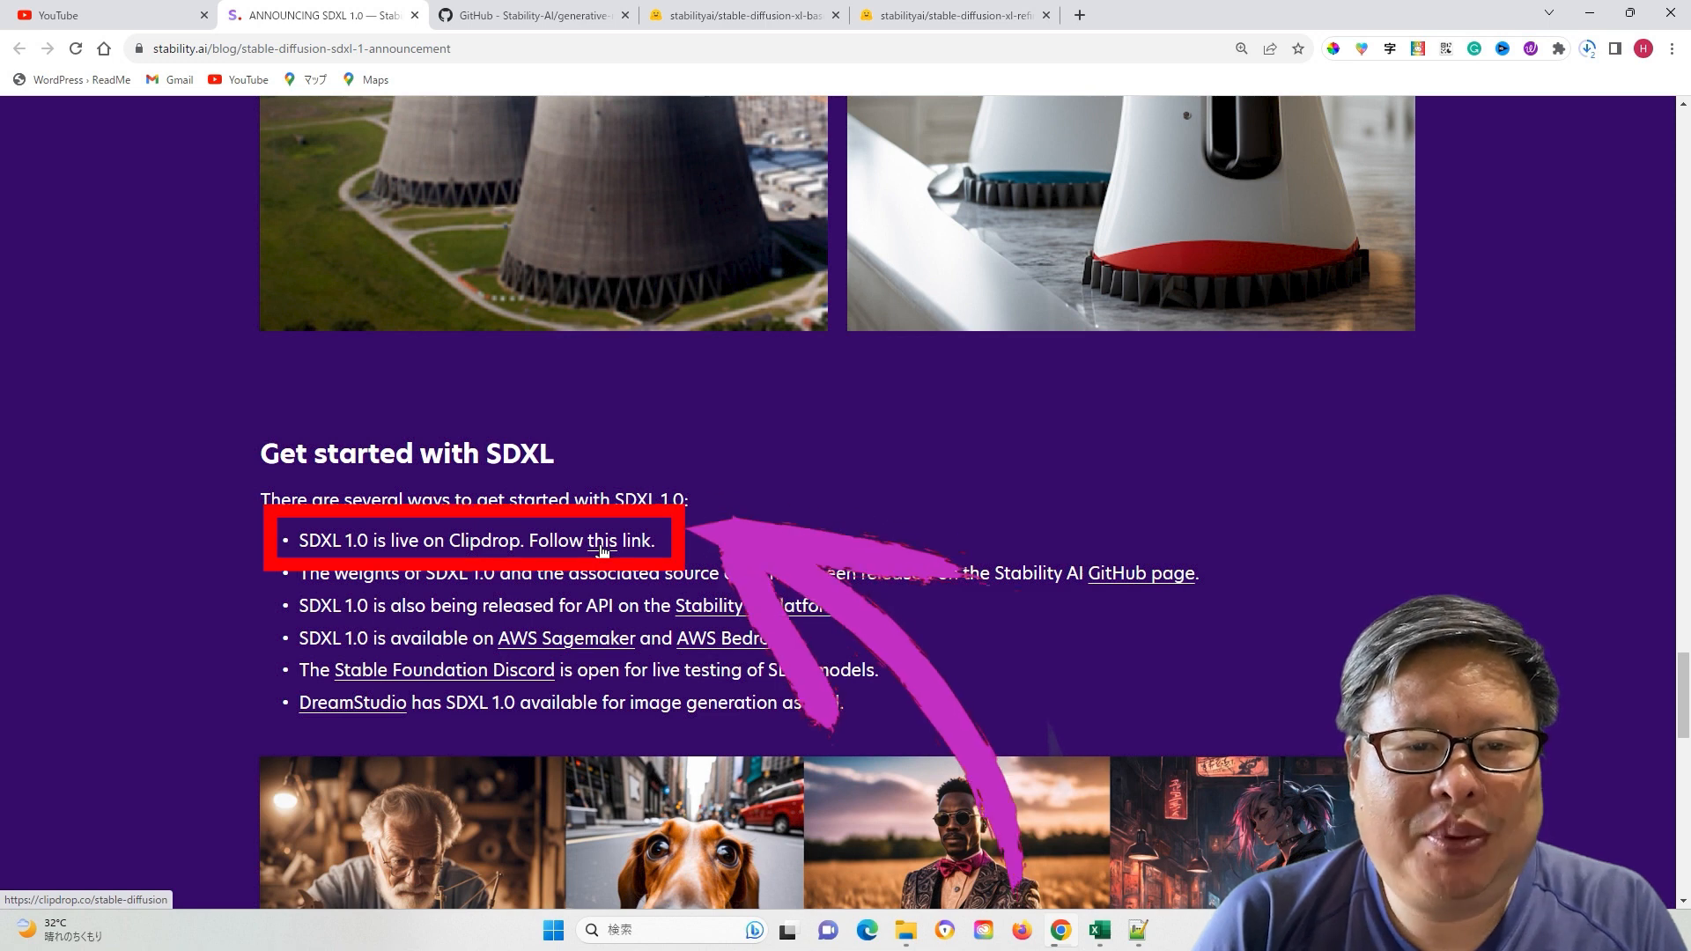
Generate Clipdrop SDXL images for 'sunshine morning in East Asia' at a widescreen aspect ratio
click(600, 540)
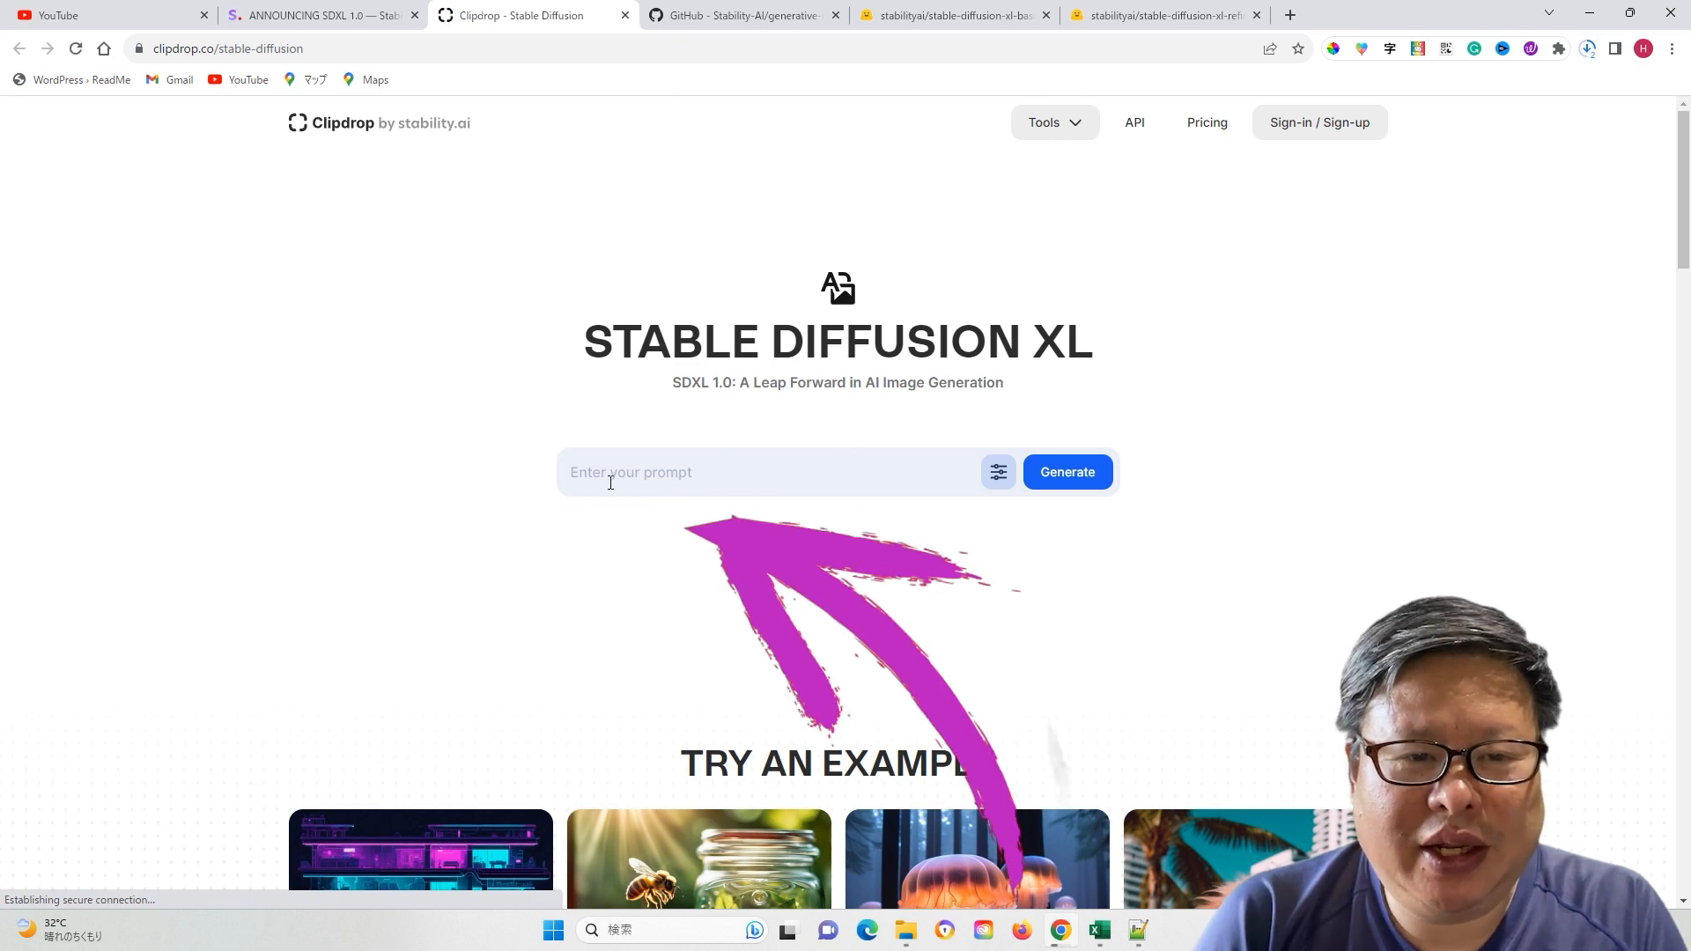
text(su)
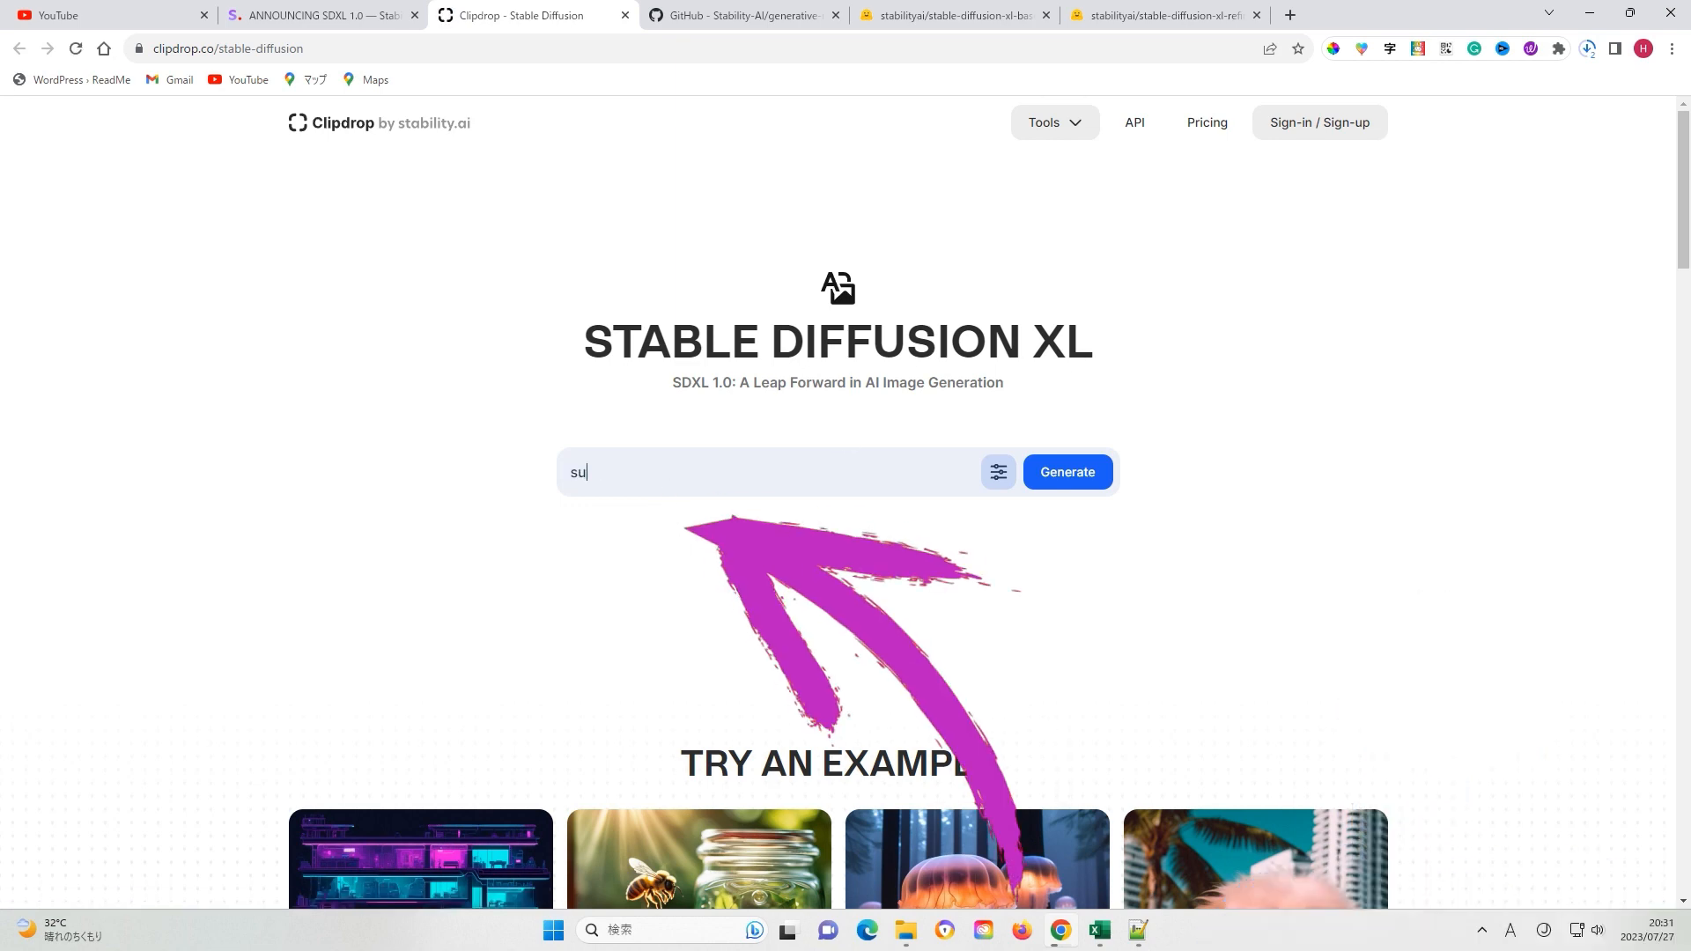
text(sunshine morning i)
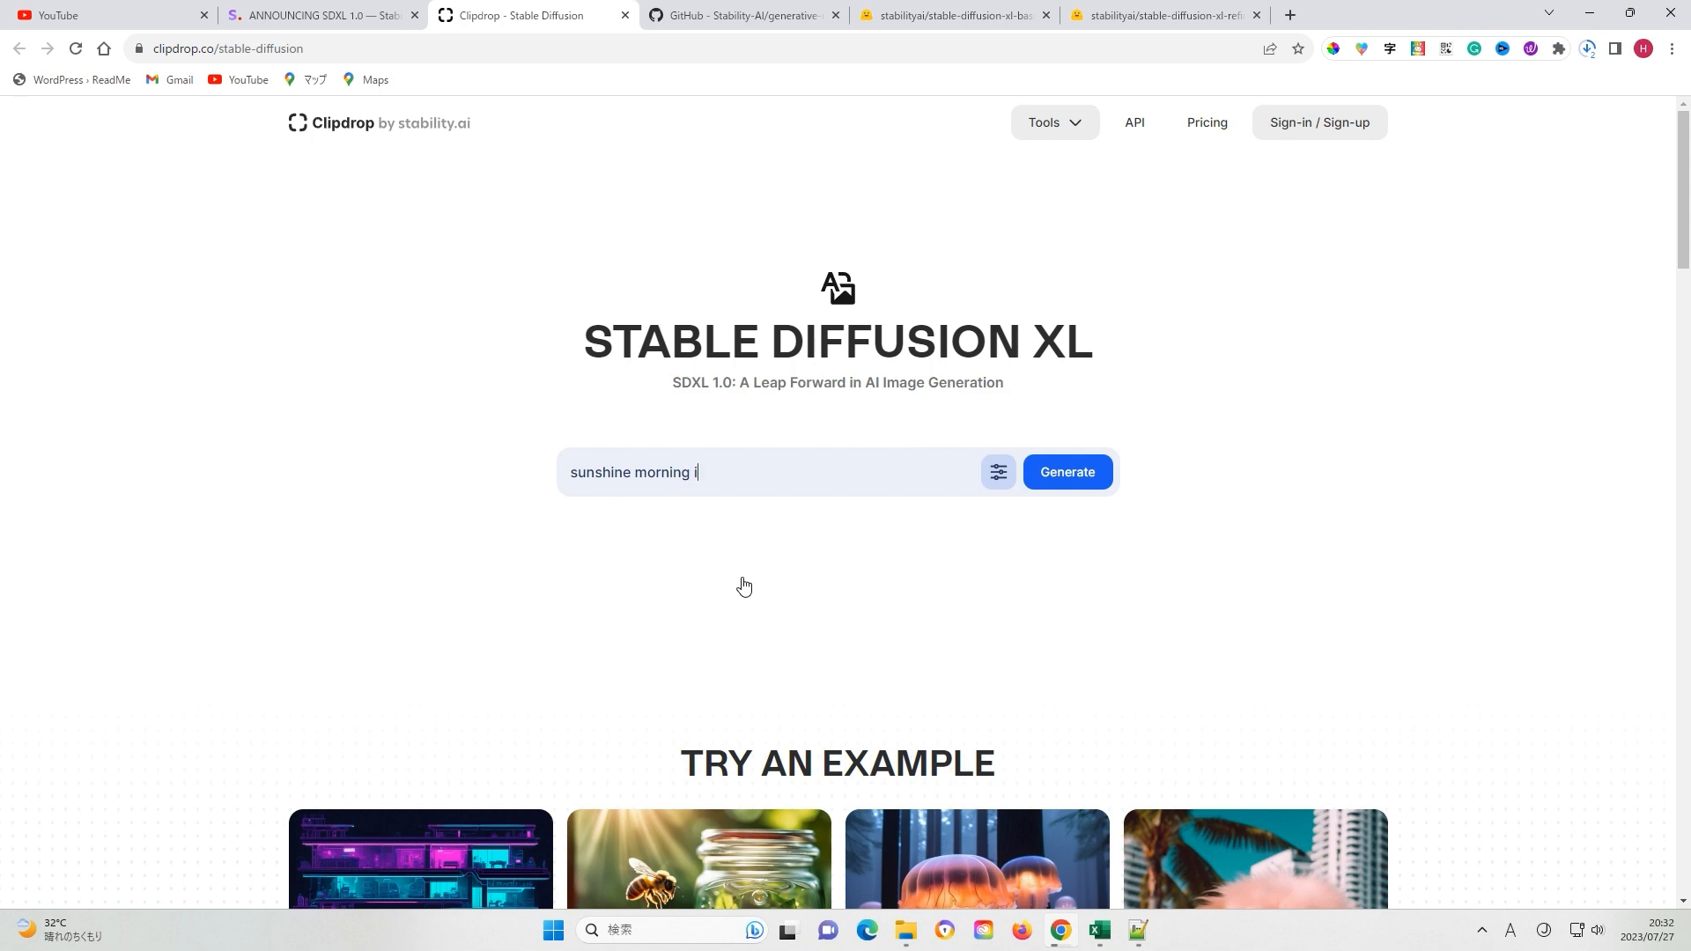
text(n East Asia)
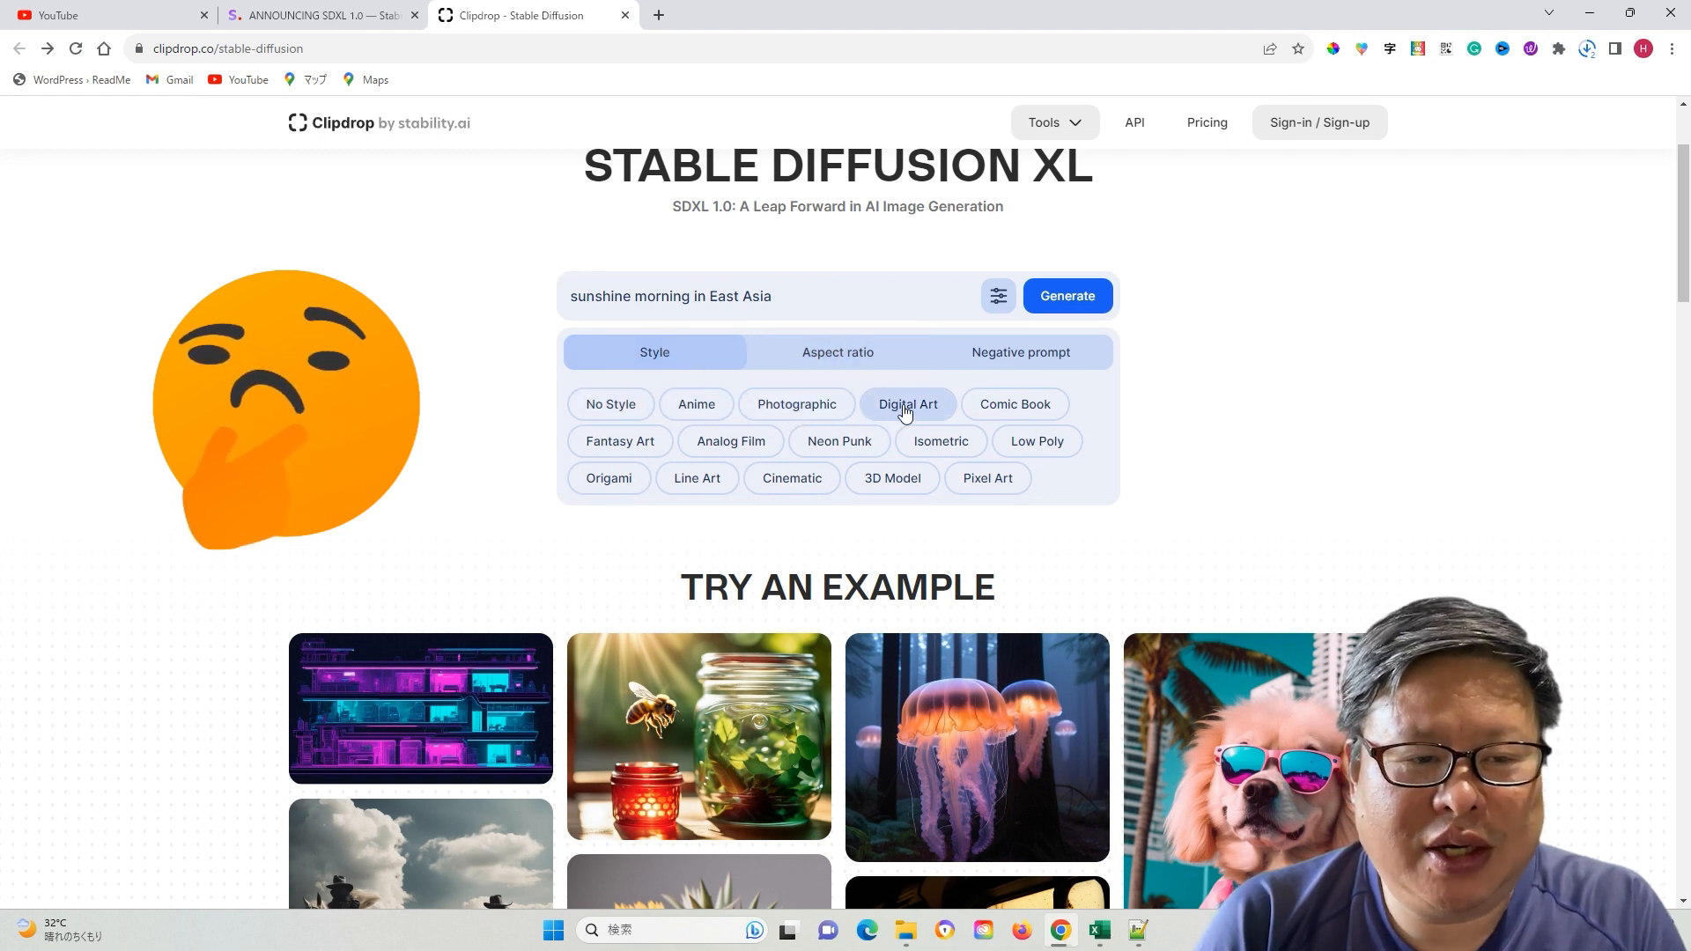
click(837, 352)
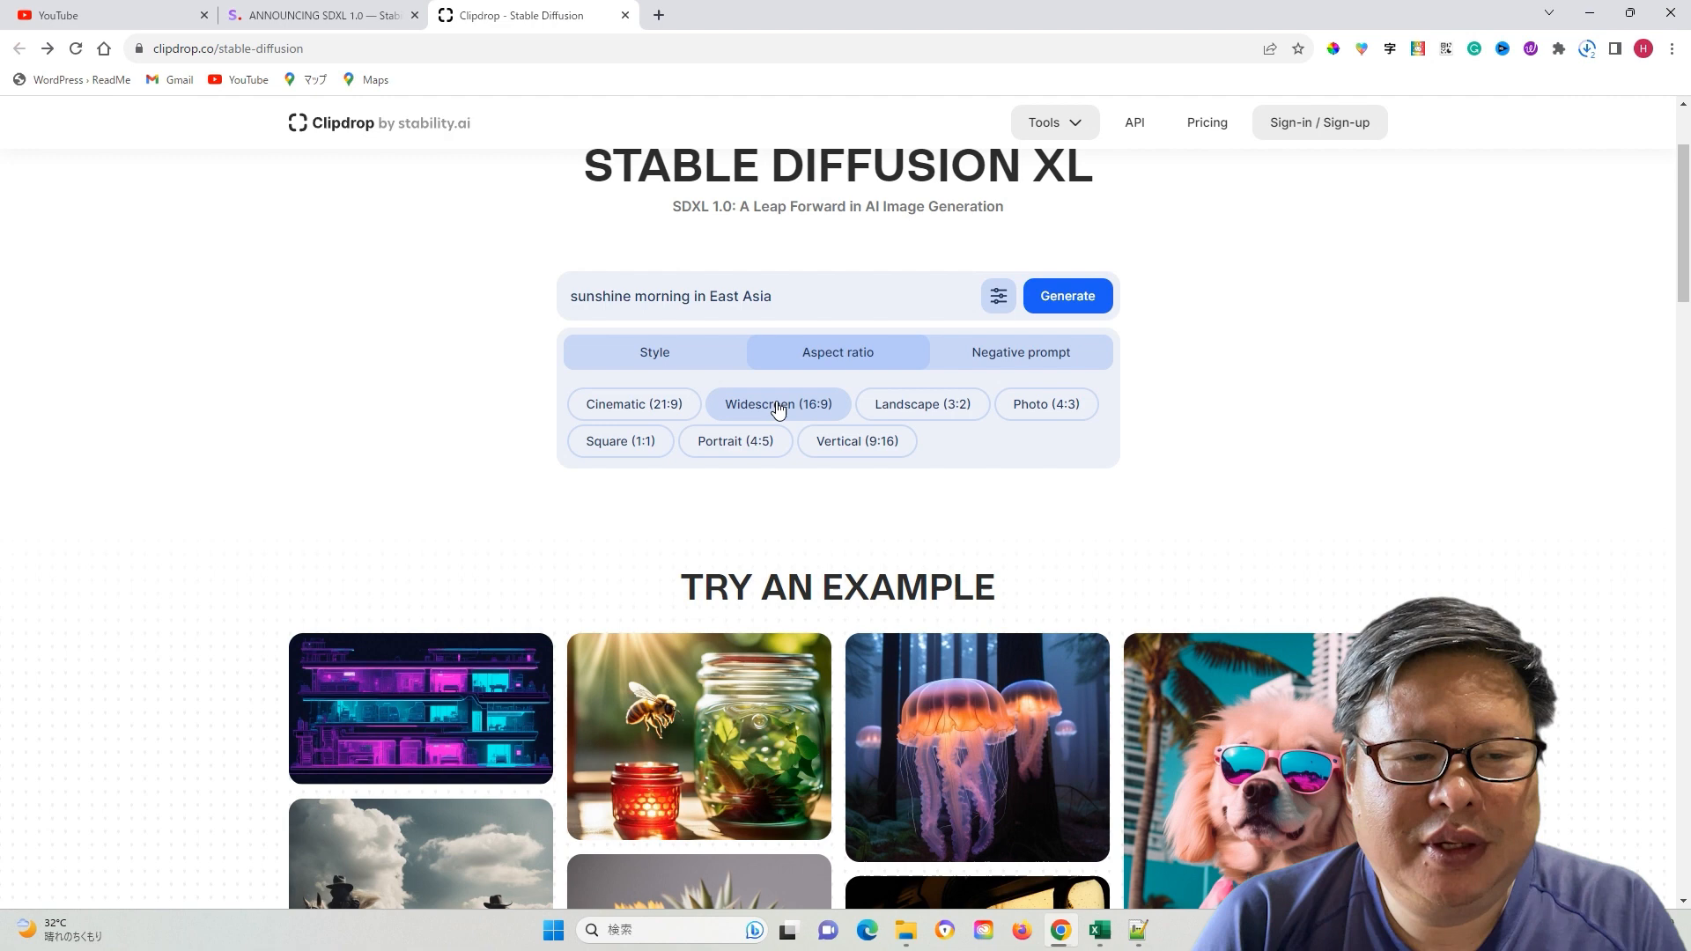
mouse_move(1066, 296)
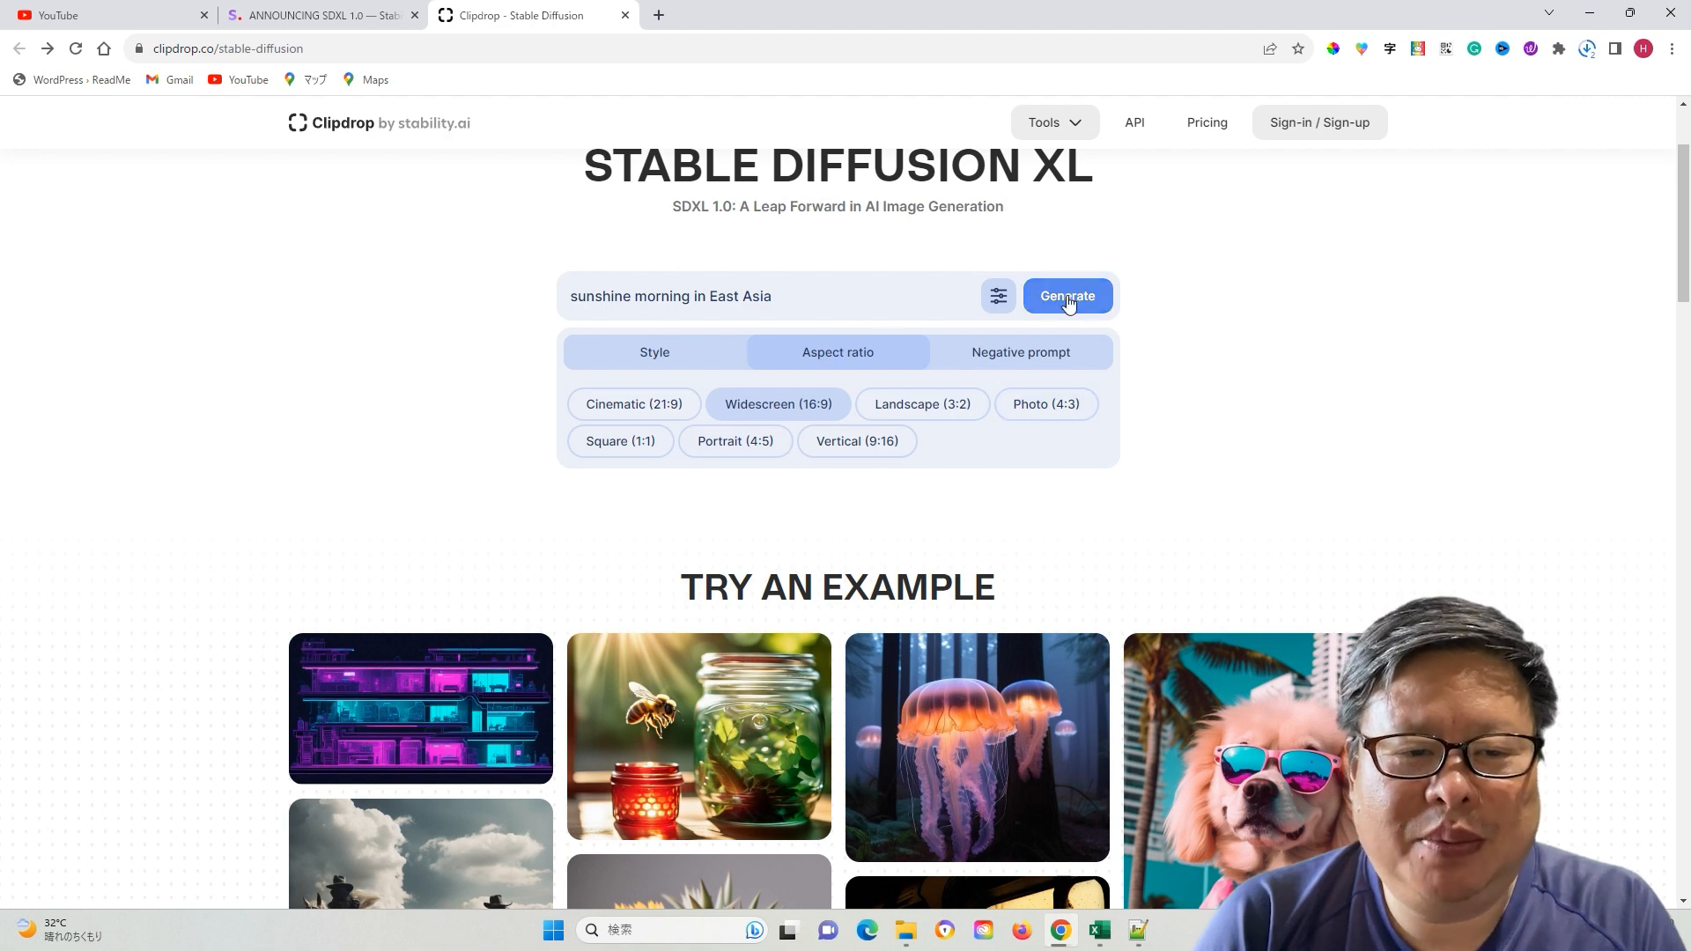
click(1066, 296)
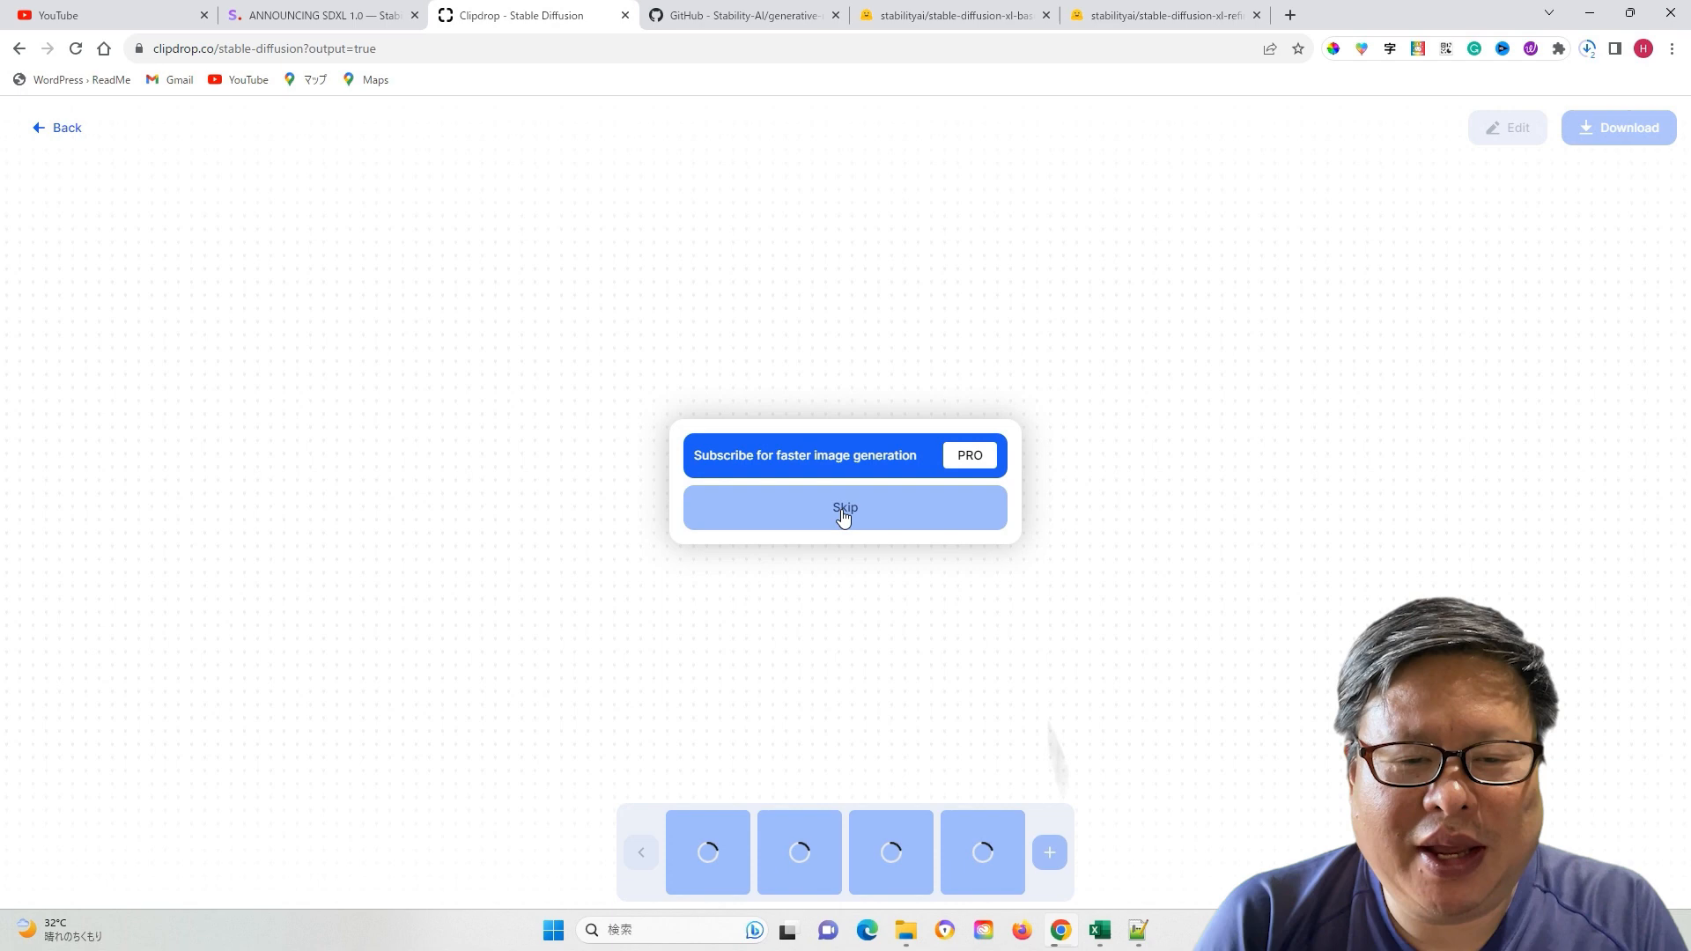
Skip the subscription offer, download the first image, and view stable-diffusion-xl.jpg full-size
click(845, 508)
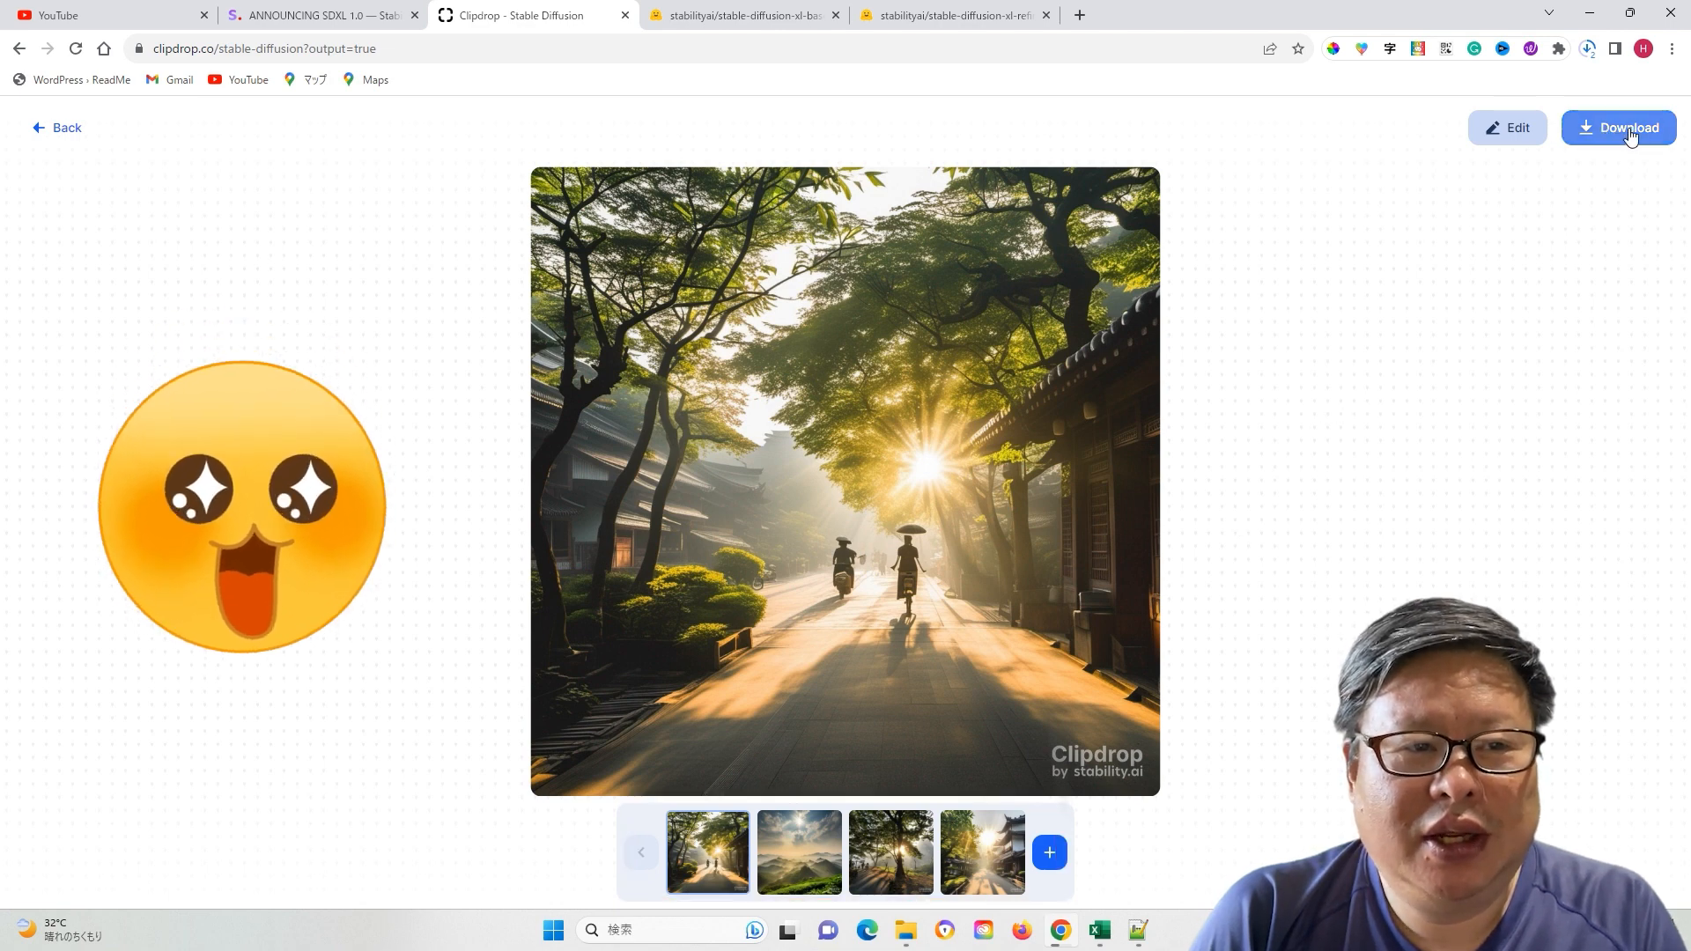
mouse_move(1600, 61)
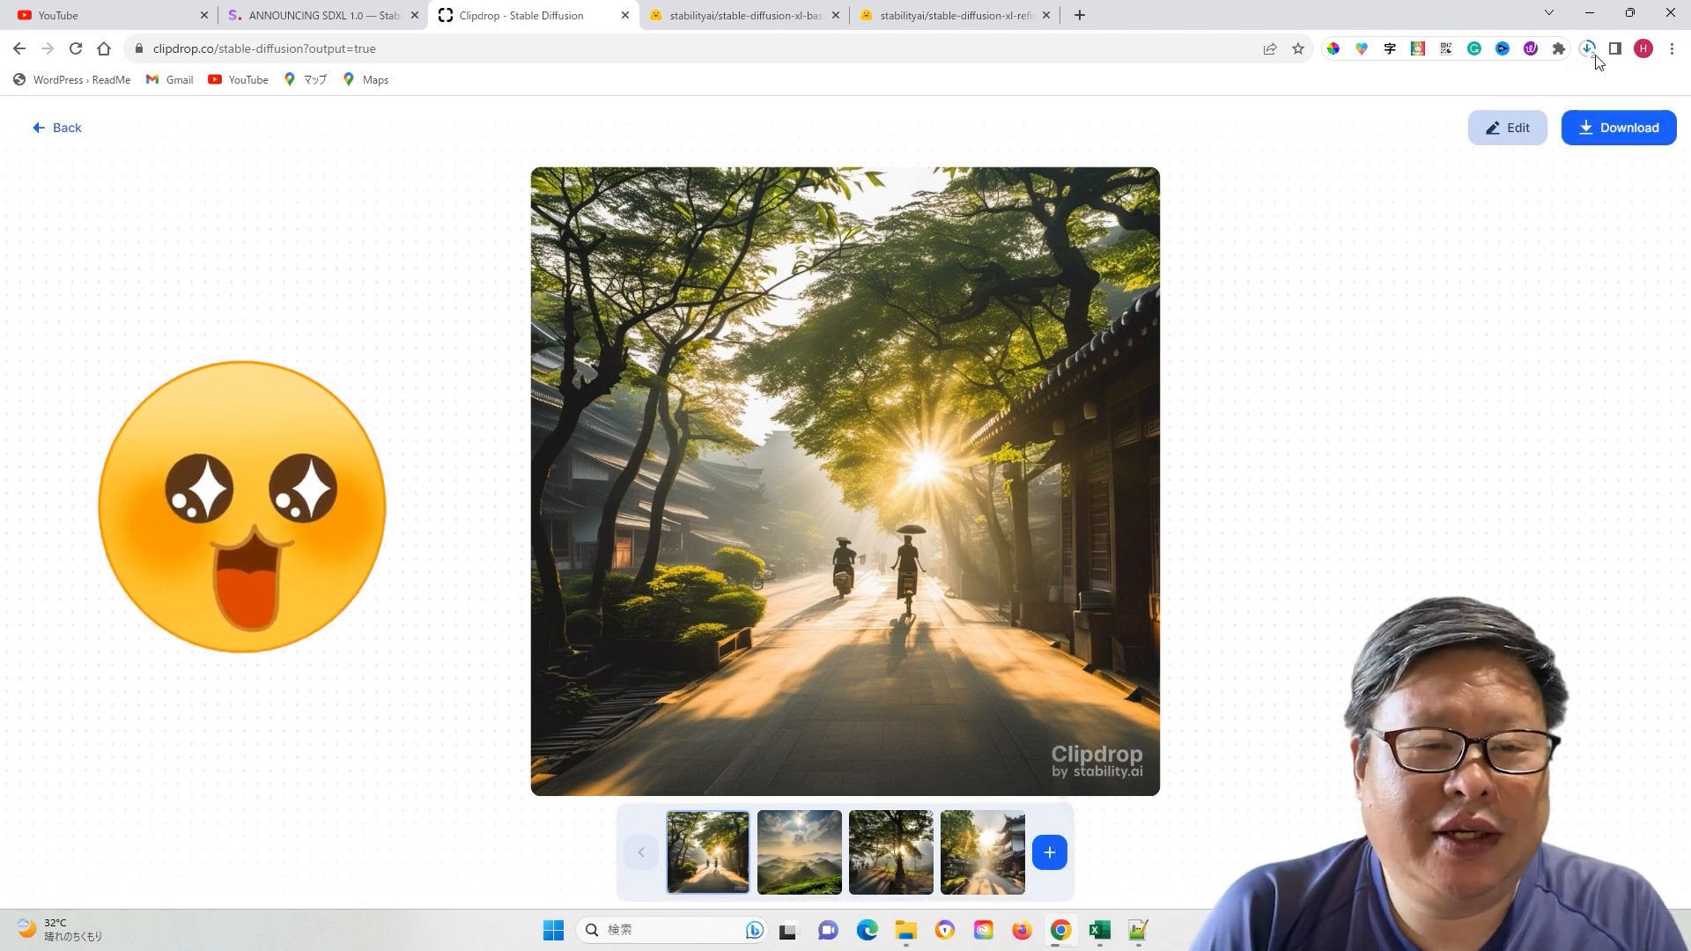
click(1586, 48)
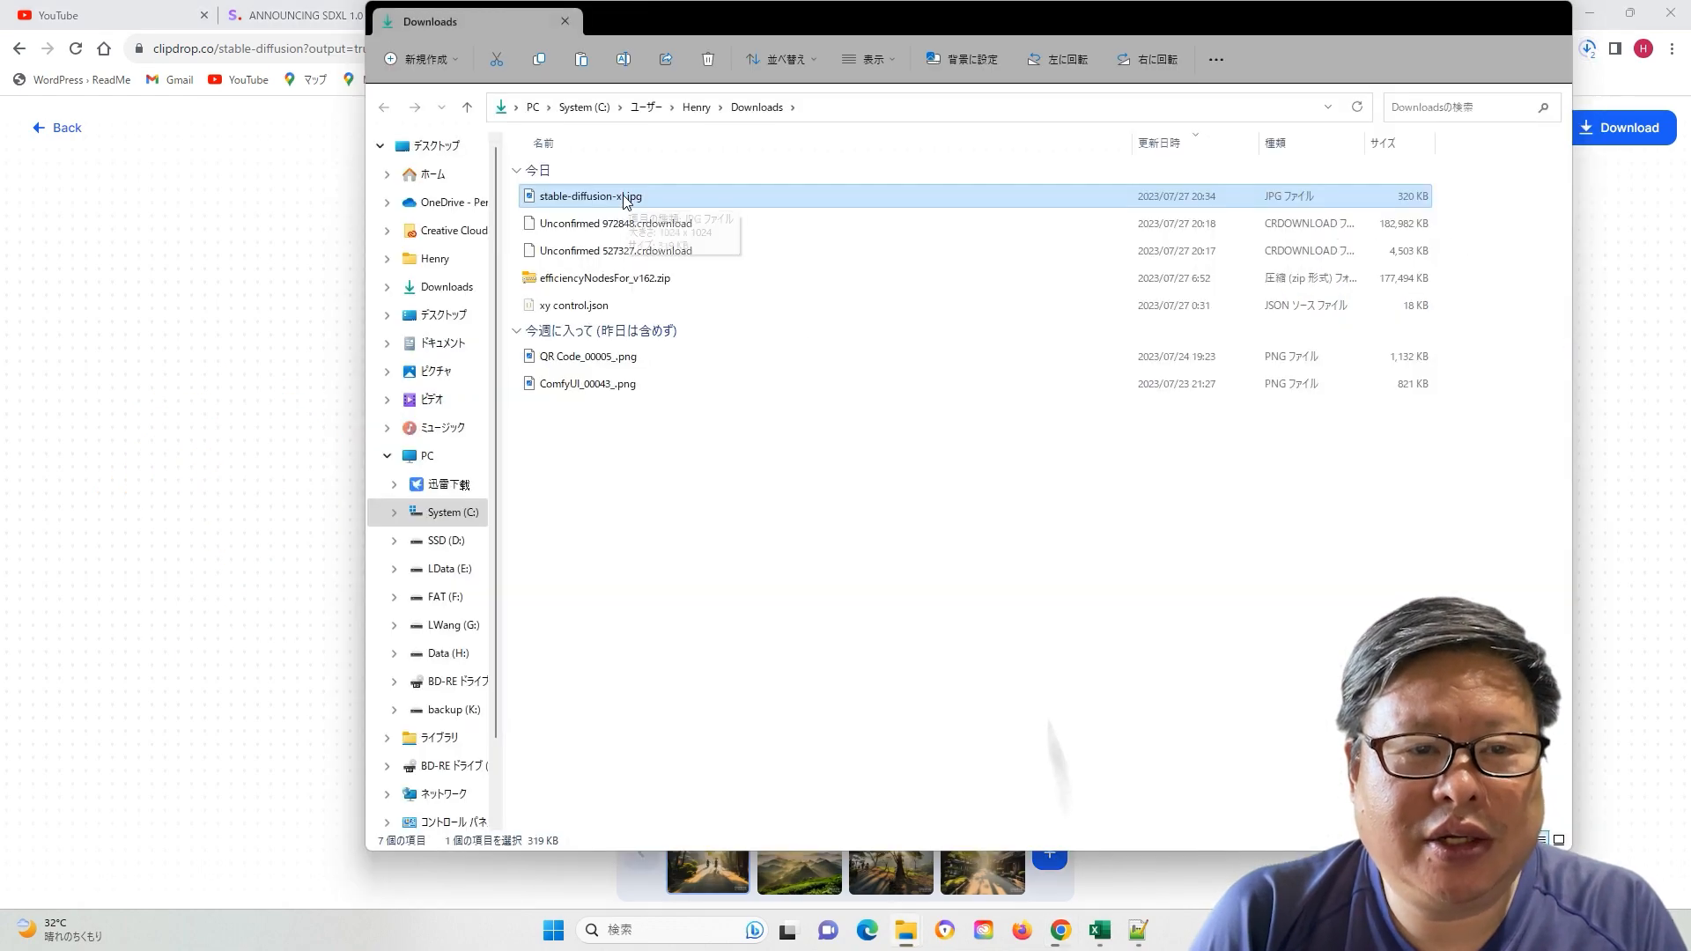
double_click(590, 196)
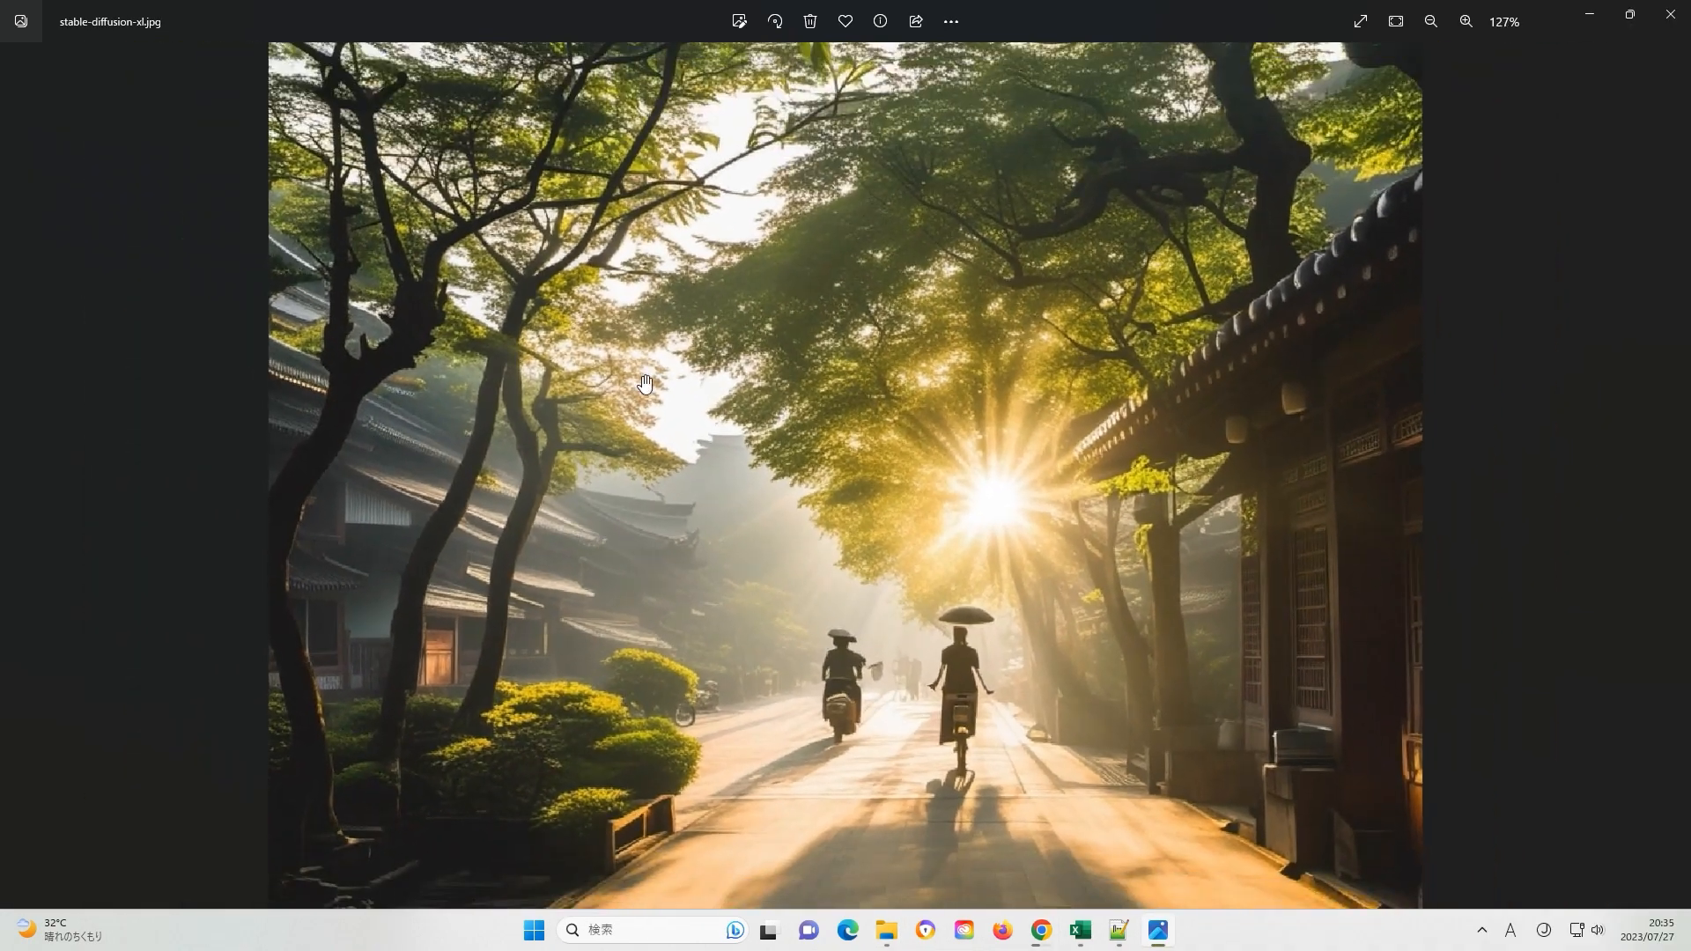
click(1430, 20)
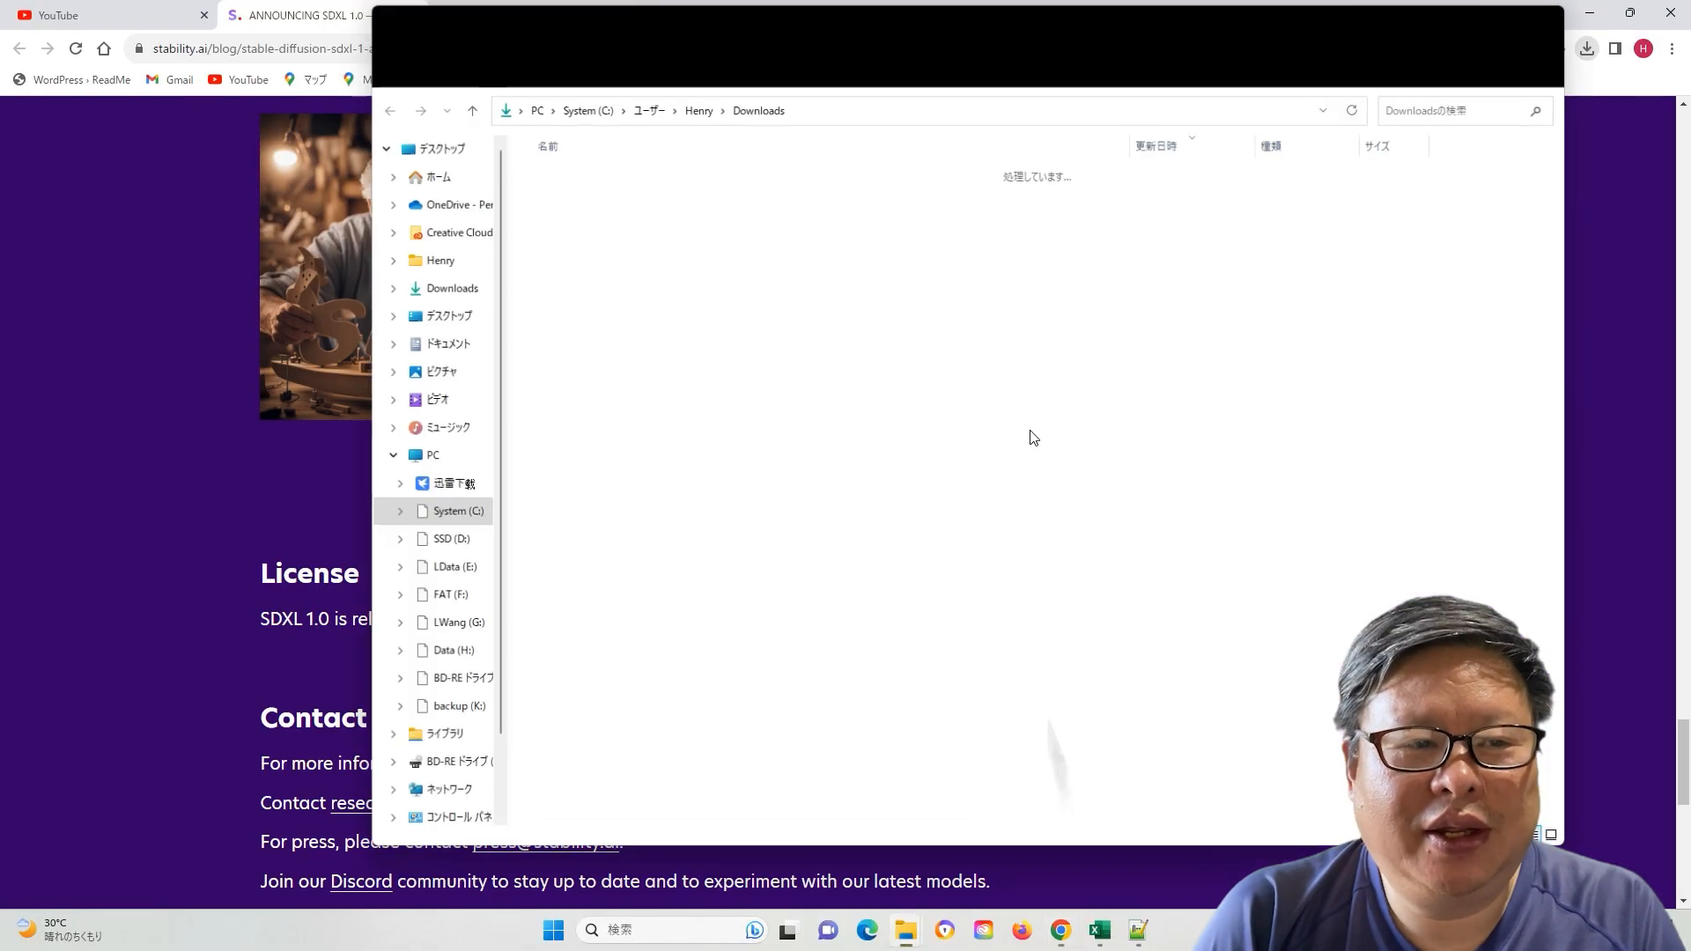
Select the refiner weights in Downloads, then browse to C:\AI\stable-diffusion-webui
click(601, 222)
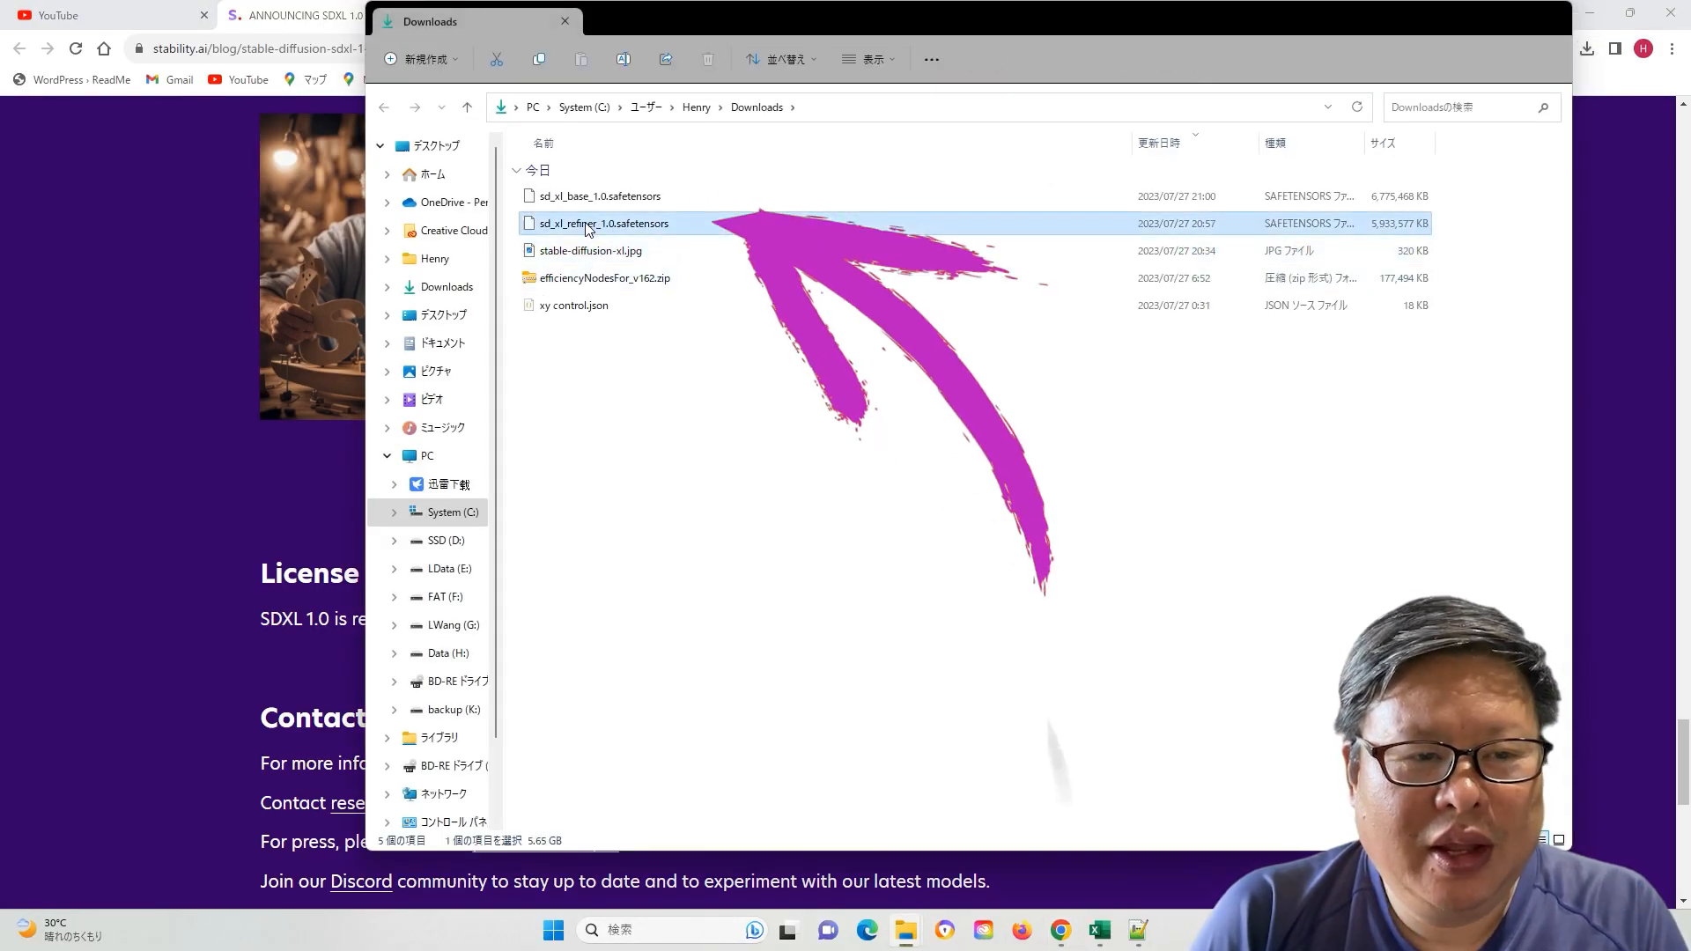
click(600, 196)
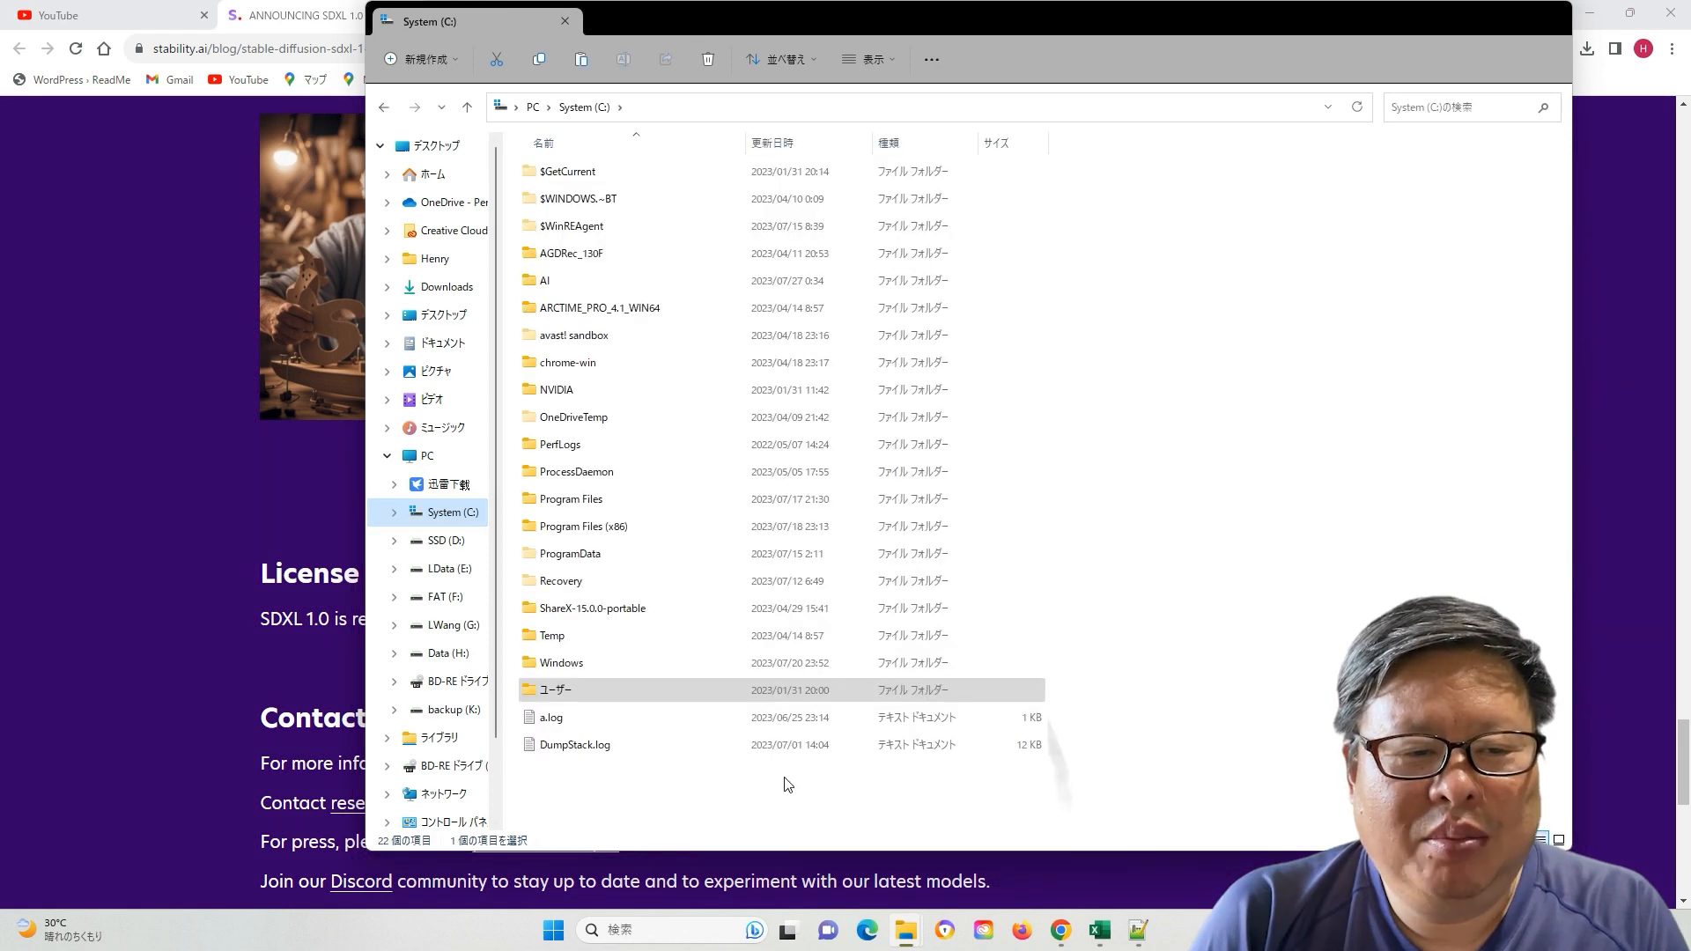
double_click(543, 280)
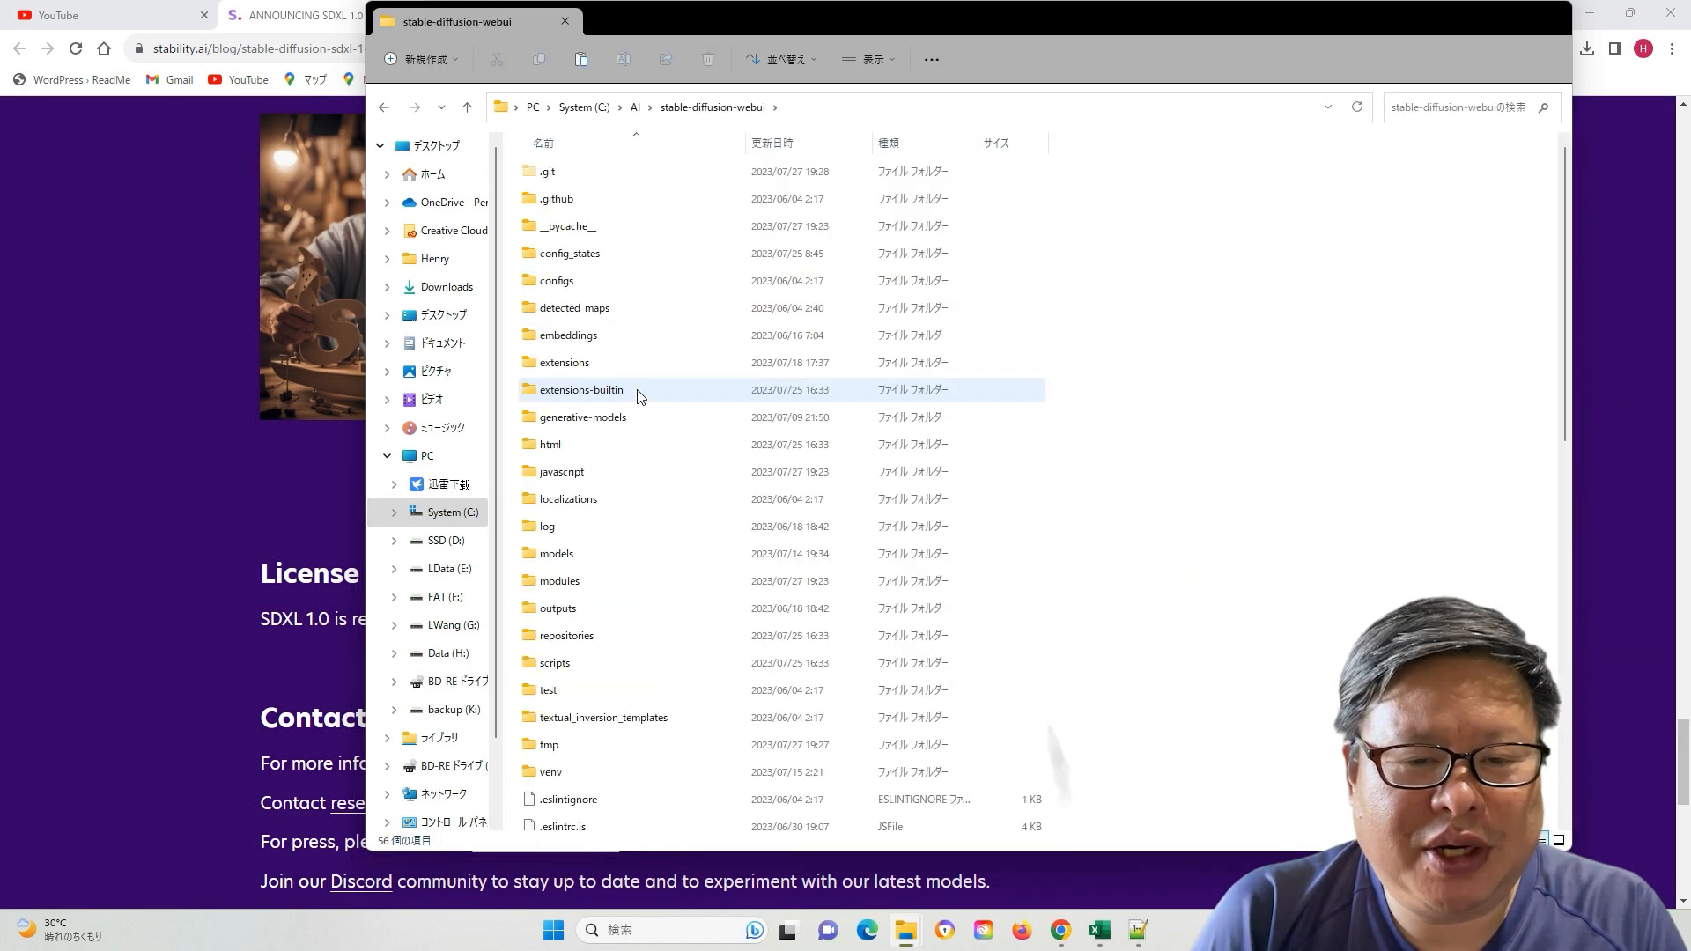
double_click(556, 553)
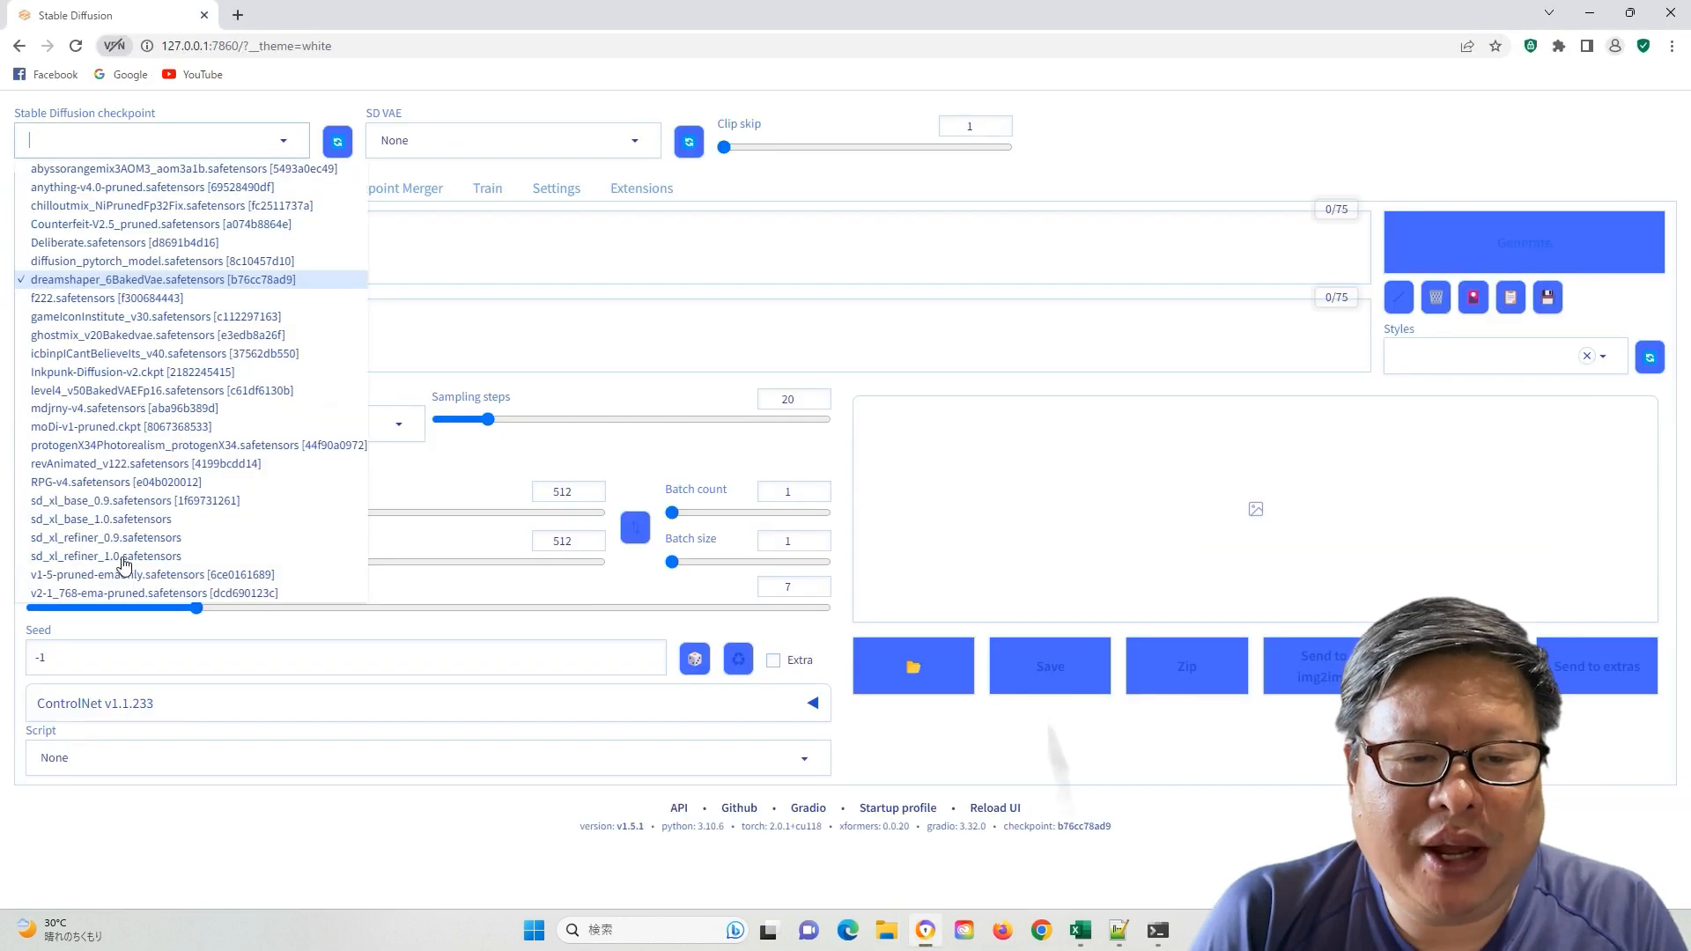
Load the sd_xl_base_1.0 checkpoint and enter the txt2img prompt 'old man'
click(100, 518)
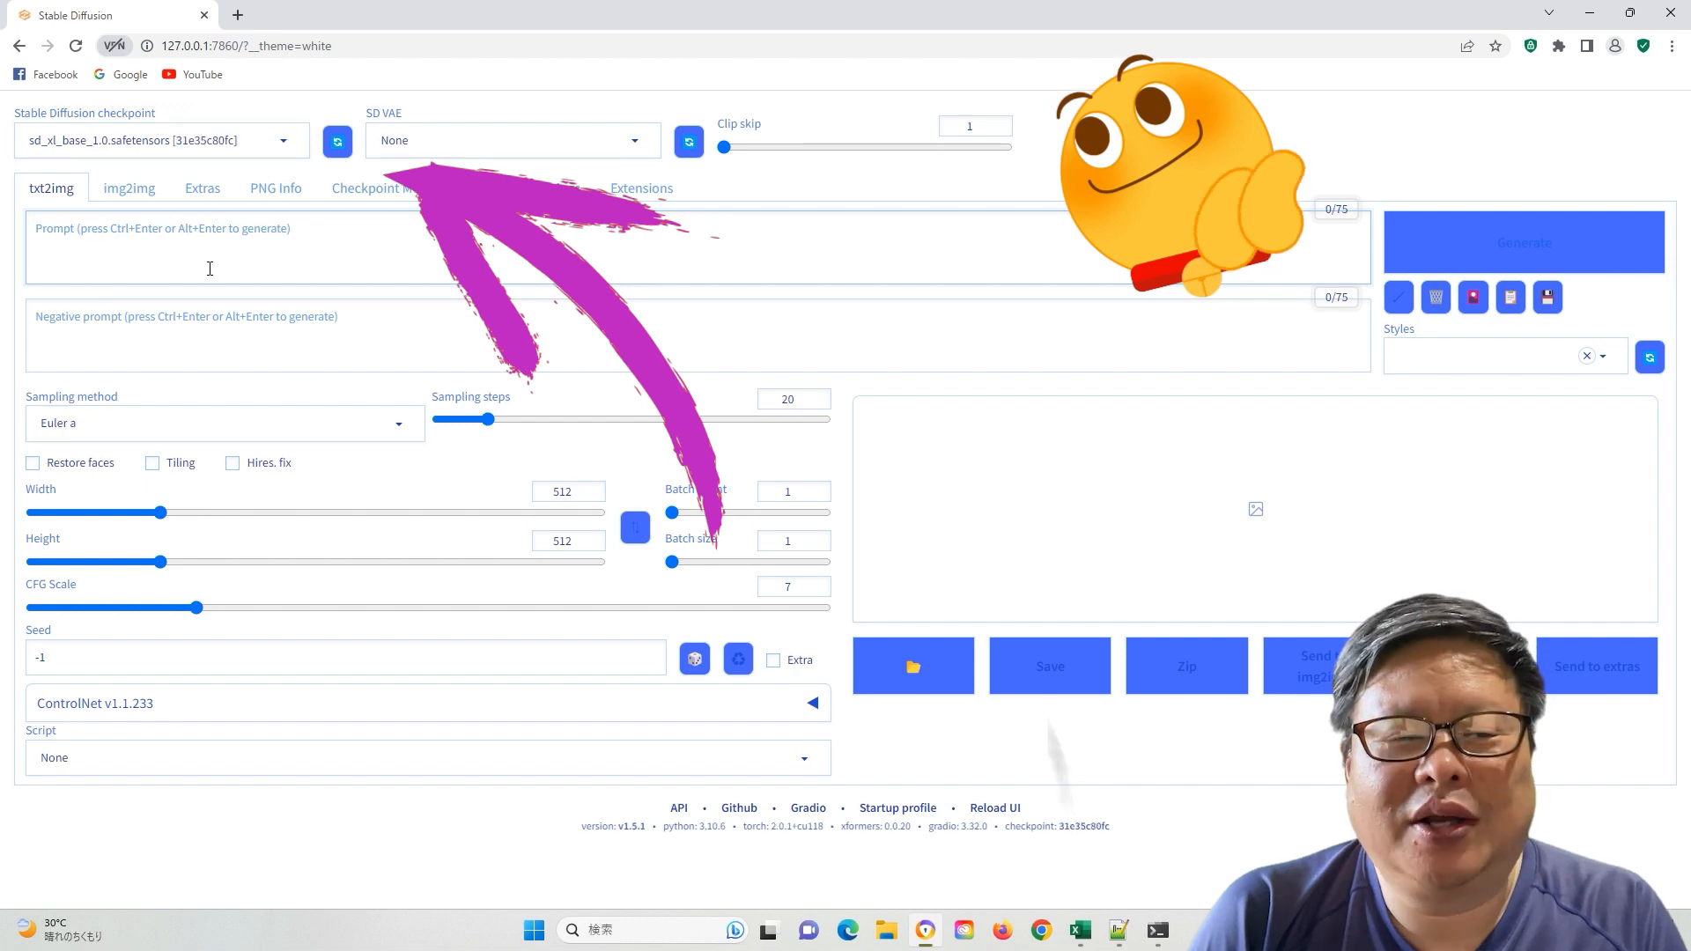
text(old asi)
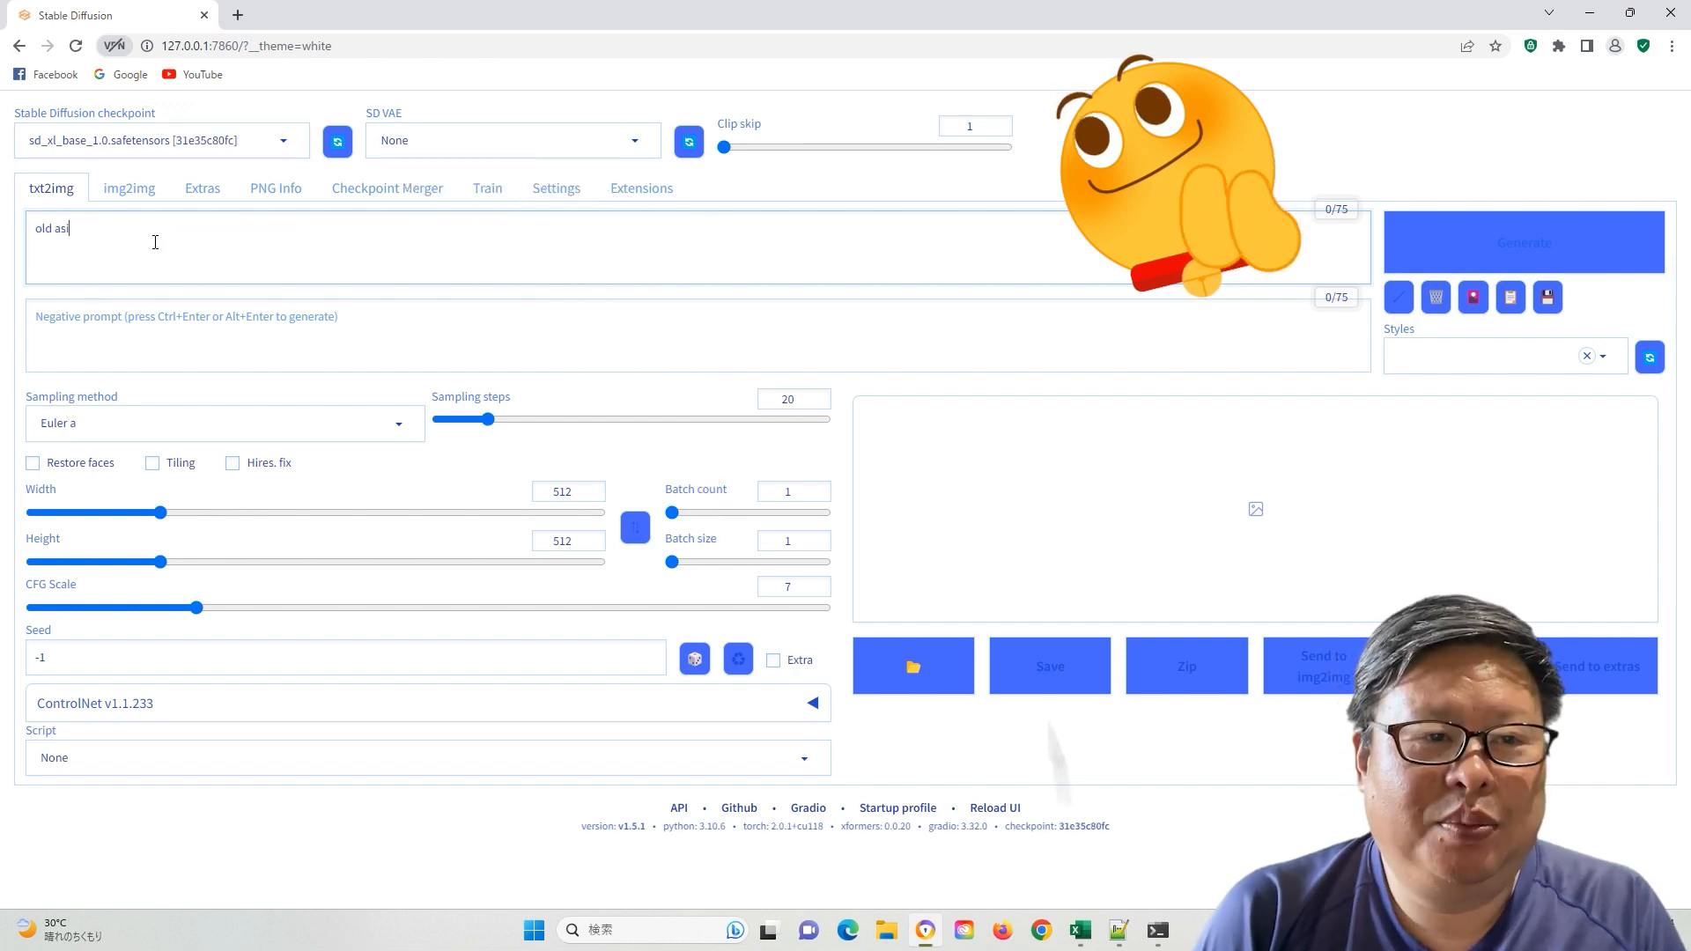
text(man)
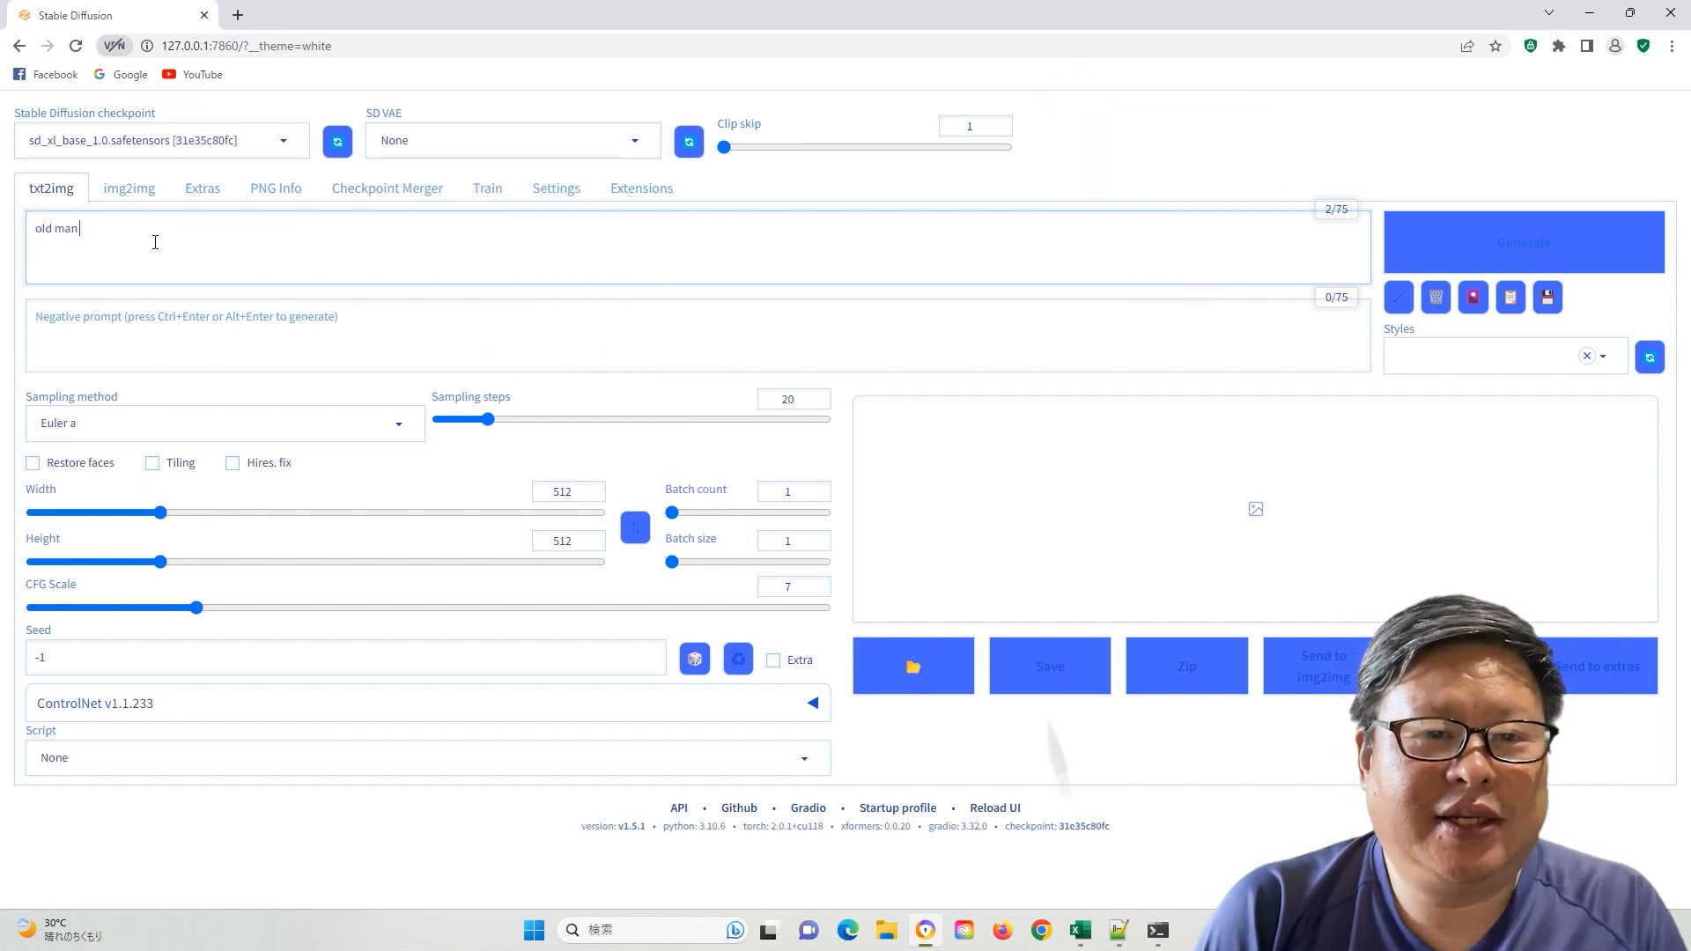
mouse_move(810, 407)
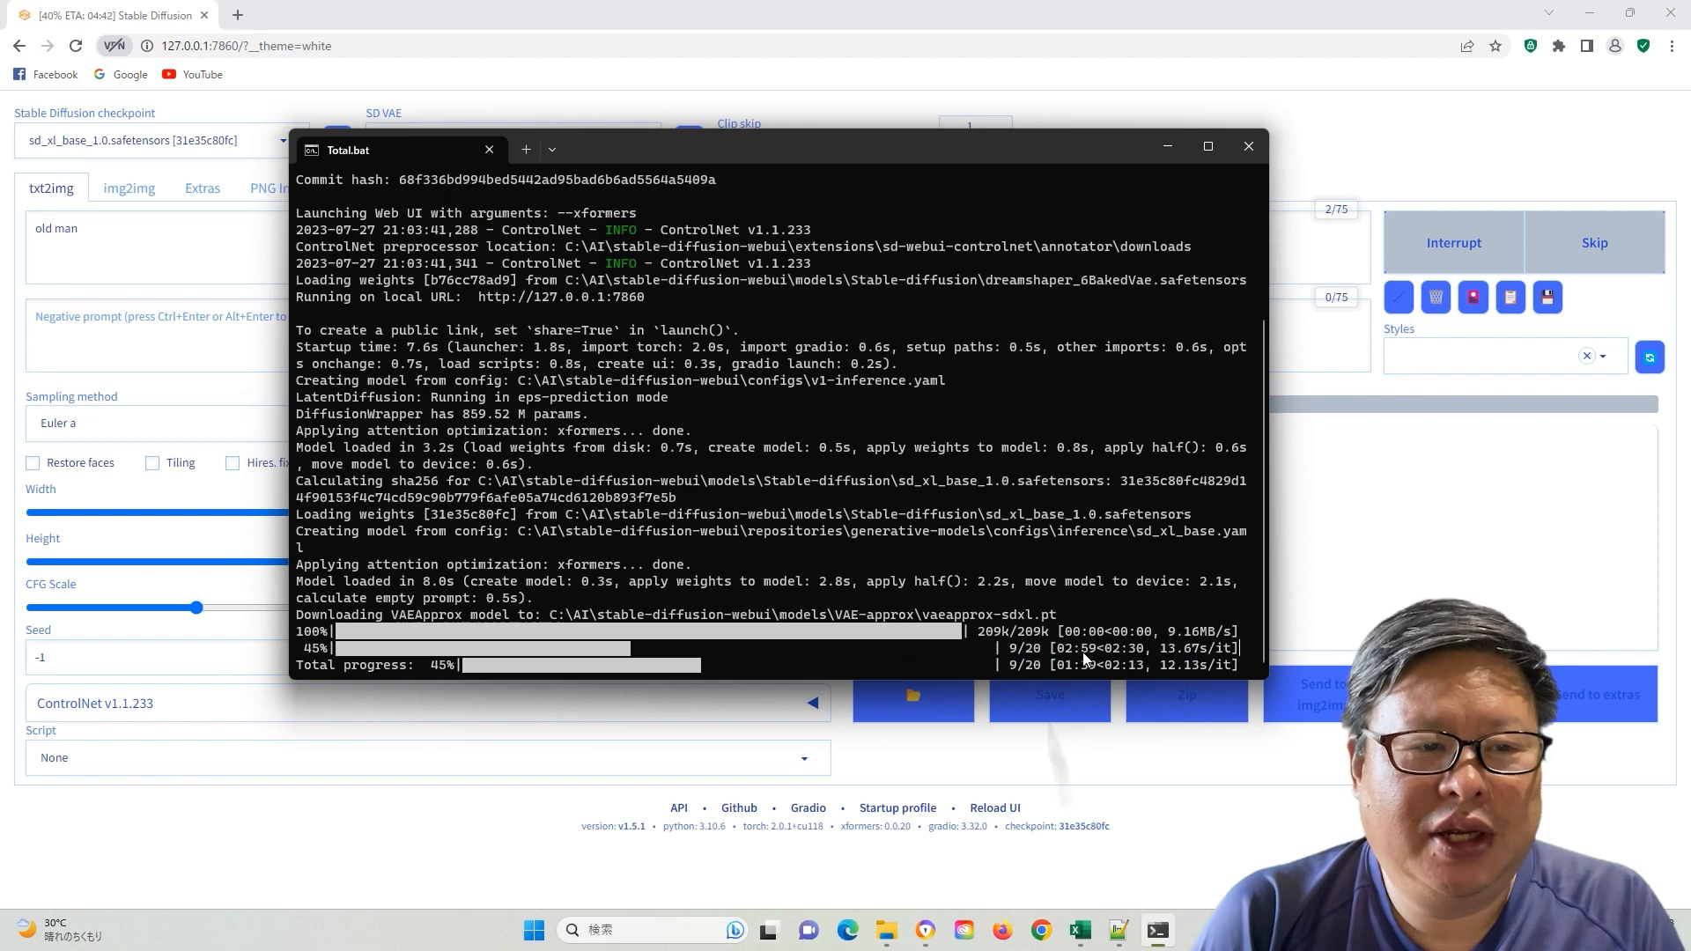
mouse_move(648, 641)
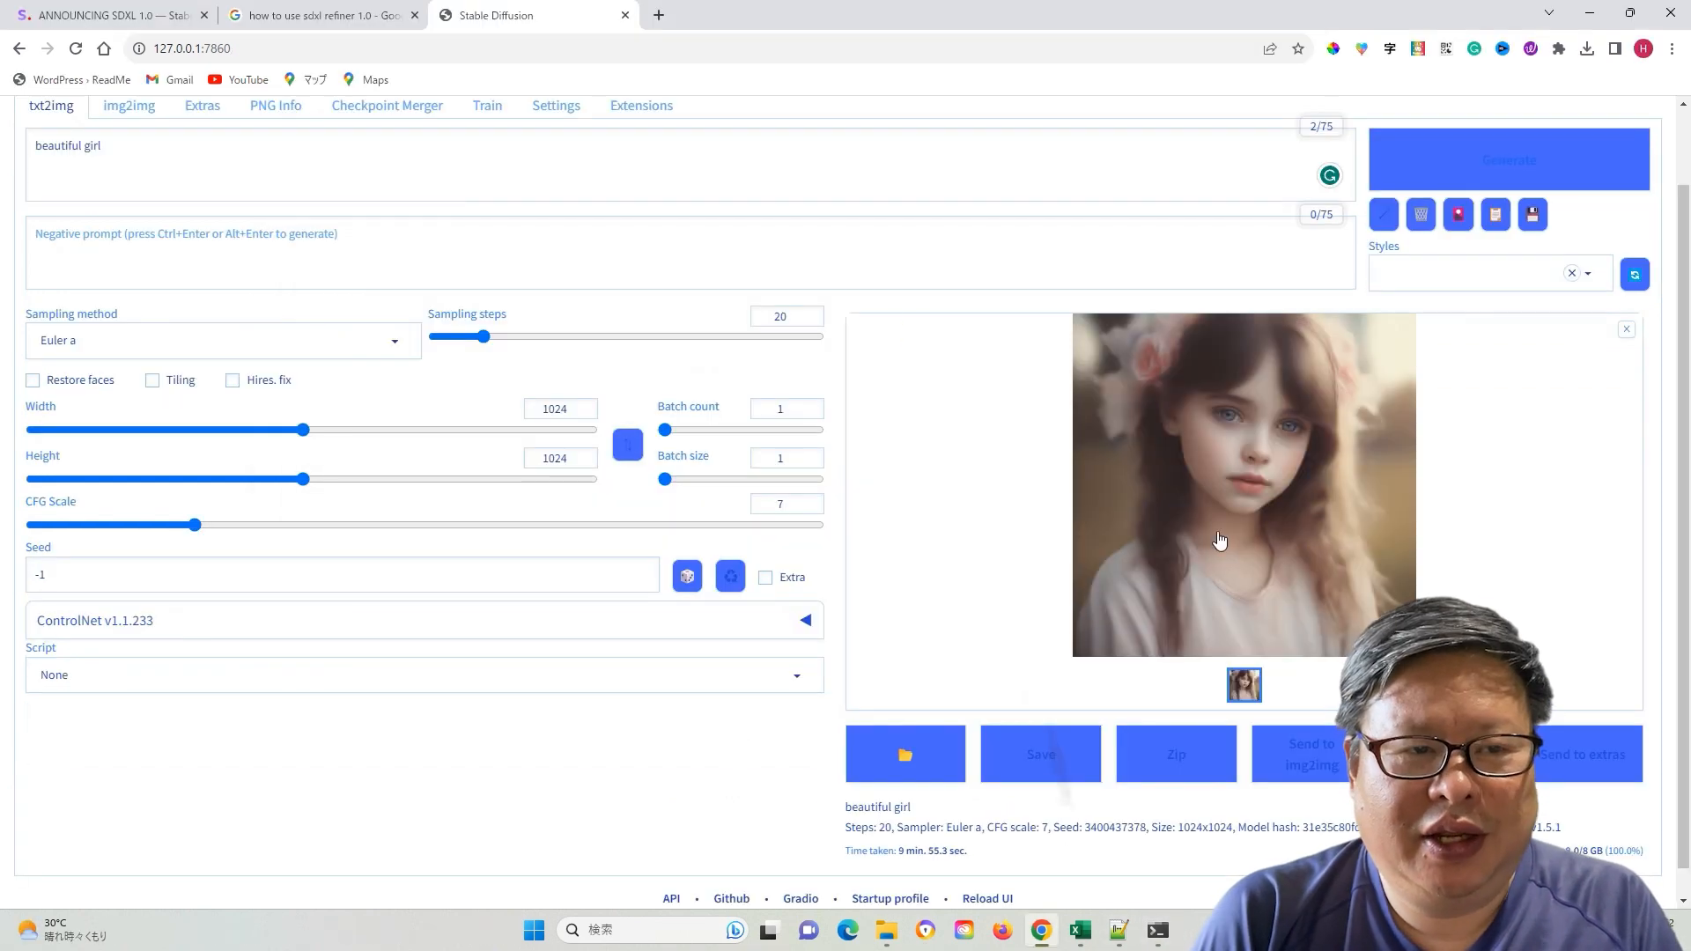
mouse_move(1342, 626)
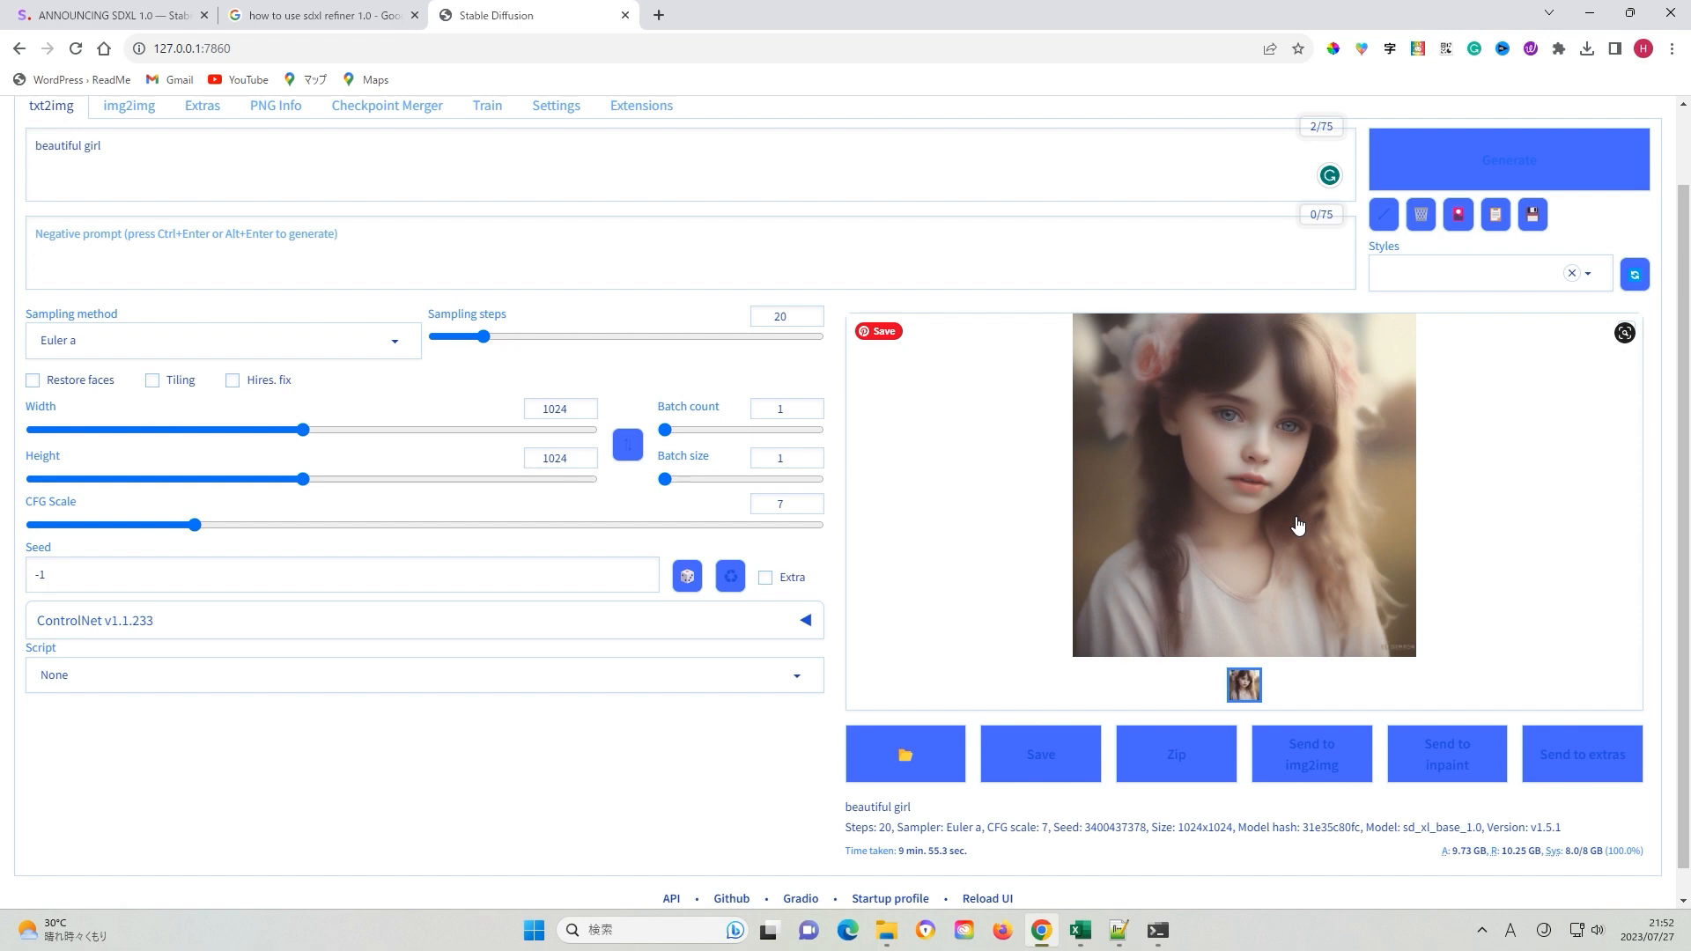
View the 1024×1024 portrait in the full-screen viewer, then close it
click(1244, 484)
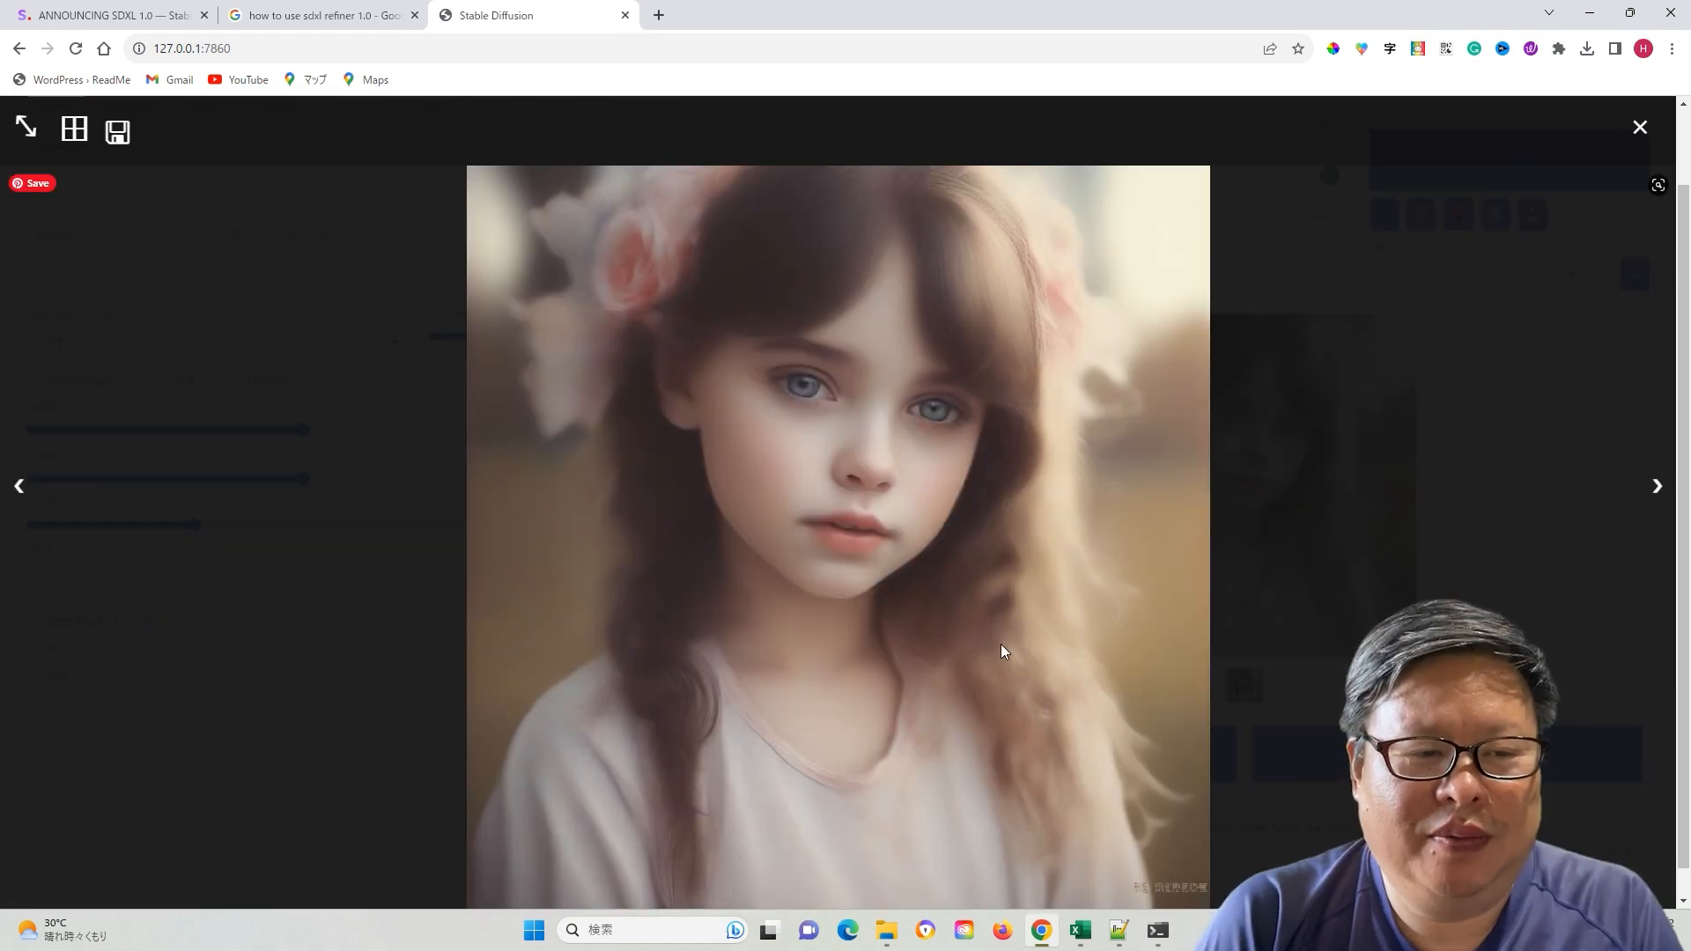
click(1639, 127)
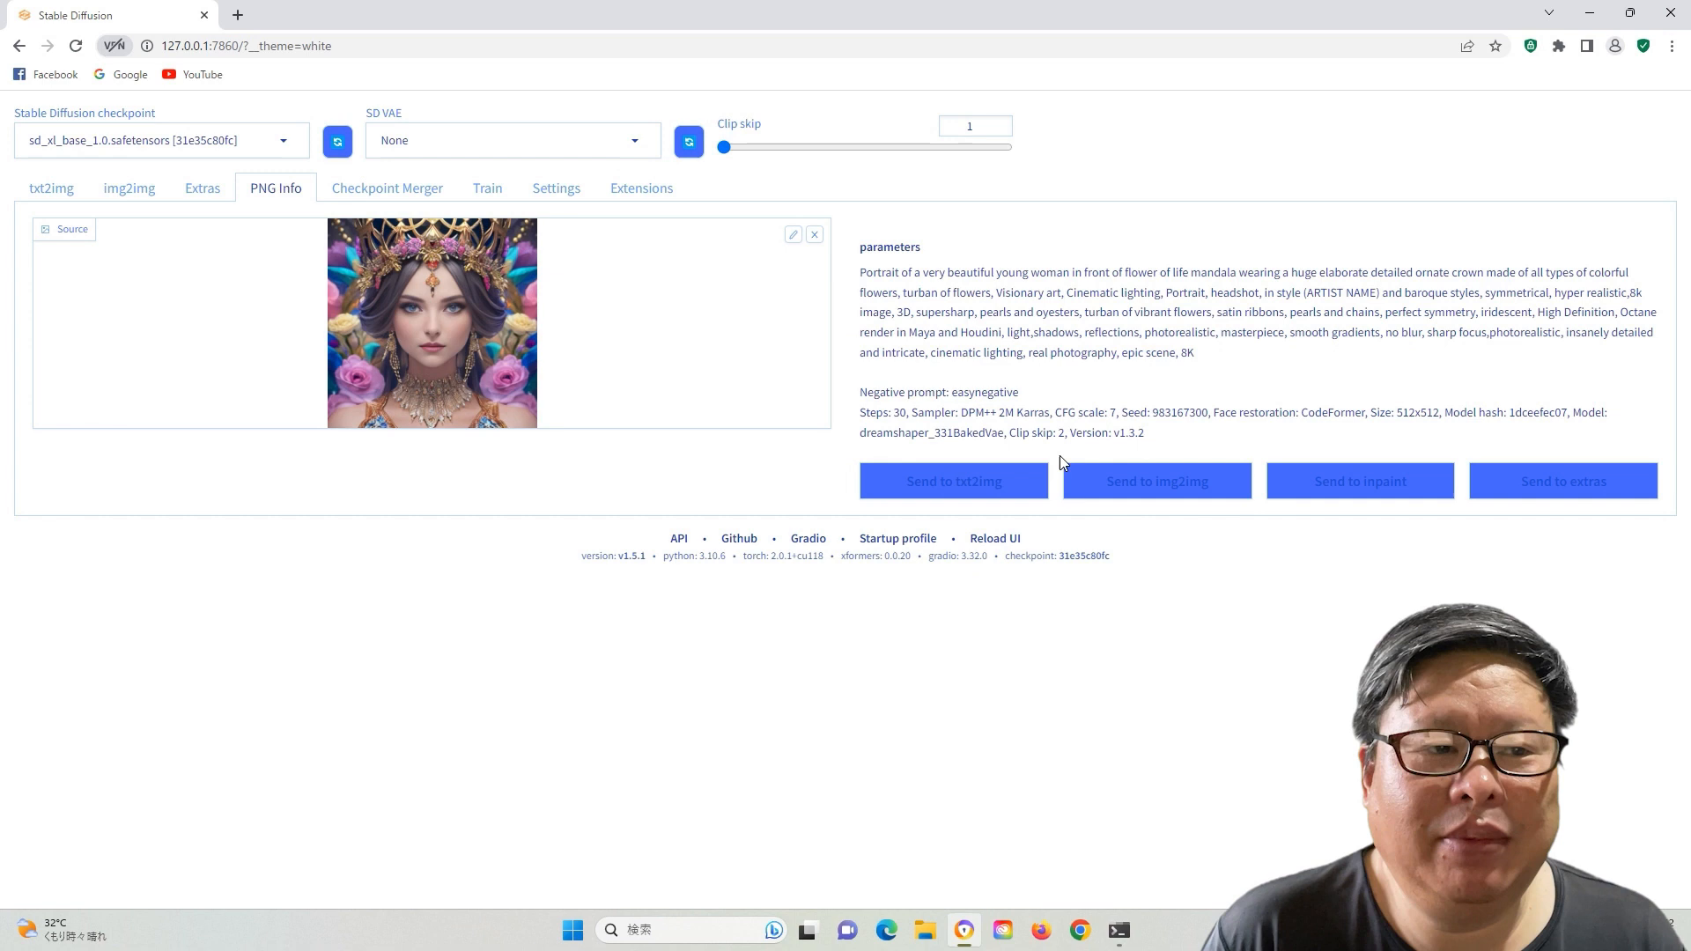
Send the PNG Info settings to txt2img and preview the flower-crown portrait full-size
click(952, 481)
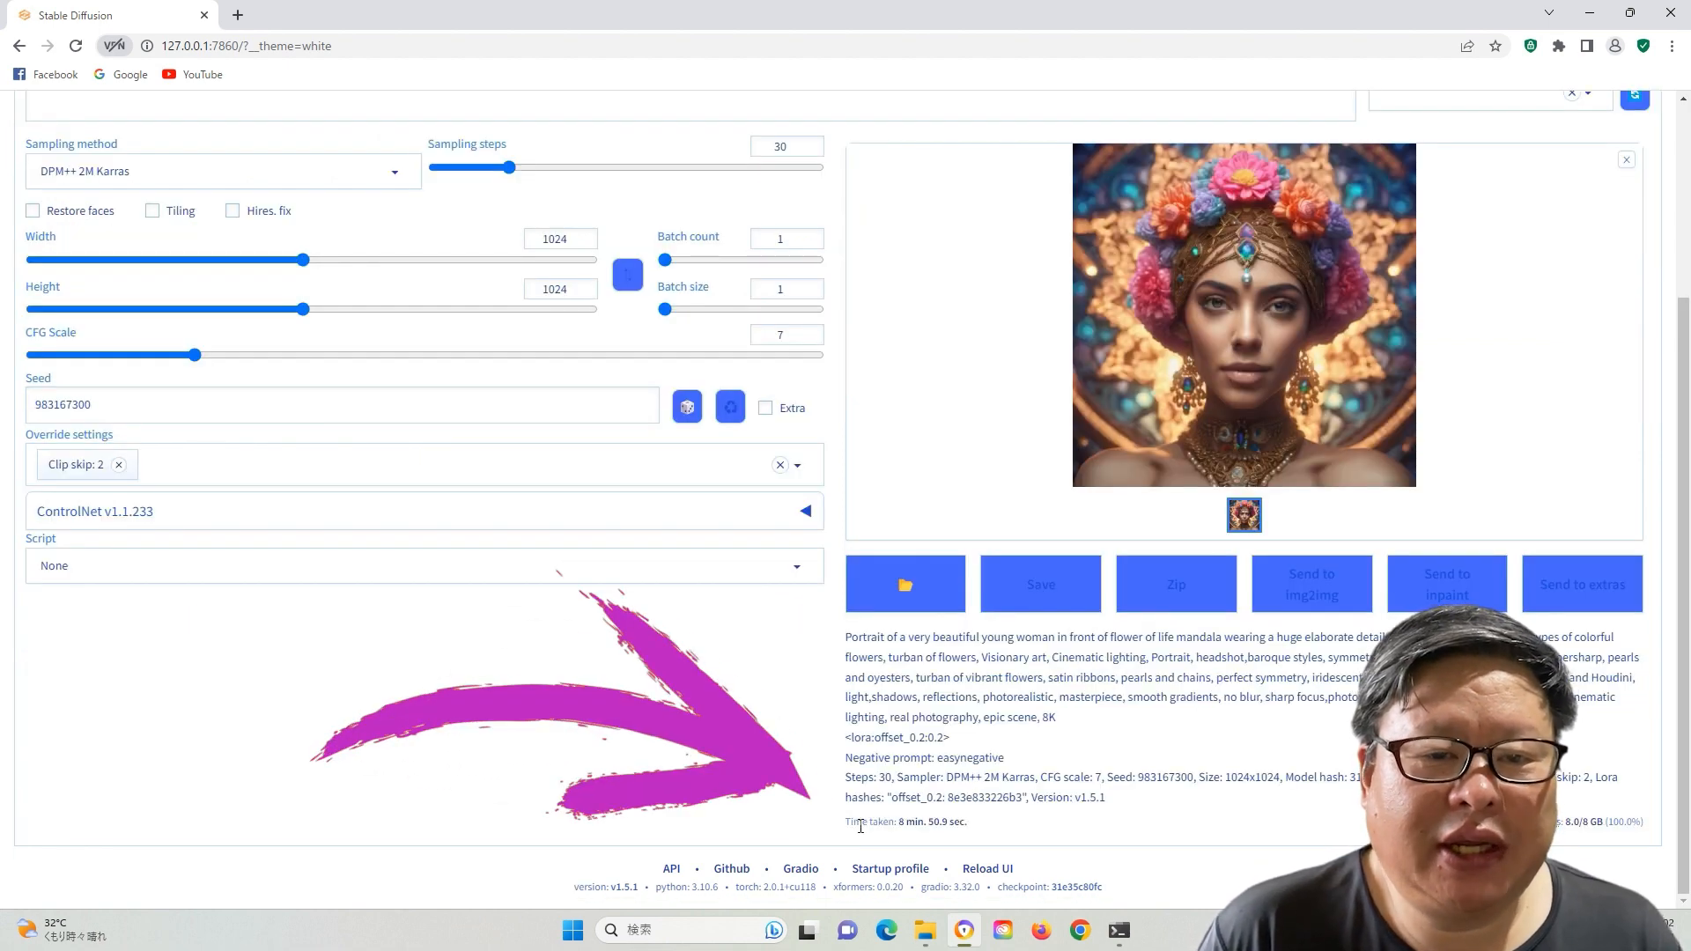
click(1243, 313)
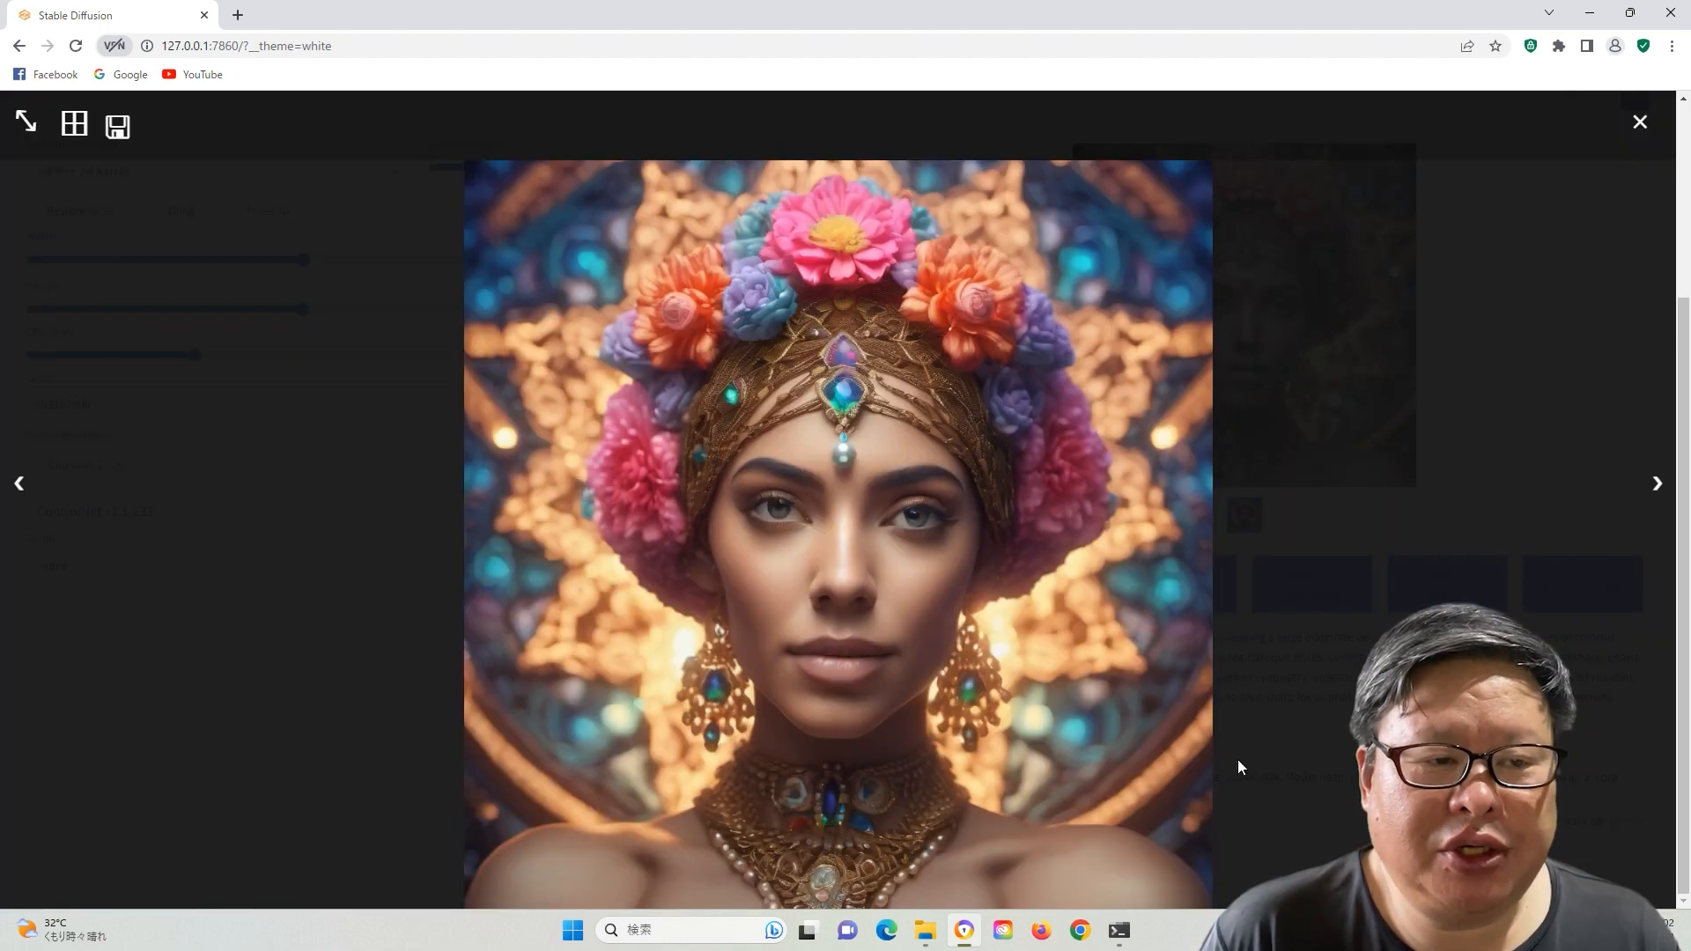
click(1638, 120)
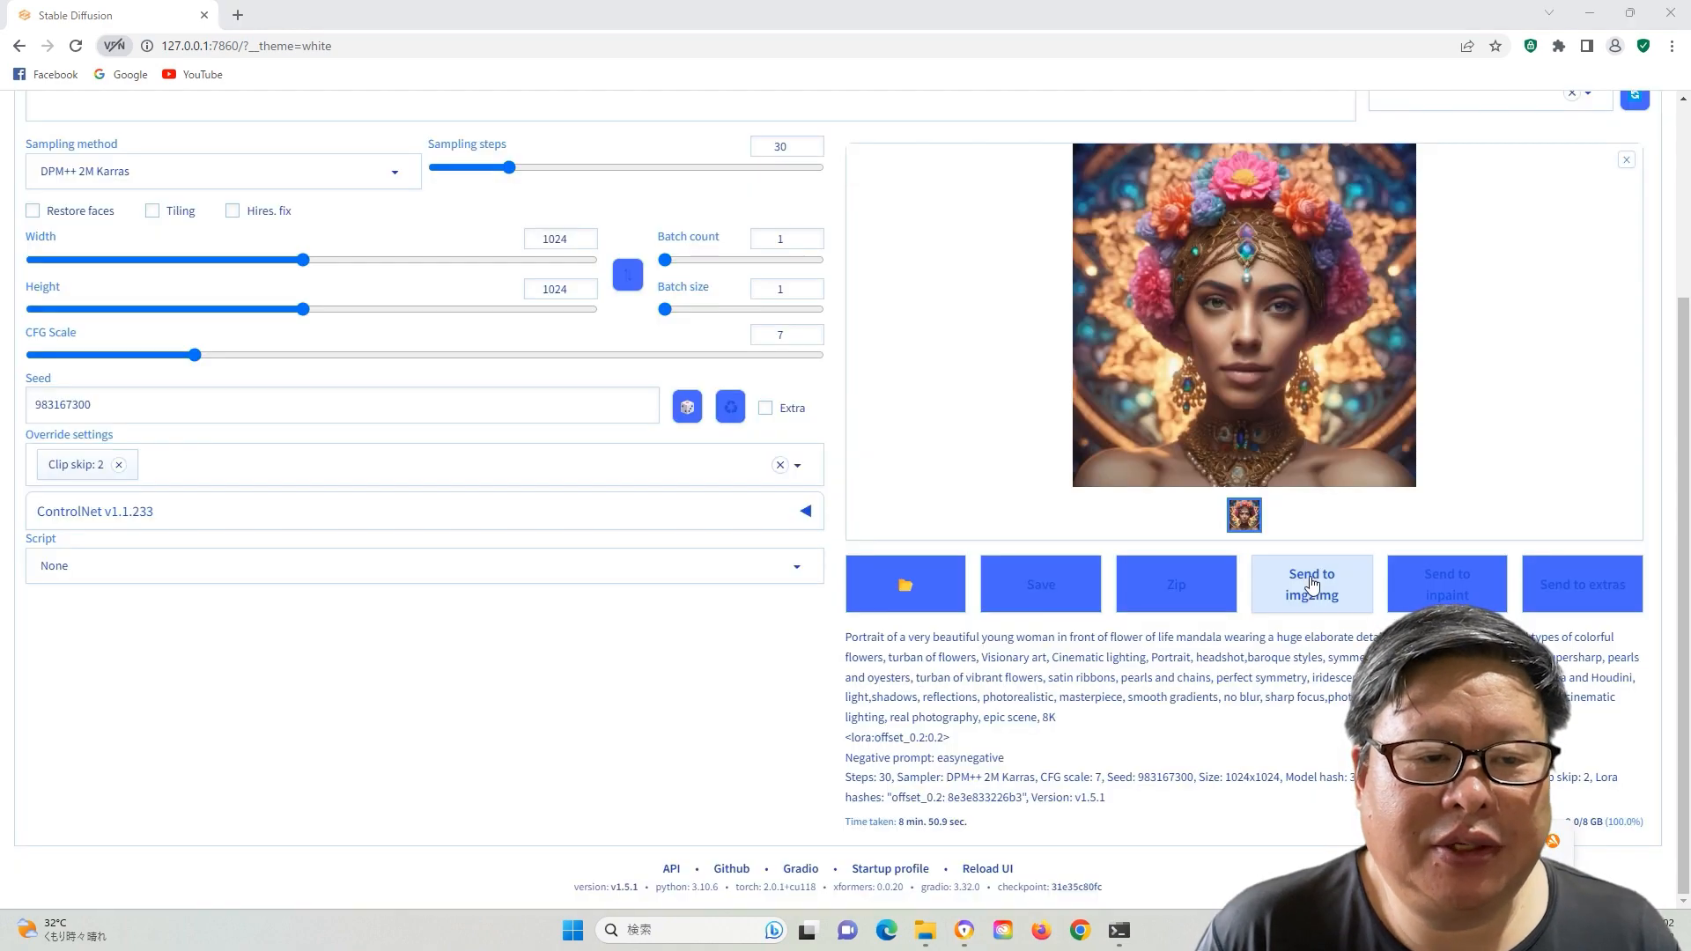
Send the portrait to img2img and select the sd_xl_refiner_1.0 checkpoint
click(1312, 584)
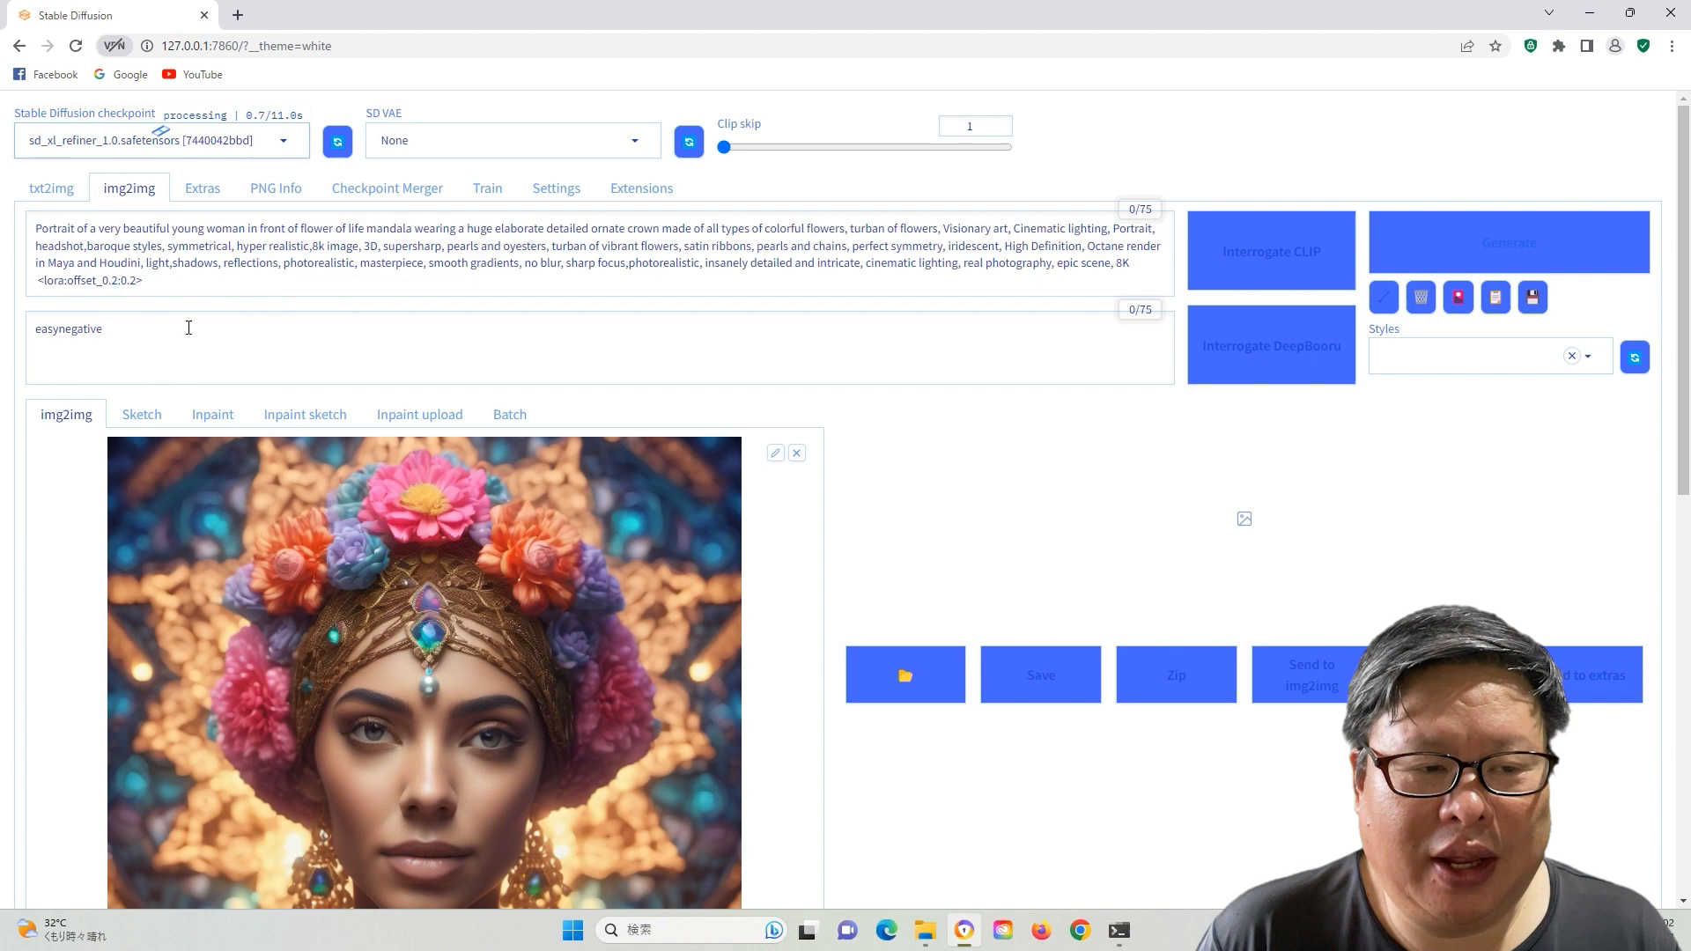
double_click(90, 280)
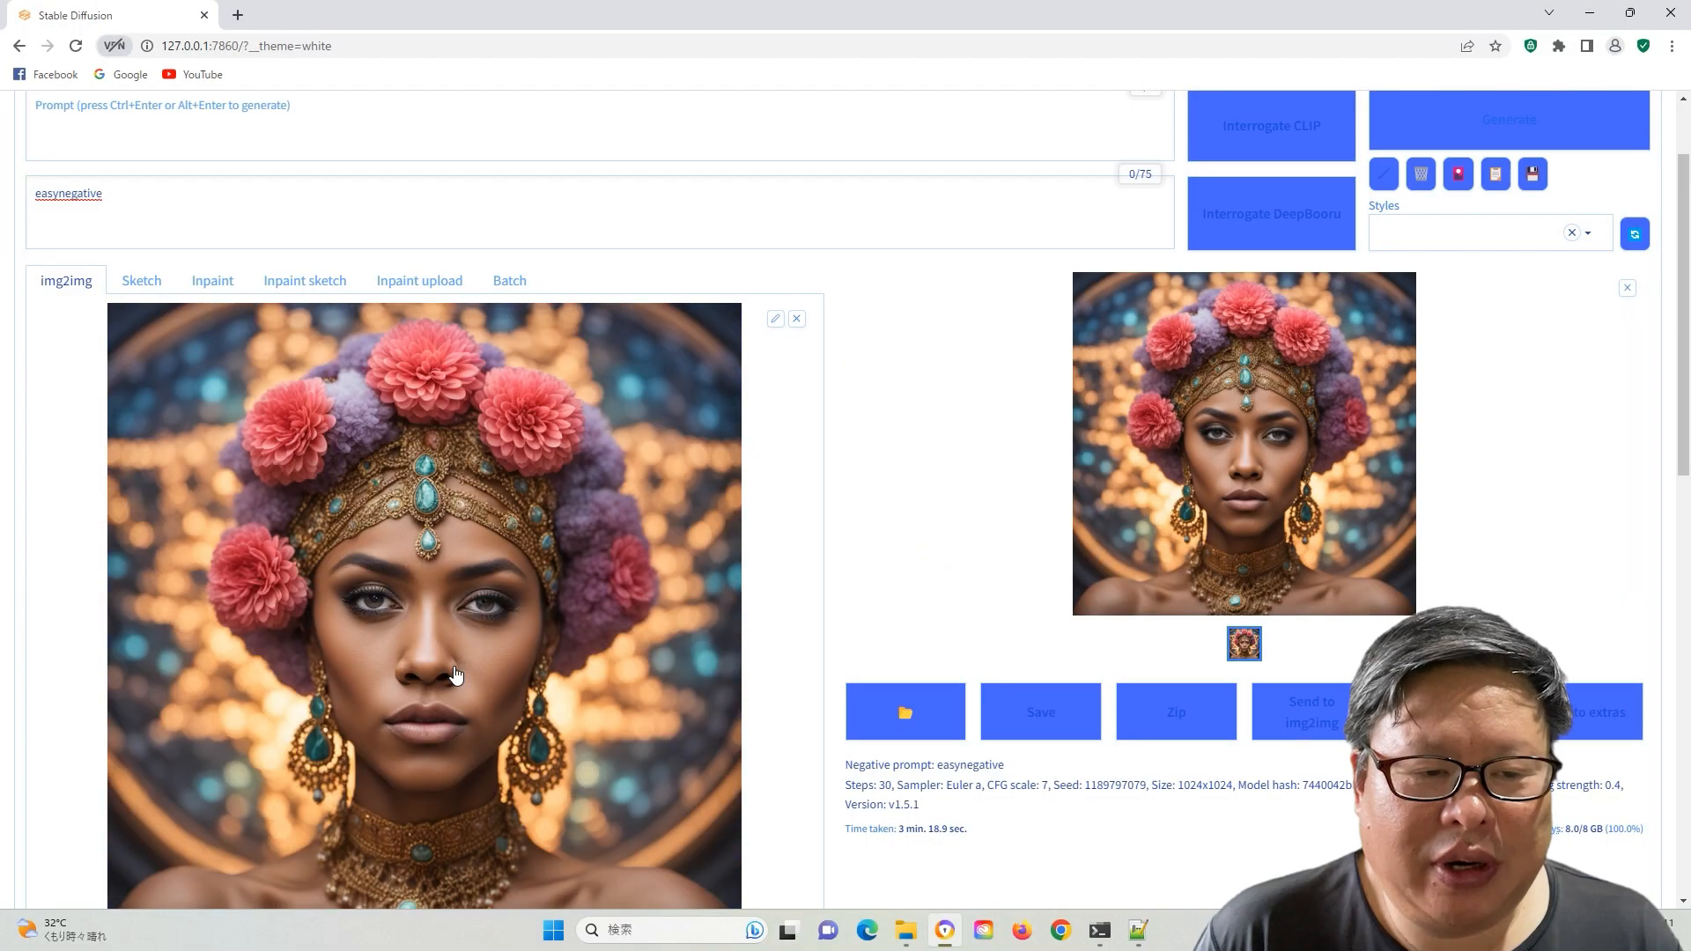
scroll(down, 3)
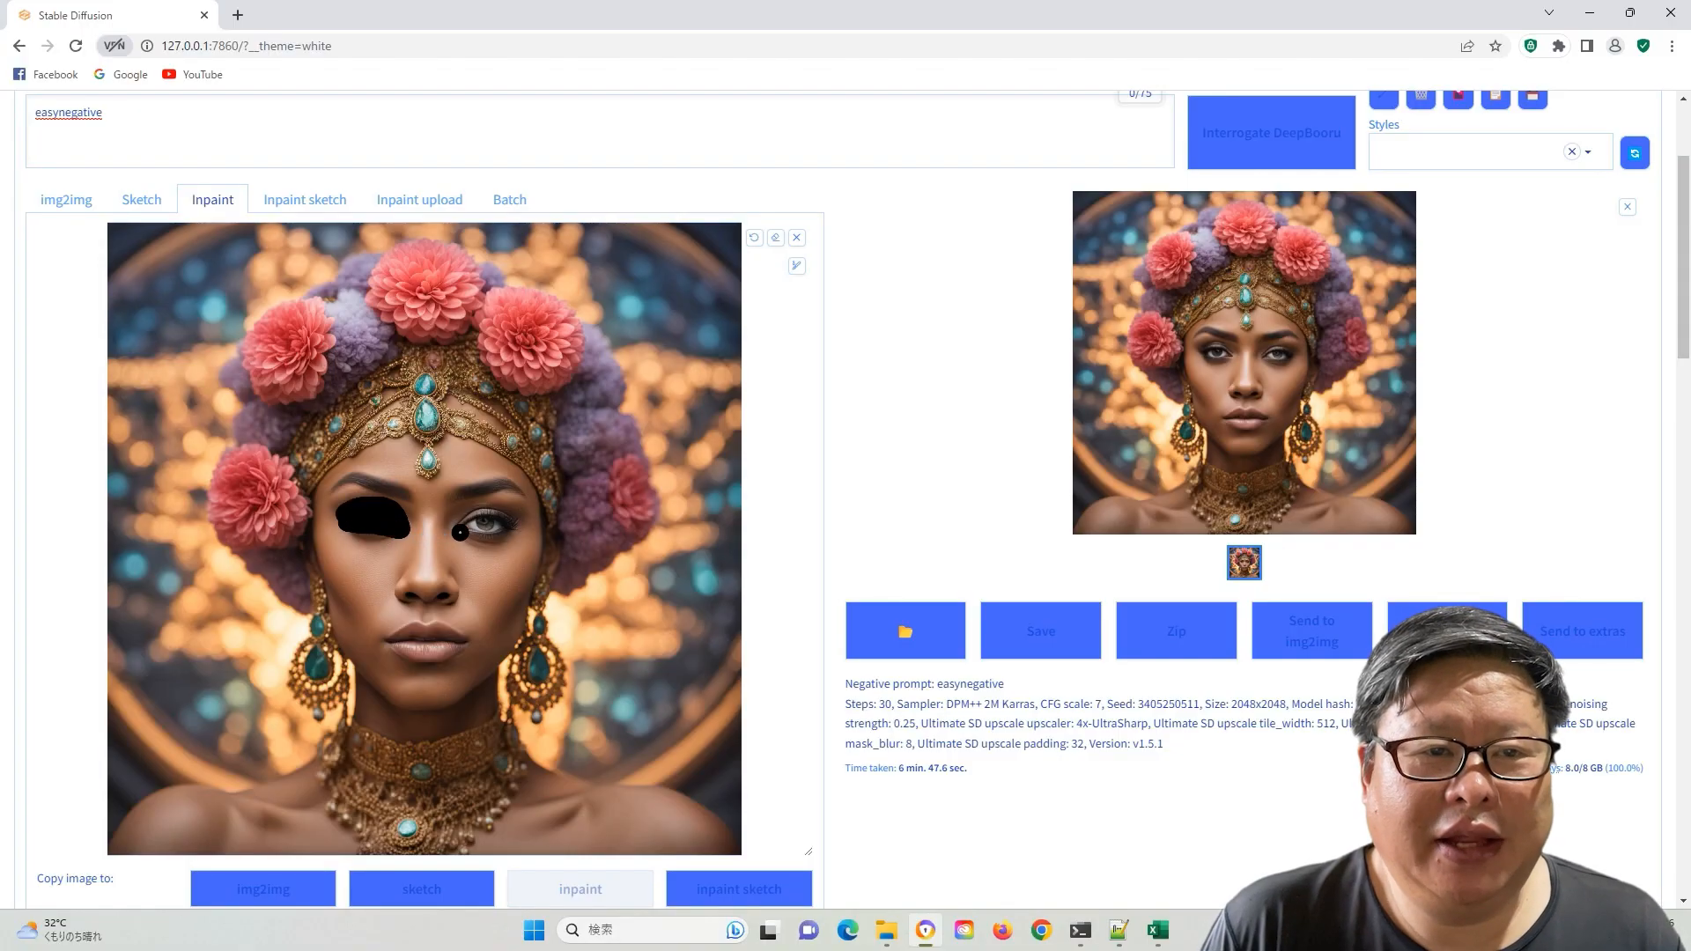
Scroll through the img2img inpainting settings panel
scroll(up, 3)
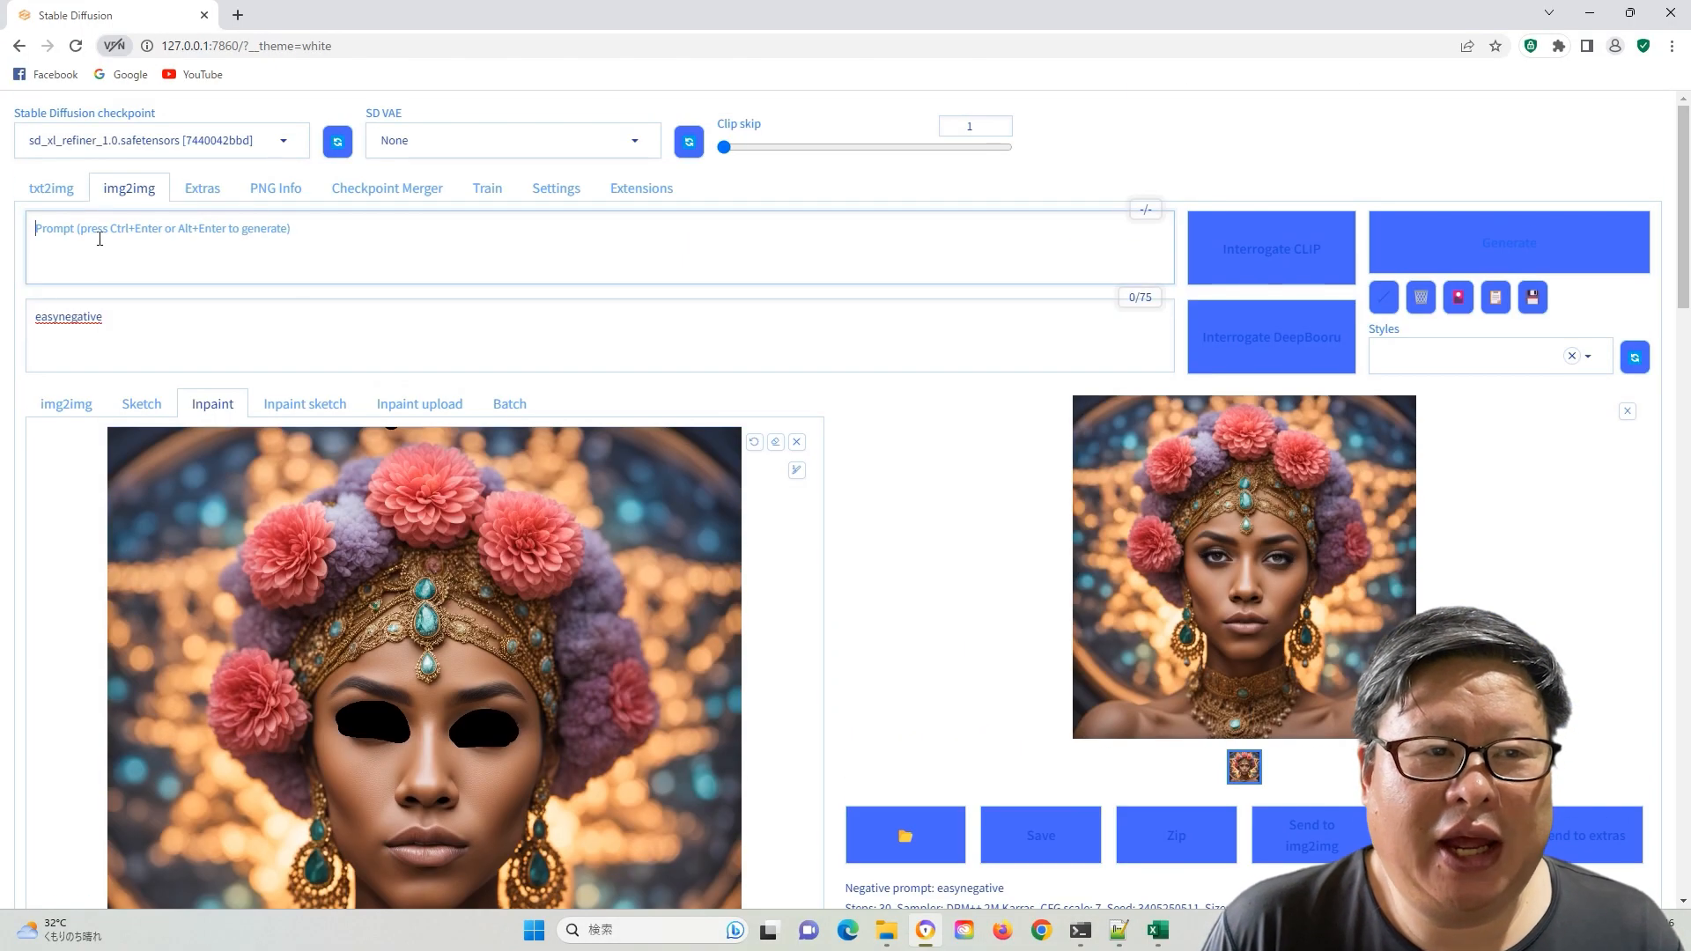
scroll(down, 3)
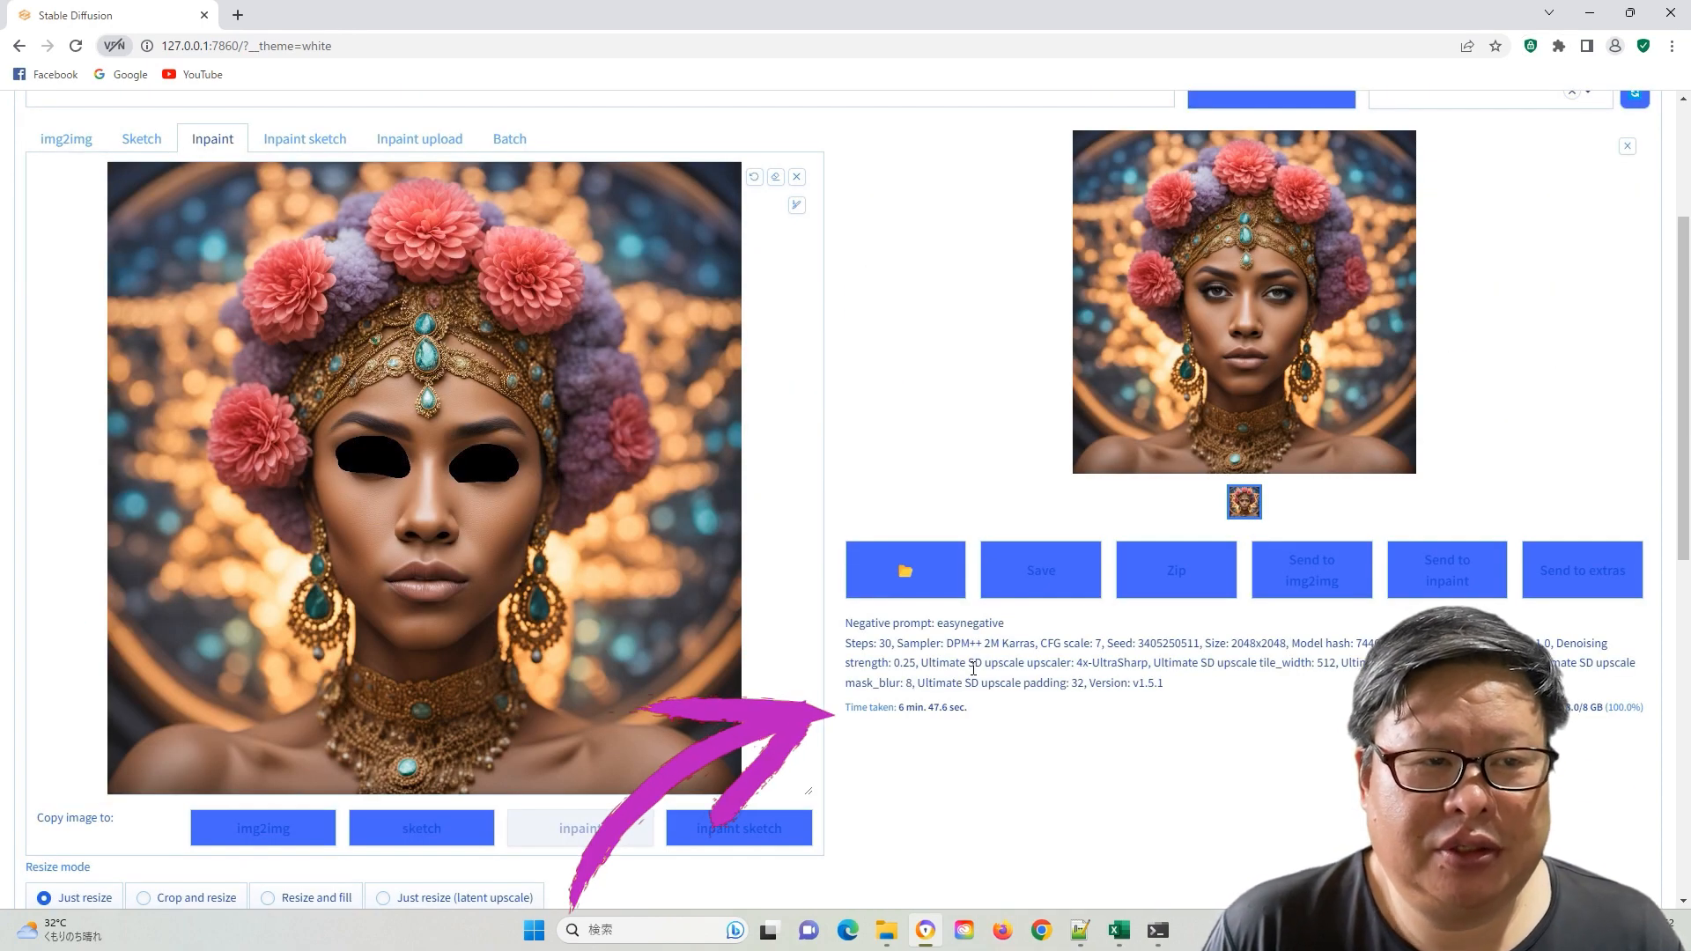
scroll(down, 3)
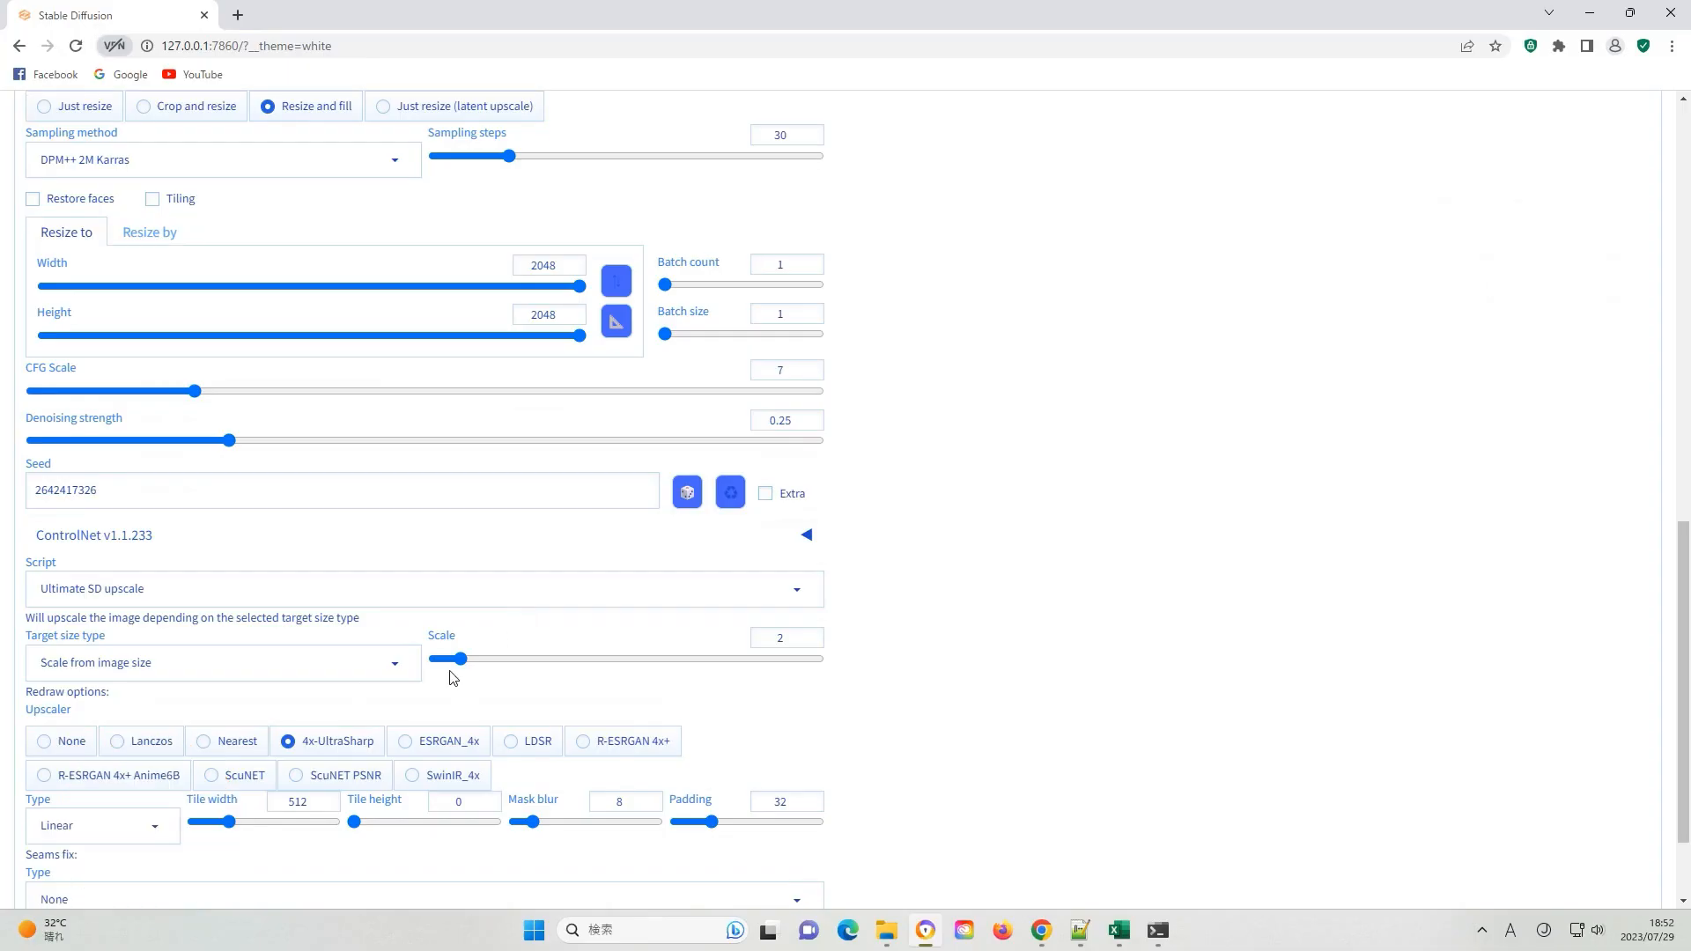
mouse_move(561, 825)
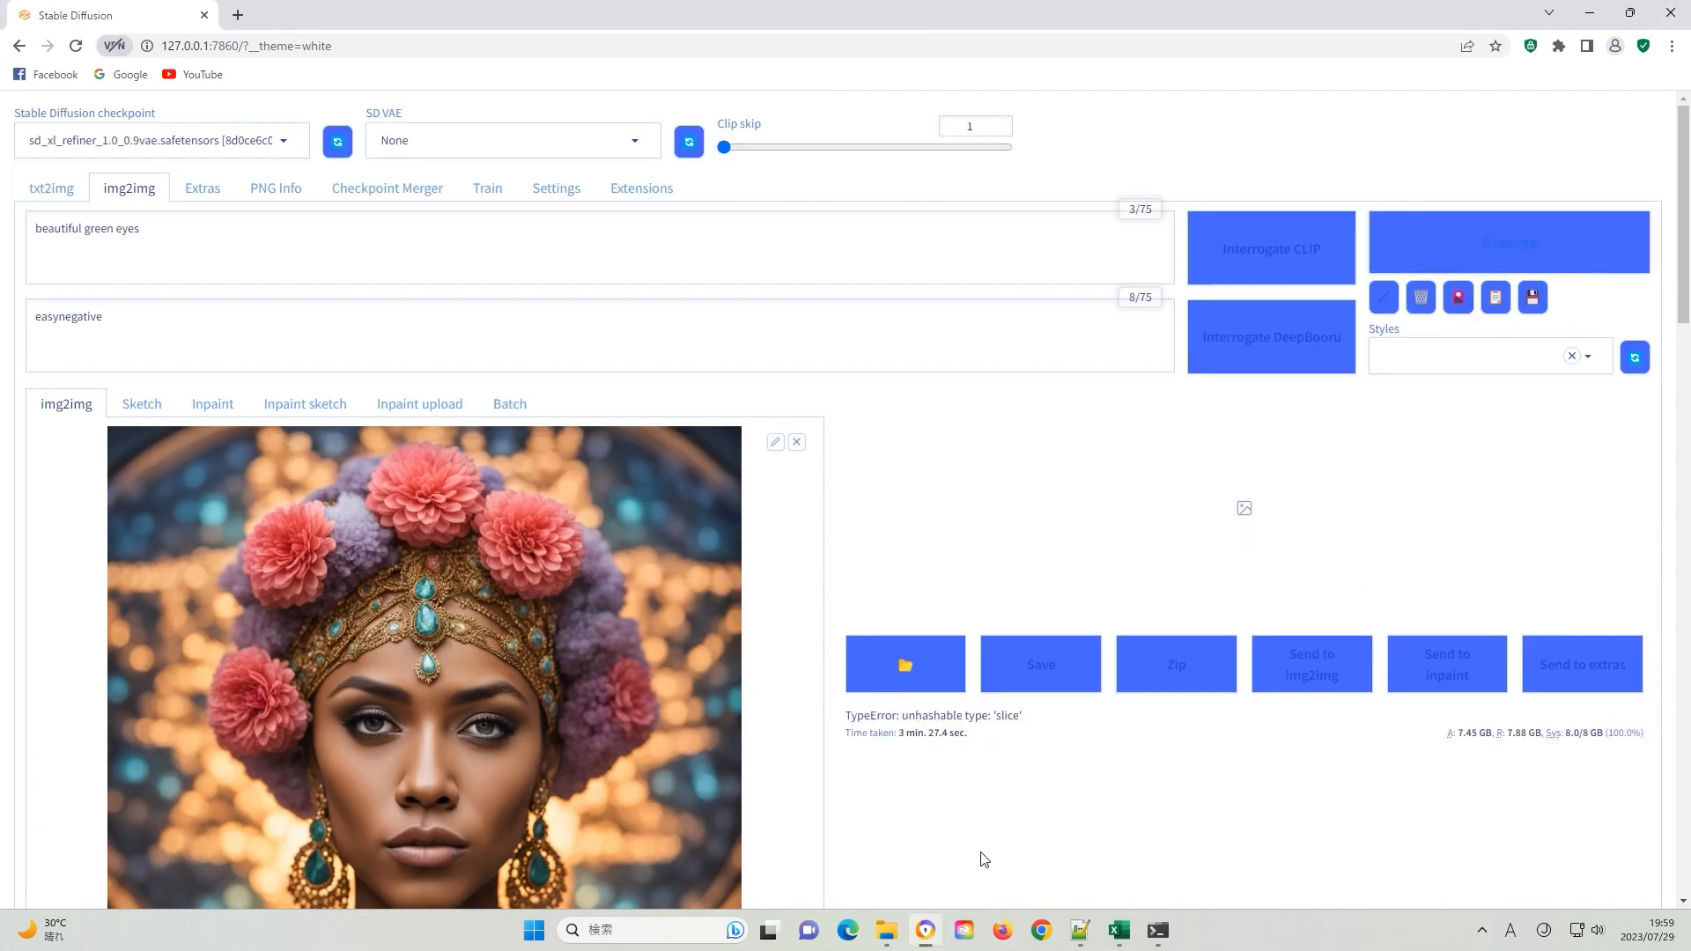
mouse_move(1156, 930)
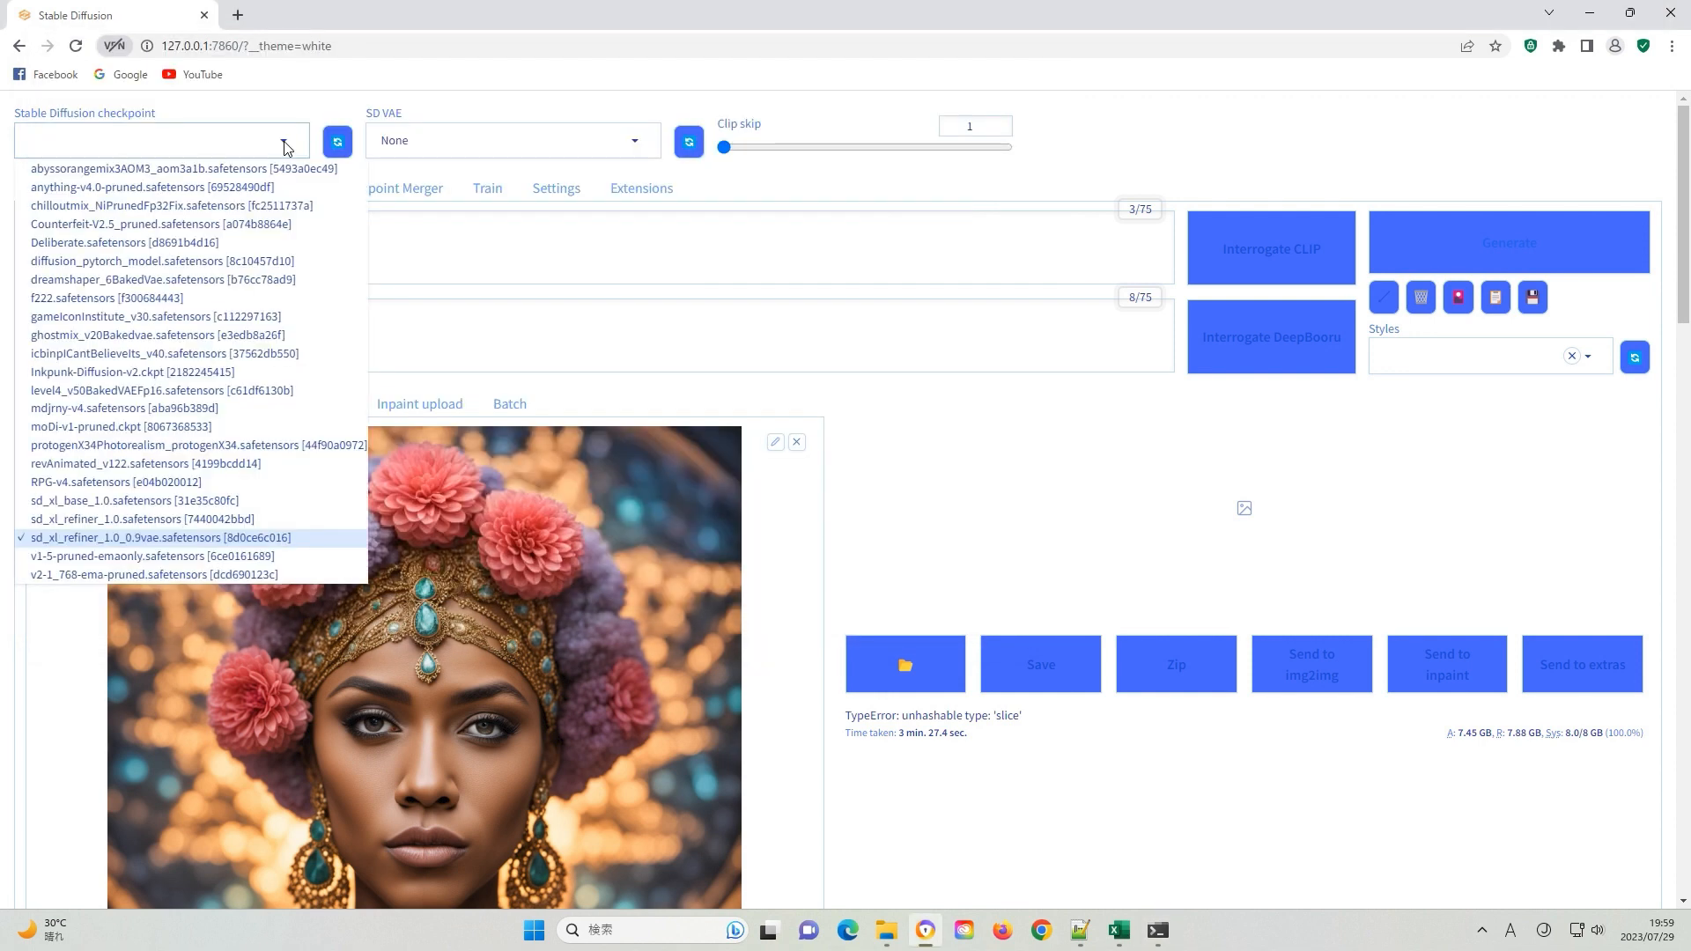
Select dreamshaper_6BakedVae.safetensors as the Stable Diffusion checkpoint
click(162, 279)
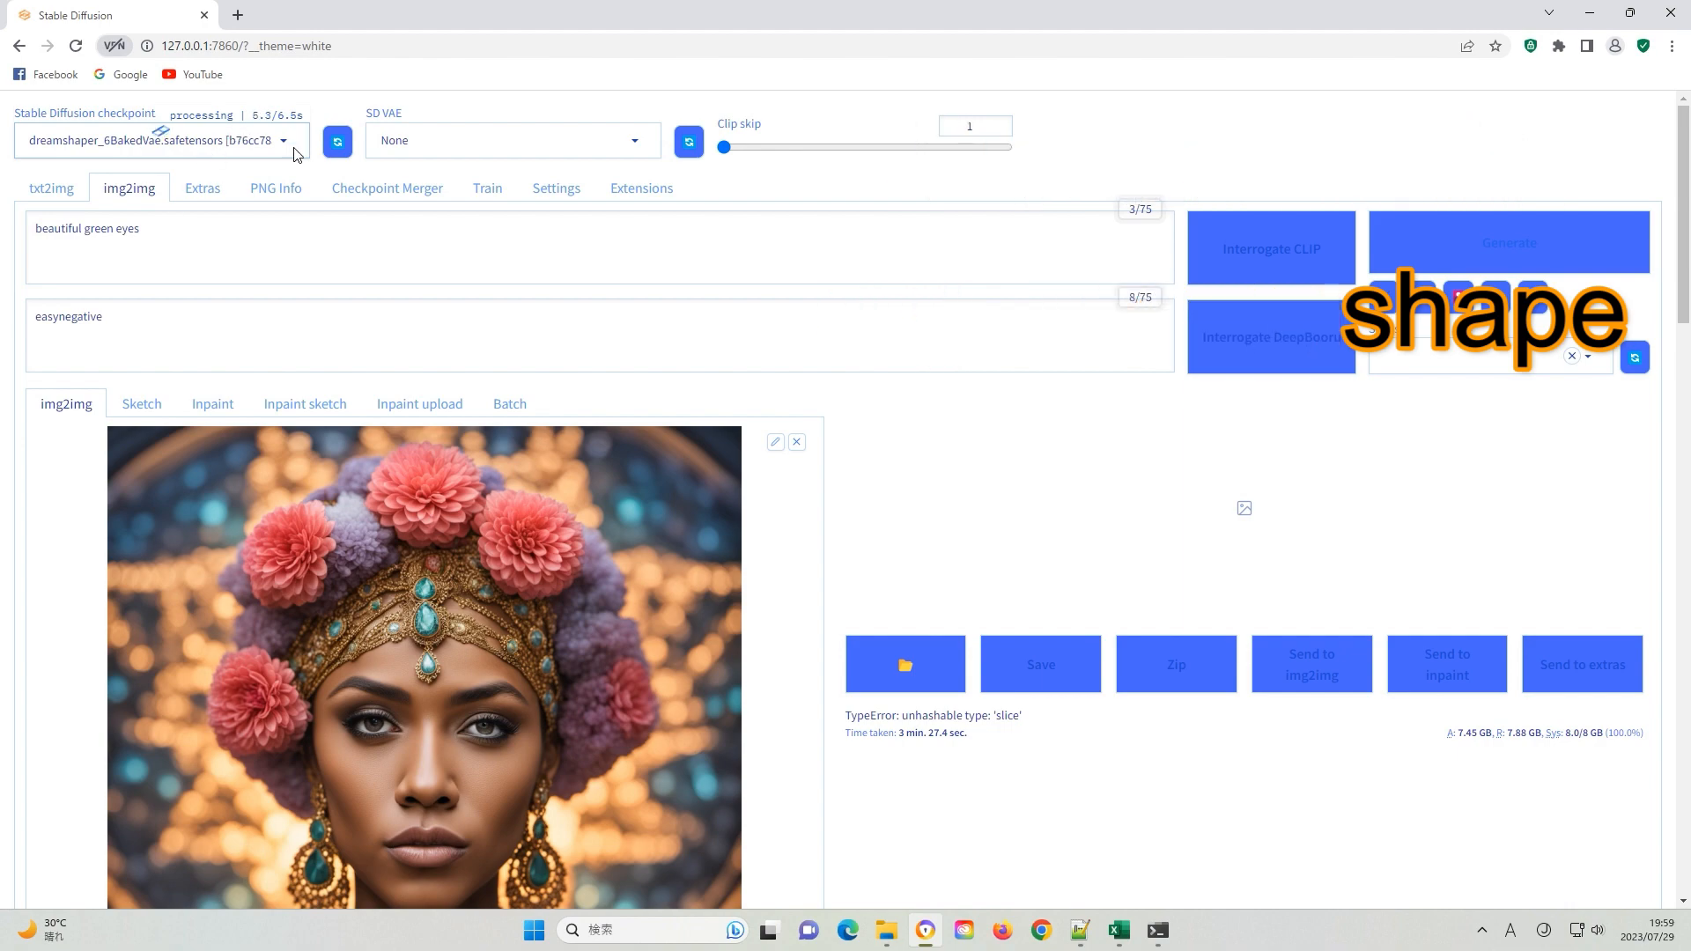
scroll(down, 3)
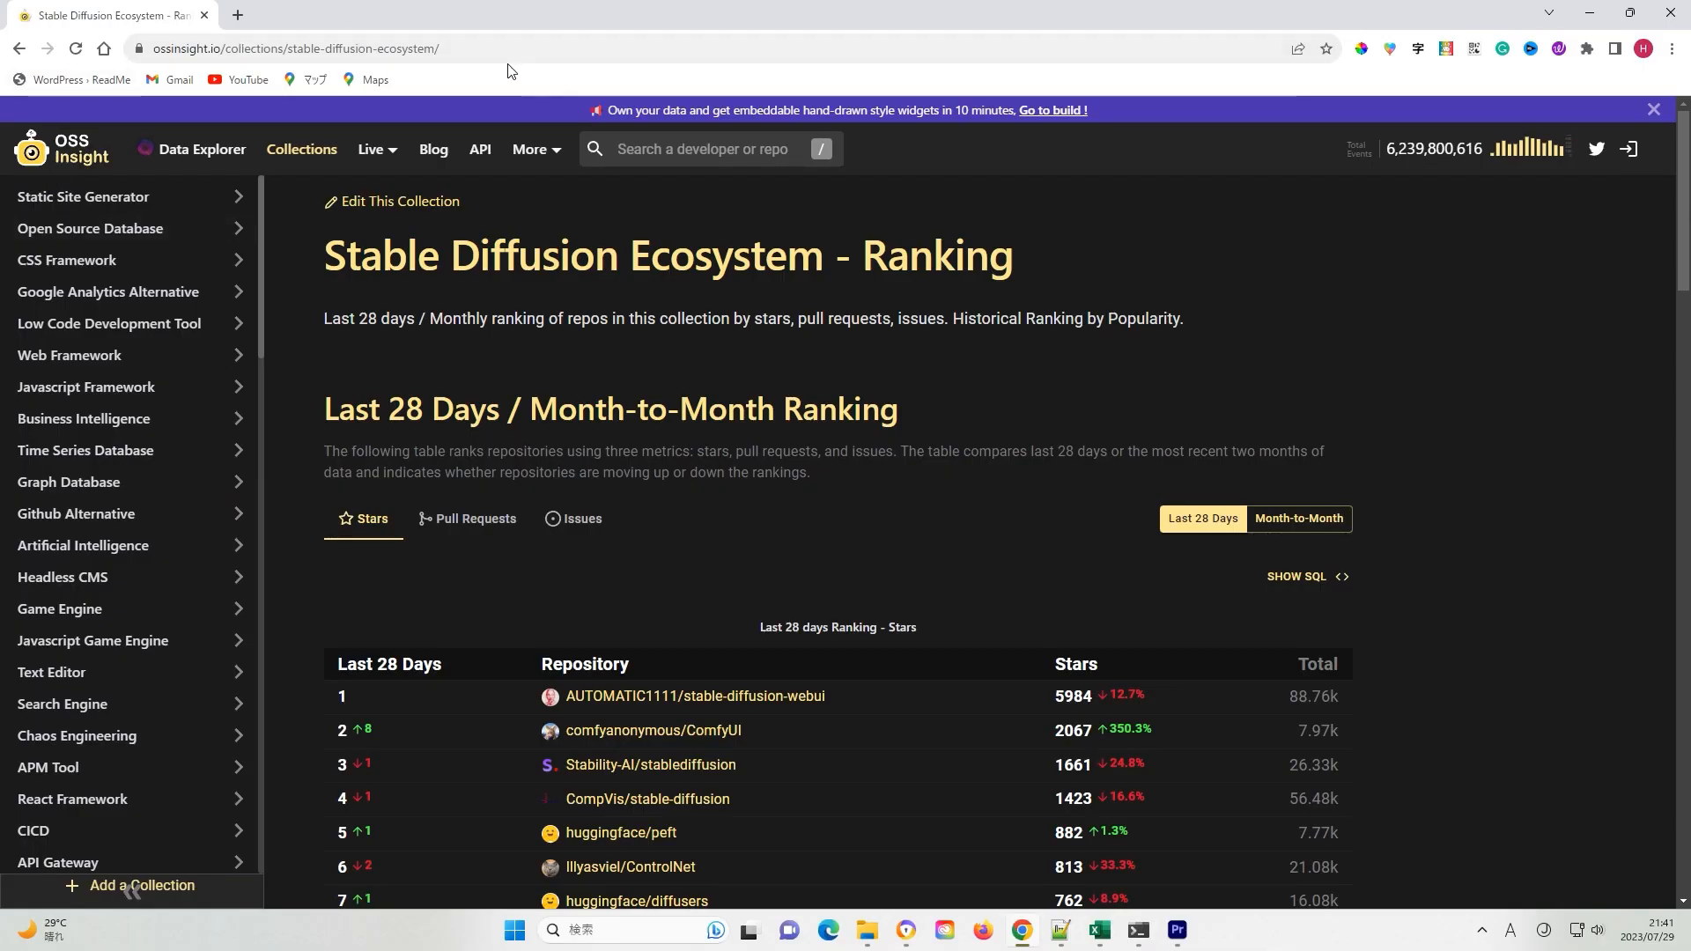
mouse_move(1491, 529)
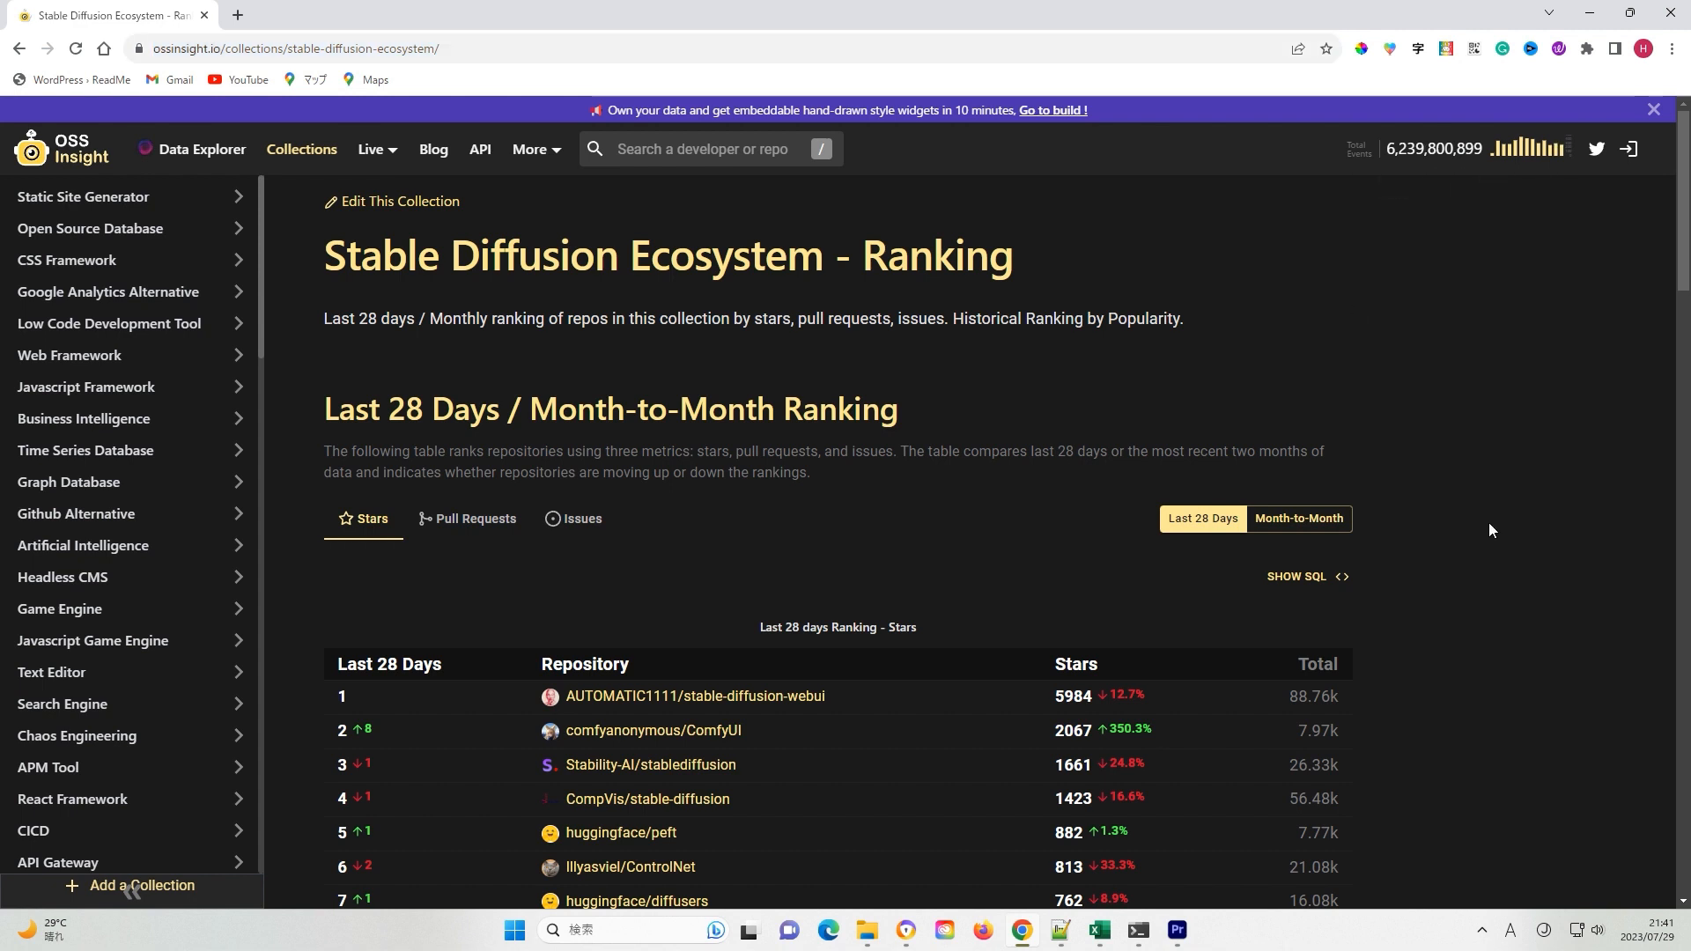
scroll(down, 3)
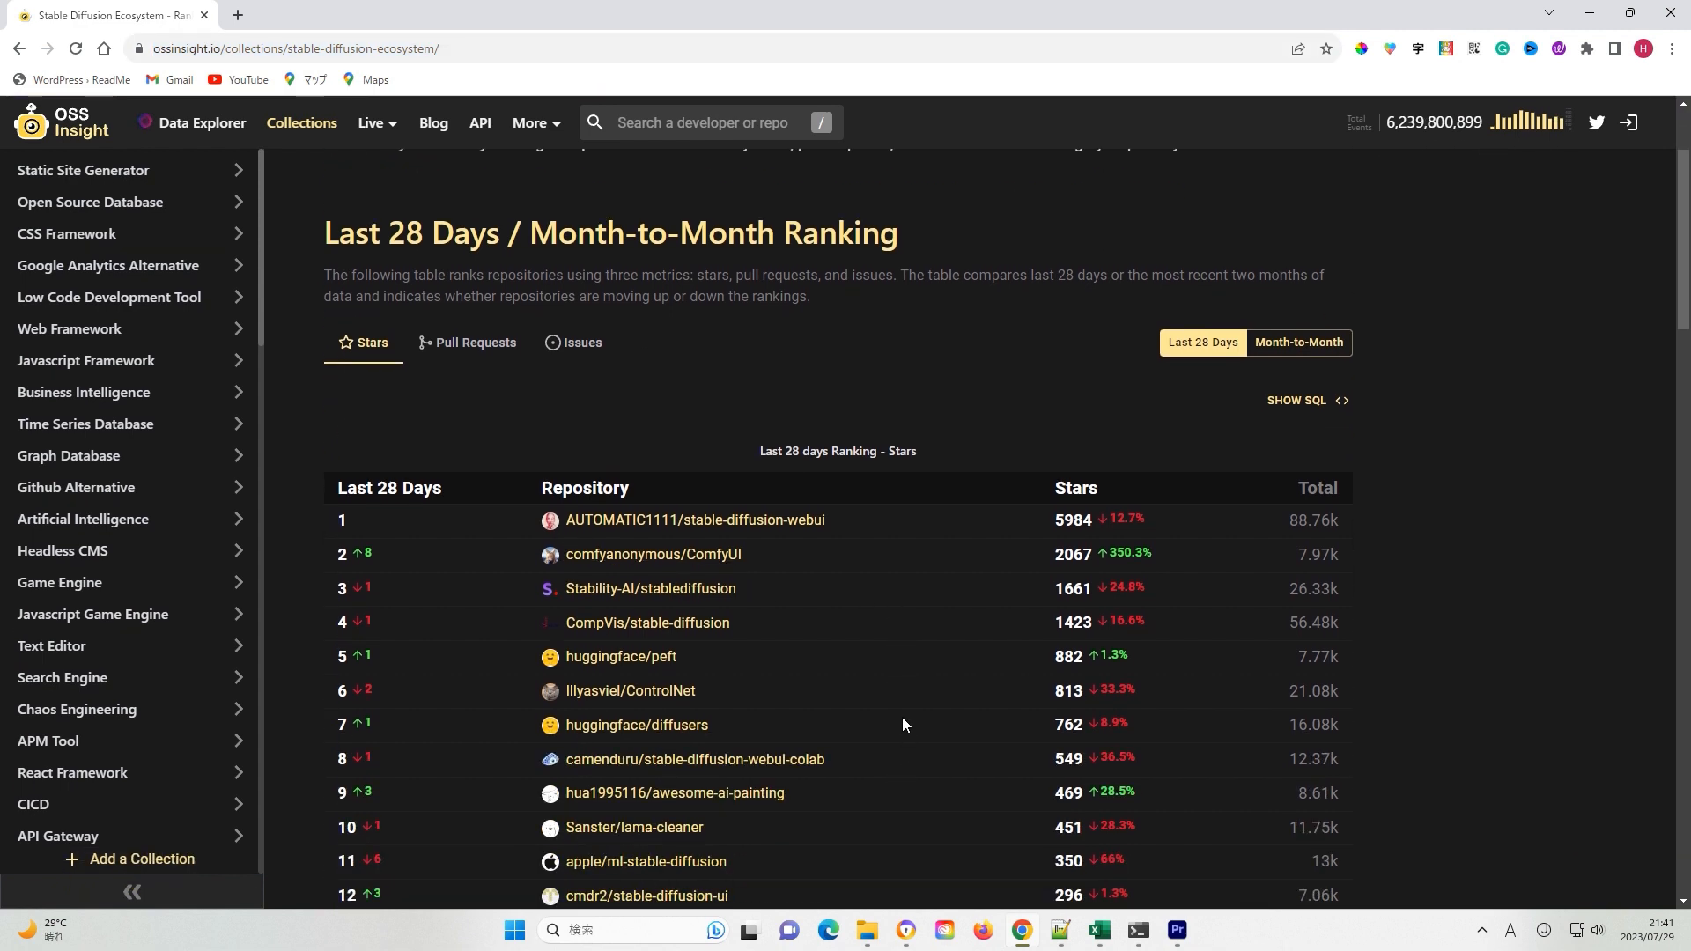
scroll(down, 3)
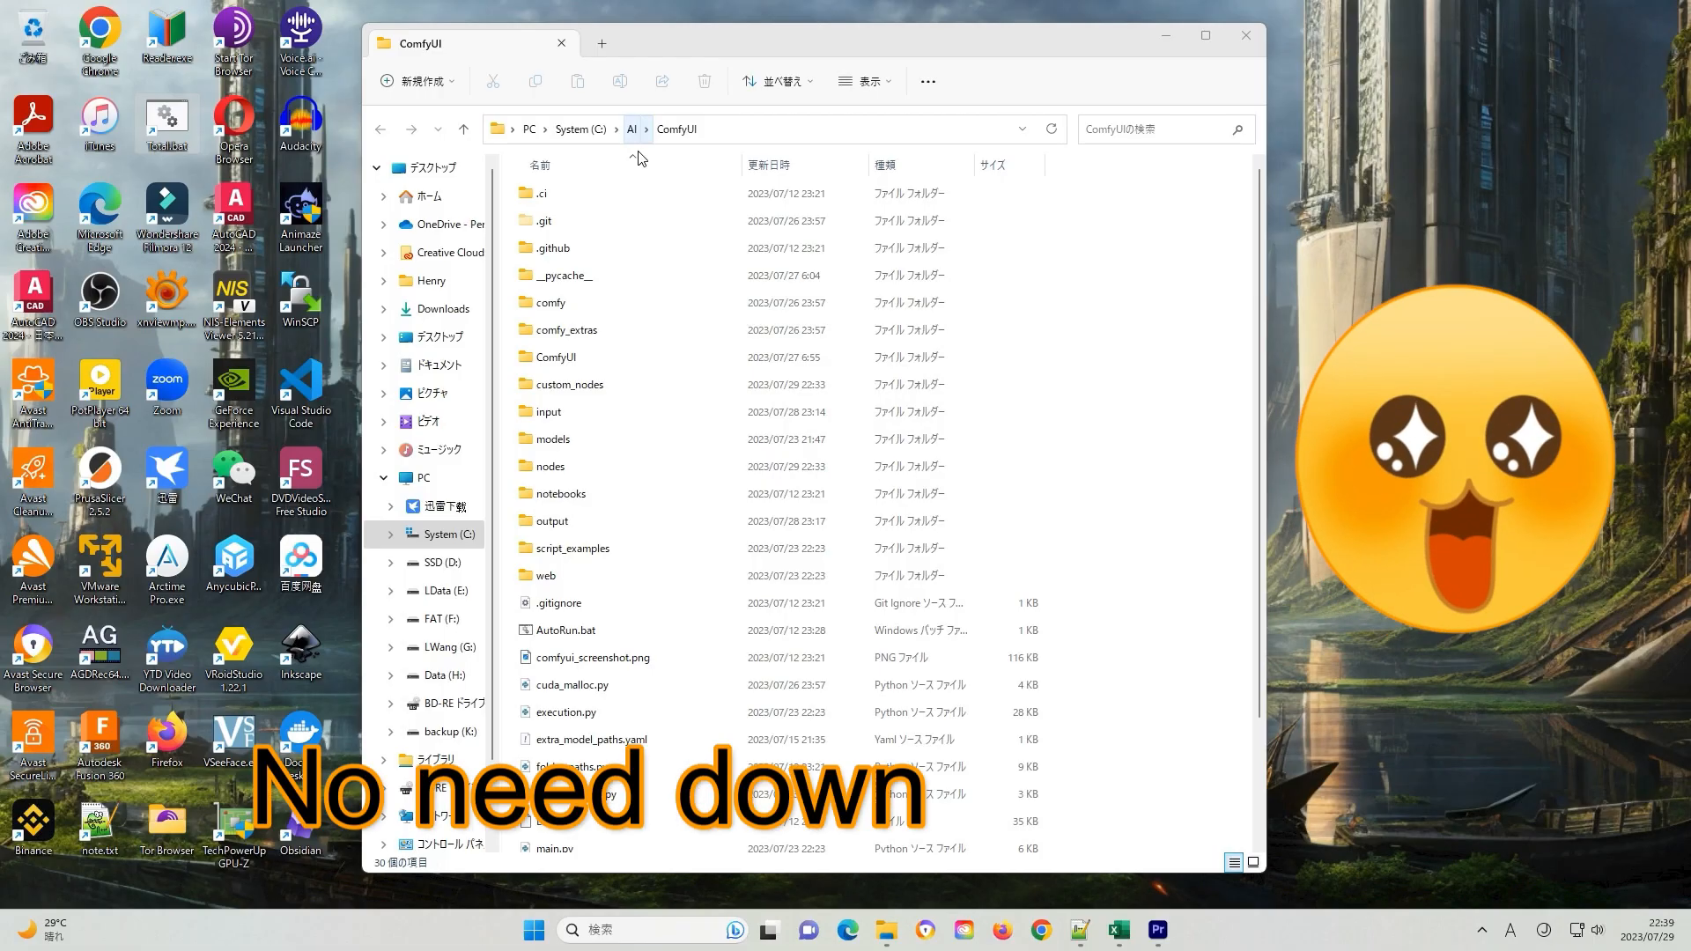
Open the extended context menu for extra_model_paths.yaml in the ComfyUI folder
scroll(down, 3)
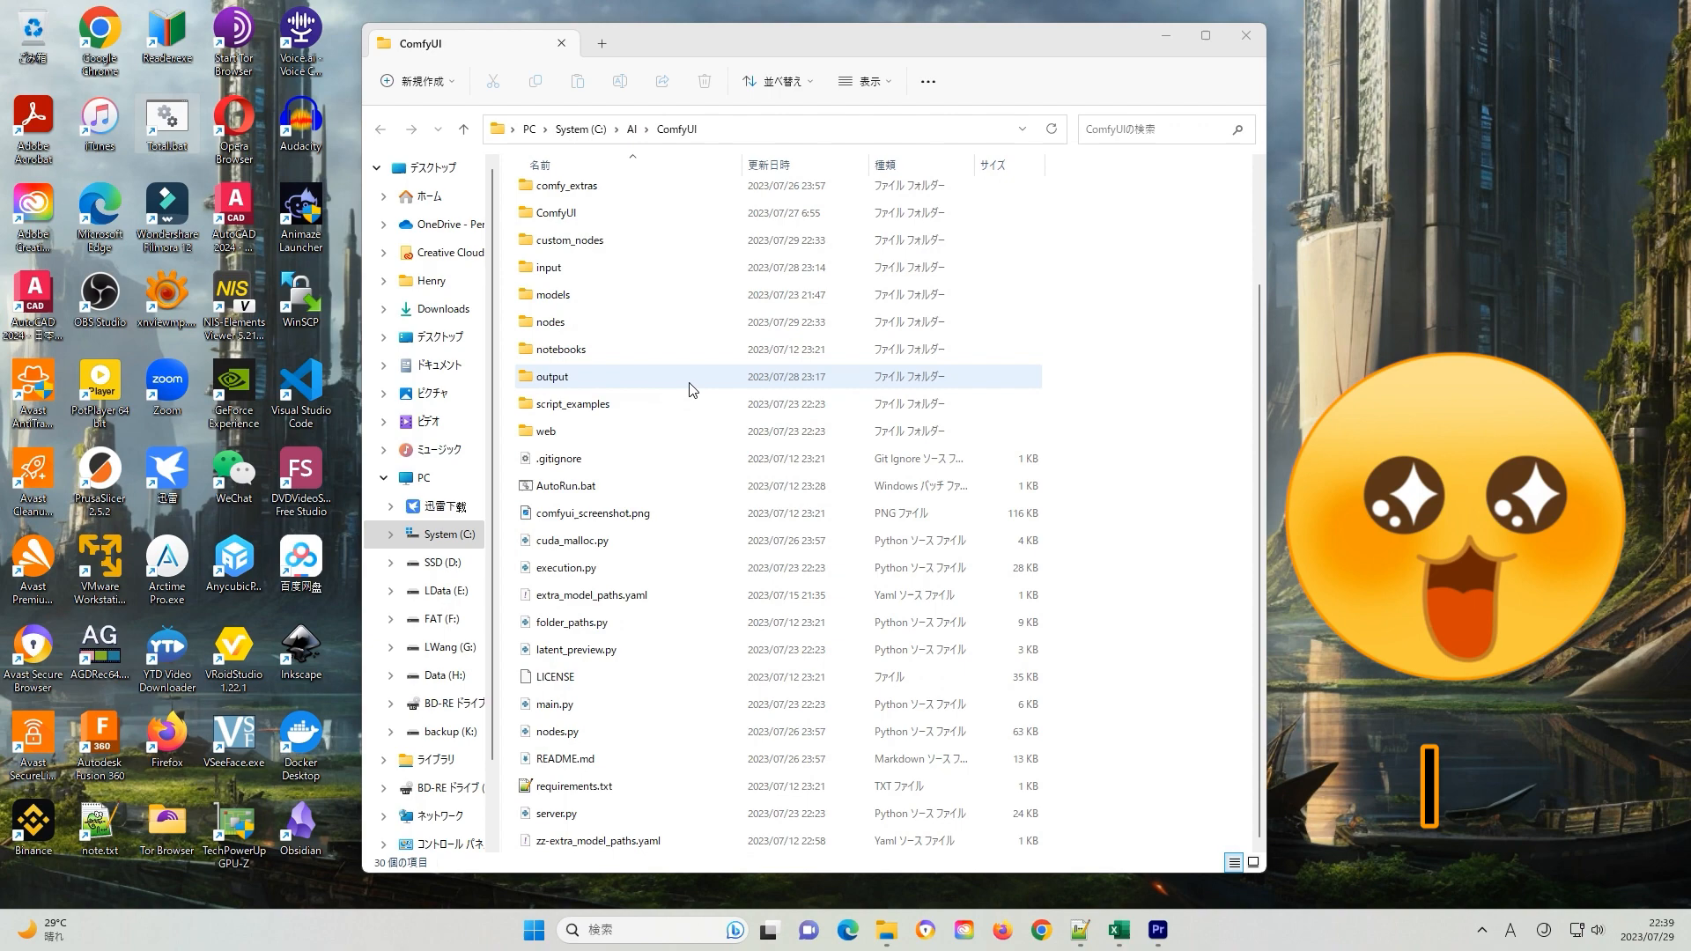
right_click(590, 594)
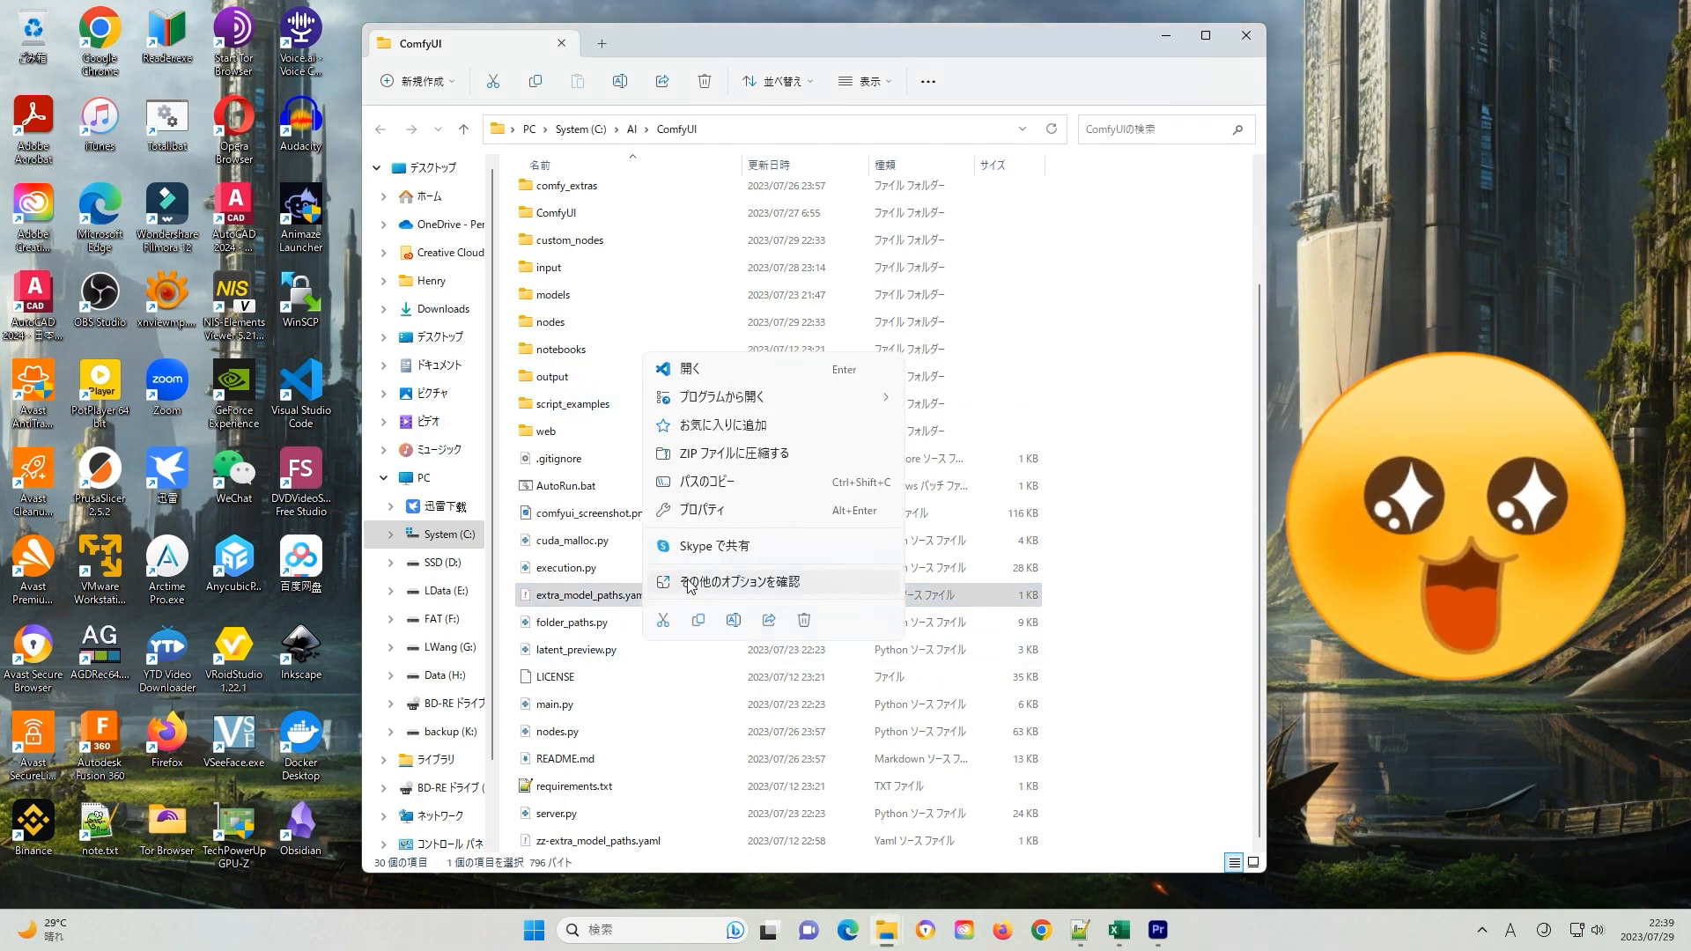
click(689, 369)
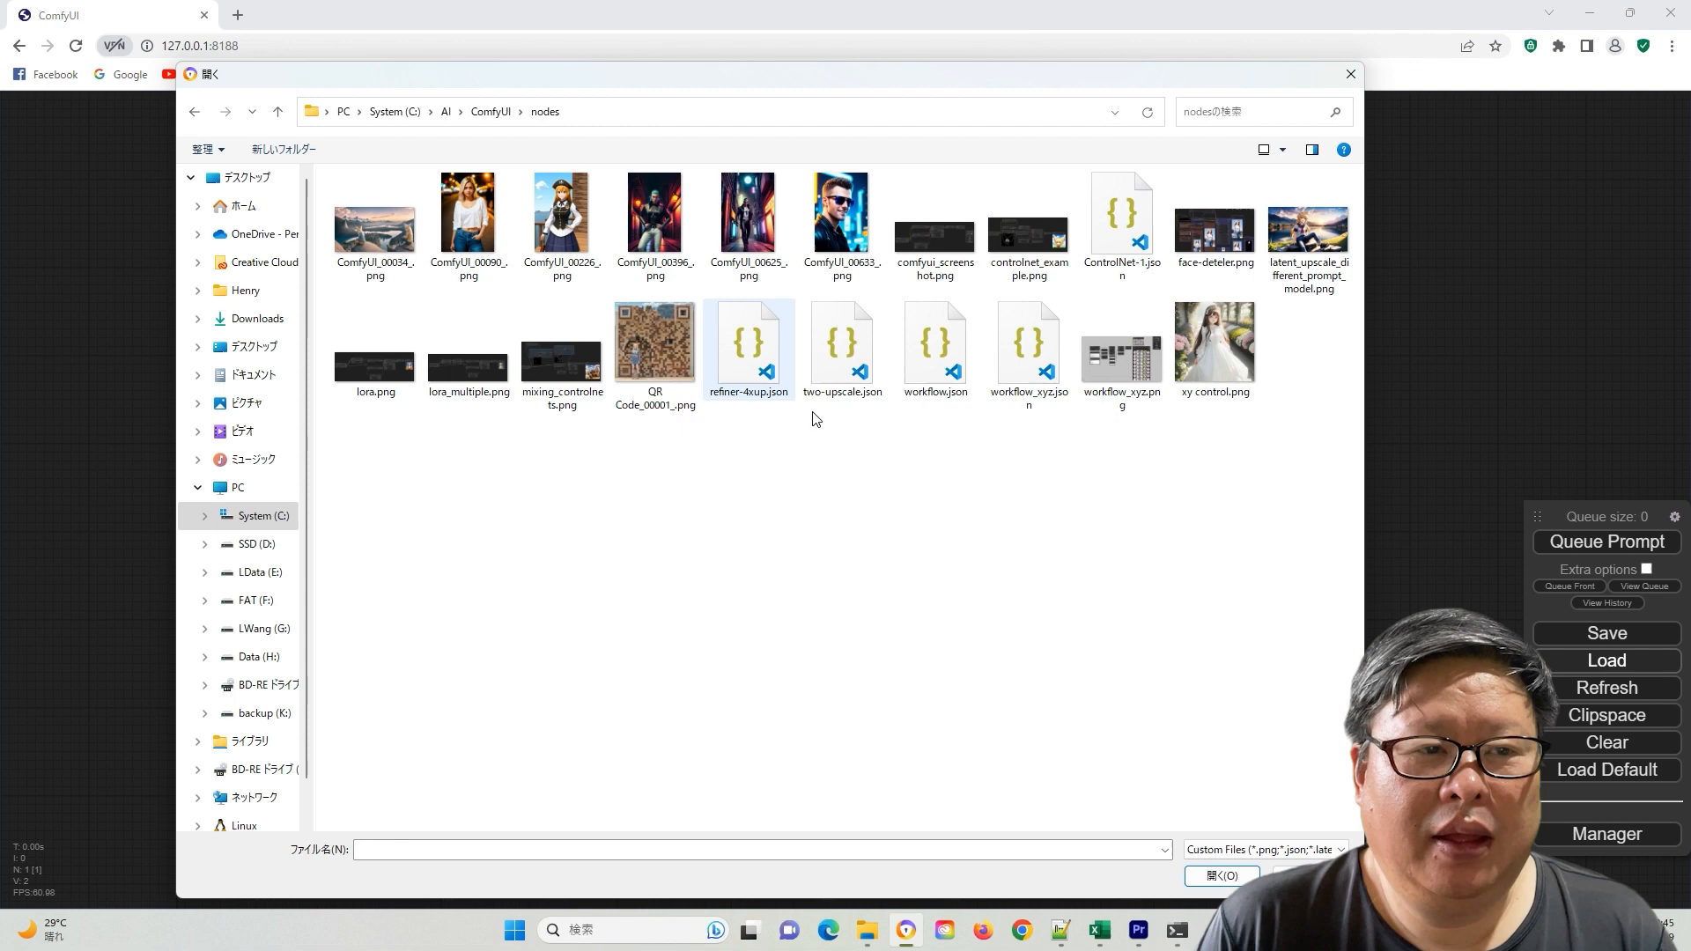
Load the two-upscale.json workflow and set the base checkpoint to sd_xl_base_1.0
click(843, 348)
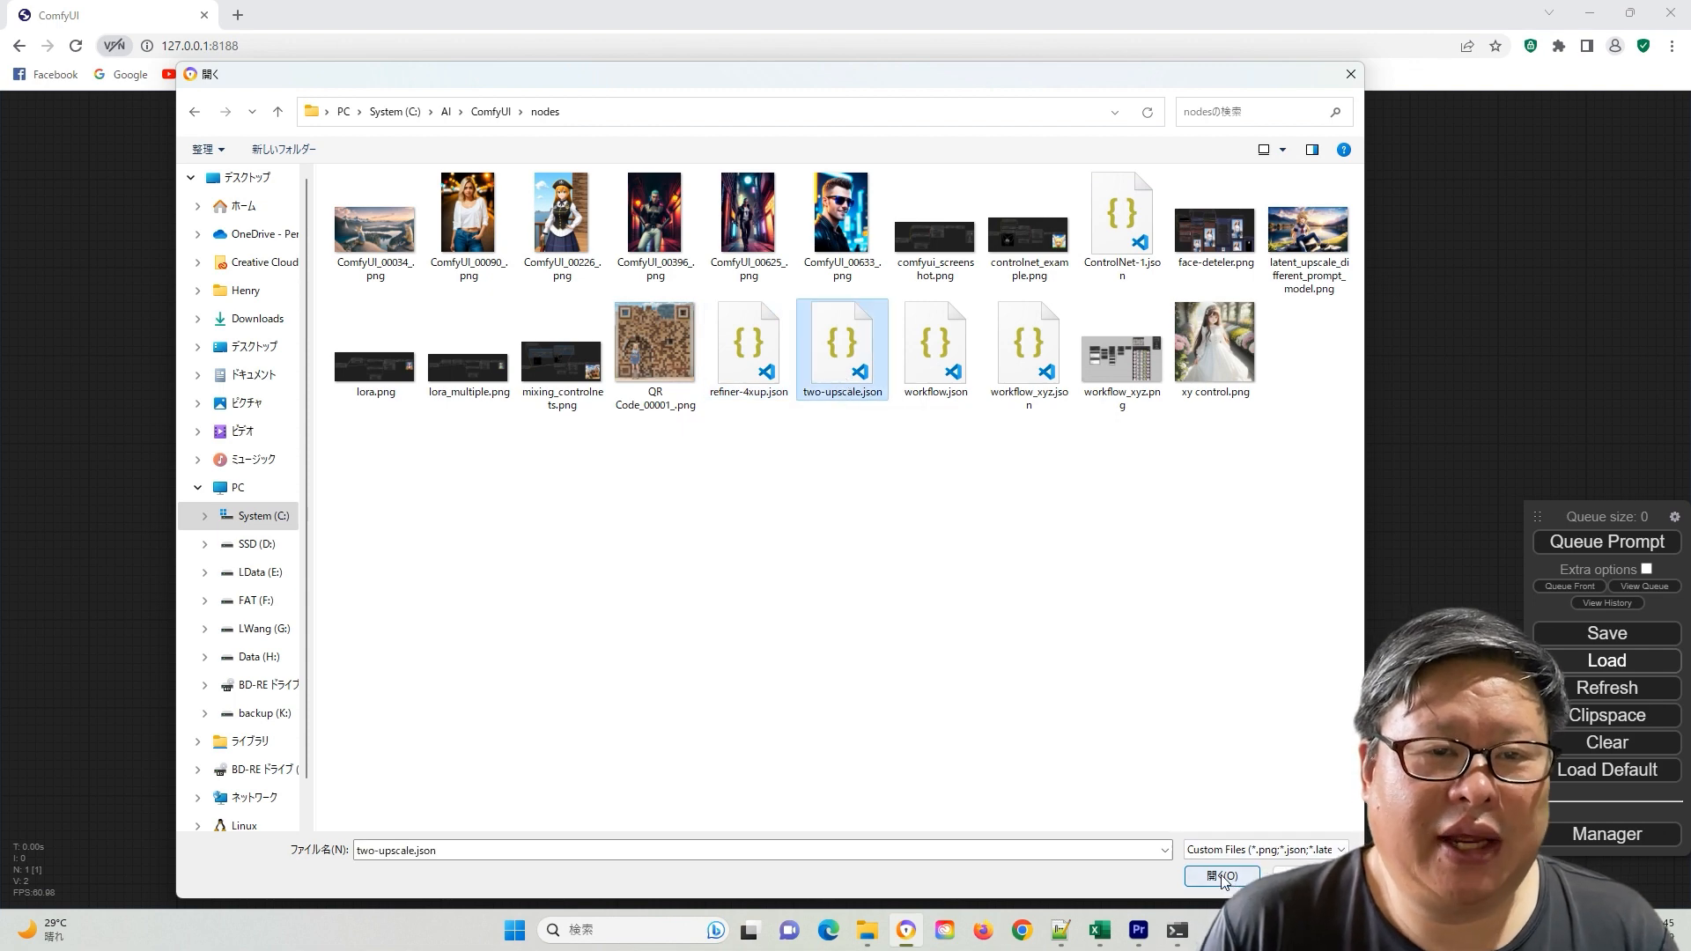
click(1219, 876)
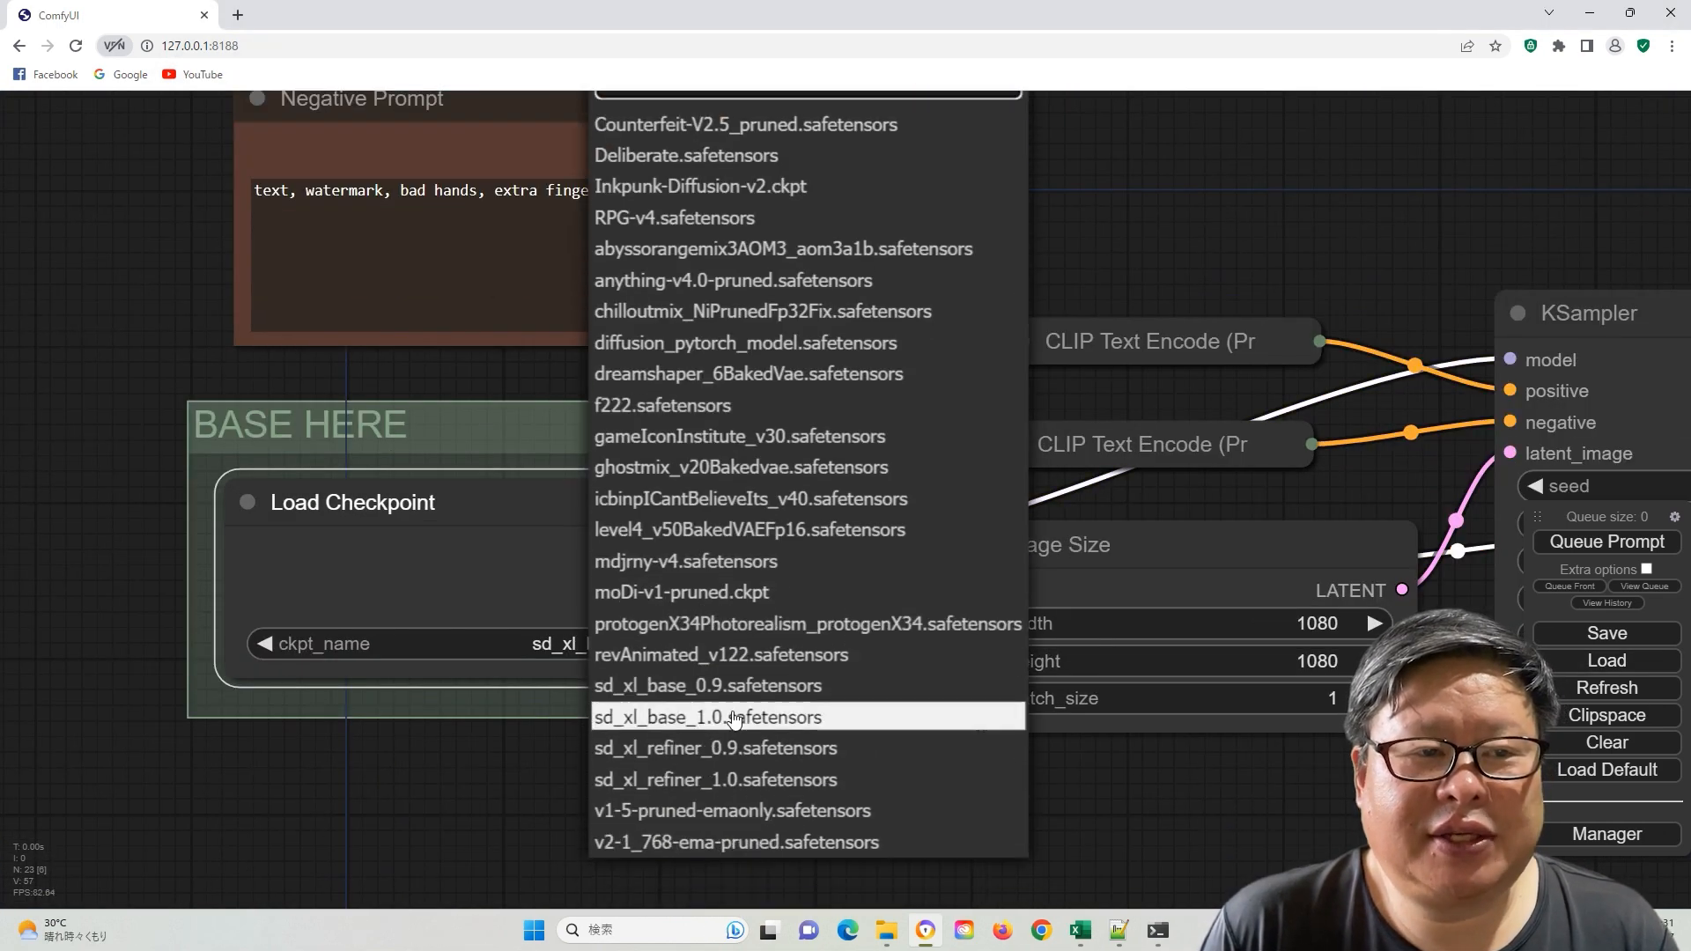
click(706, 717)
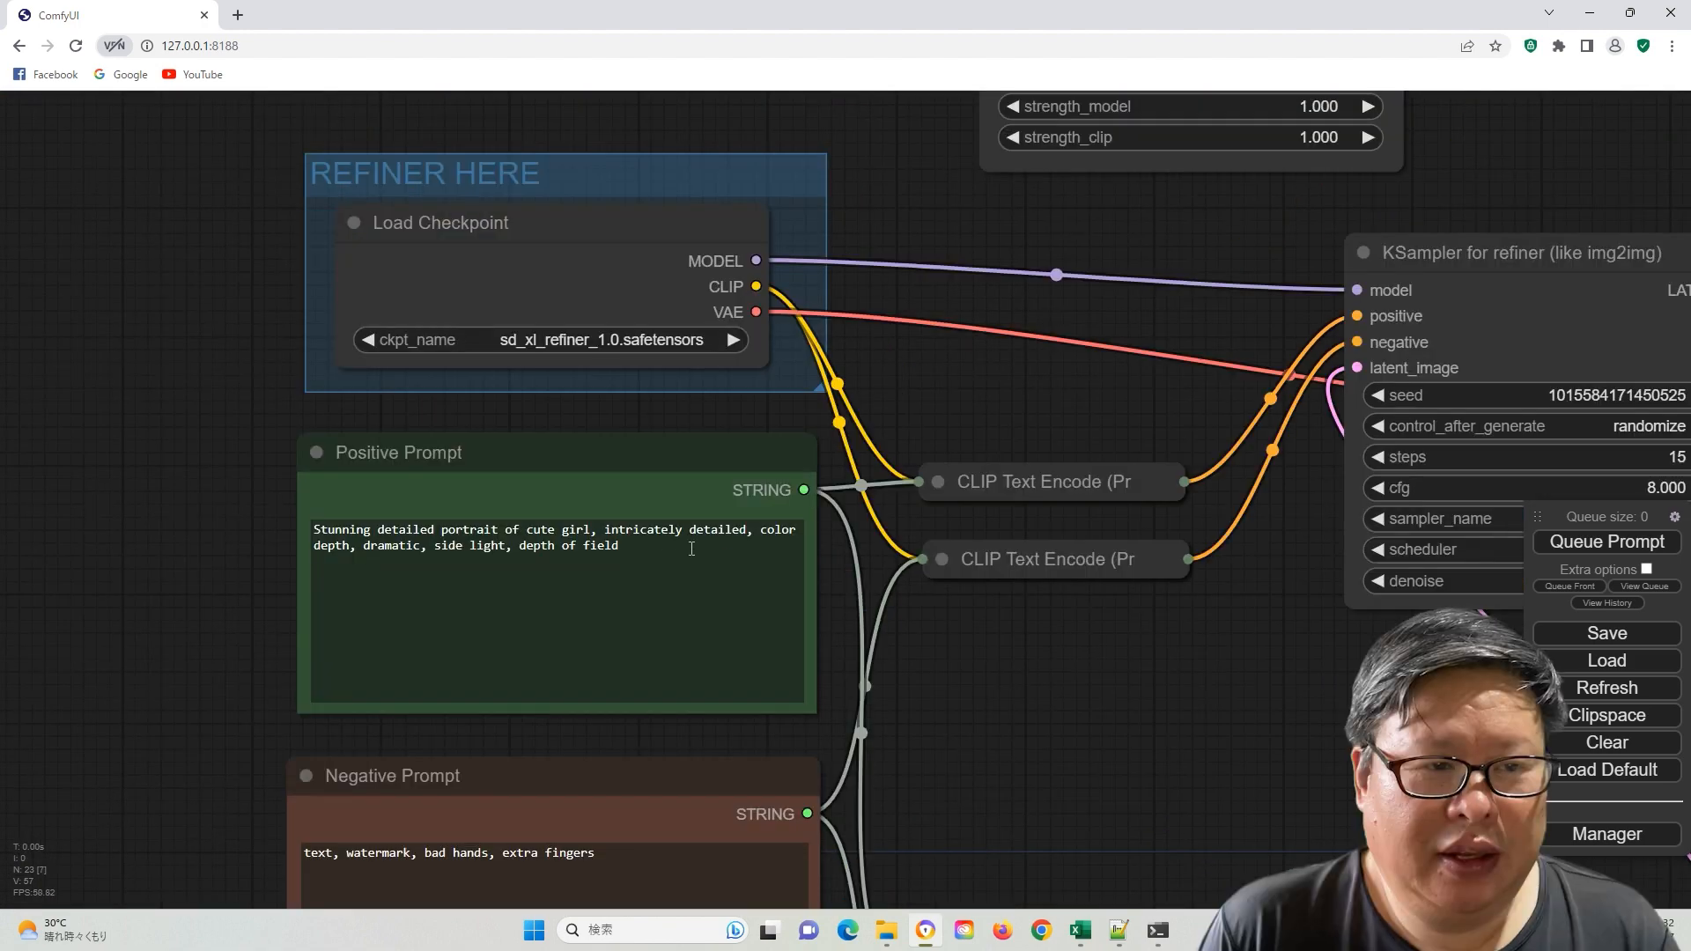
mouse_move(952, 577)
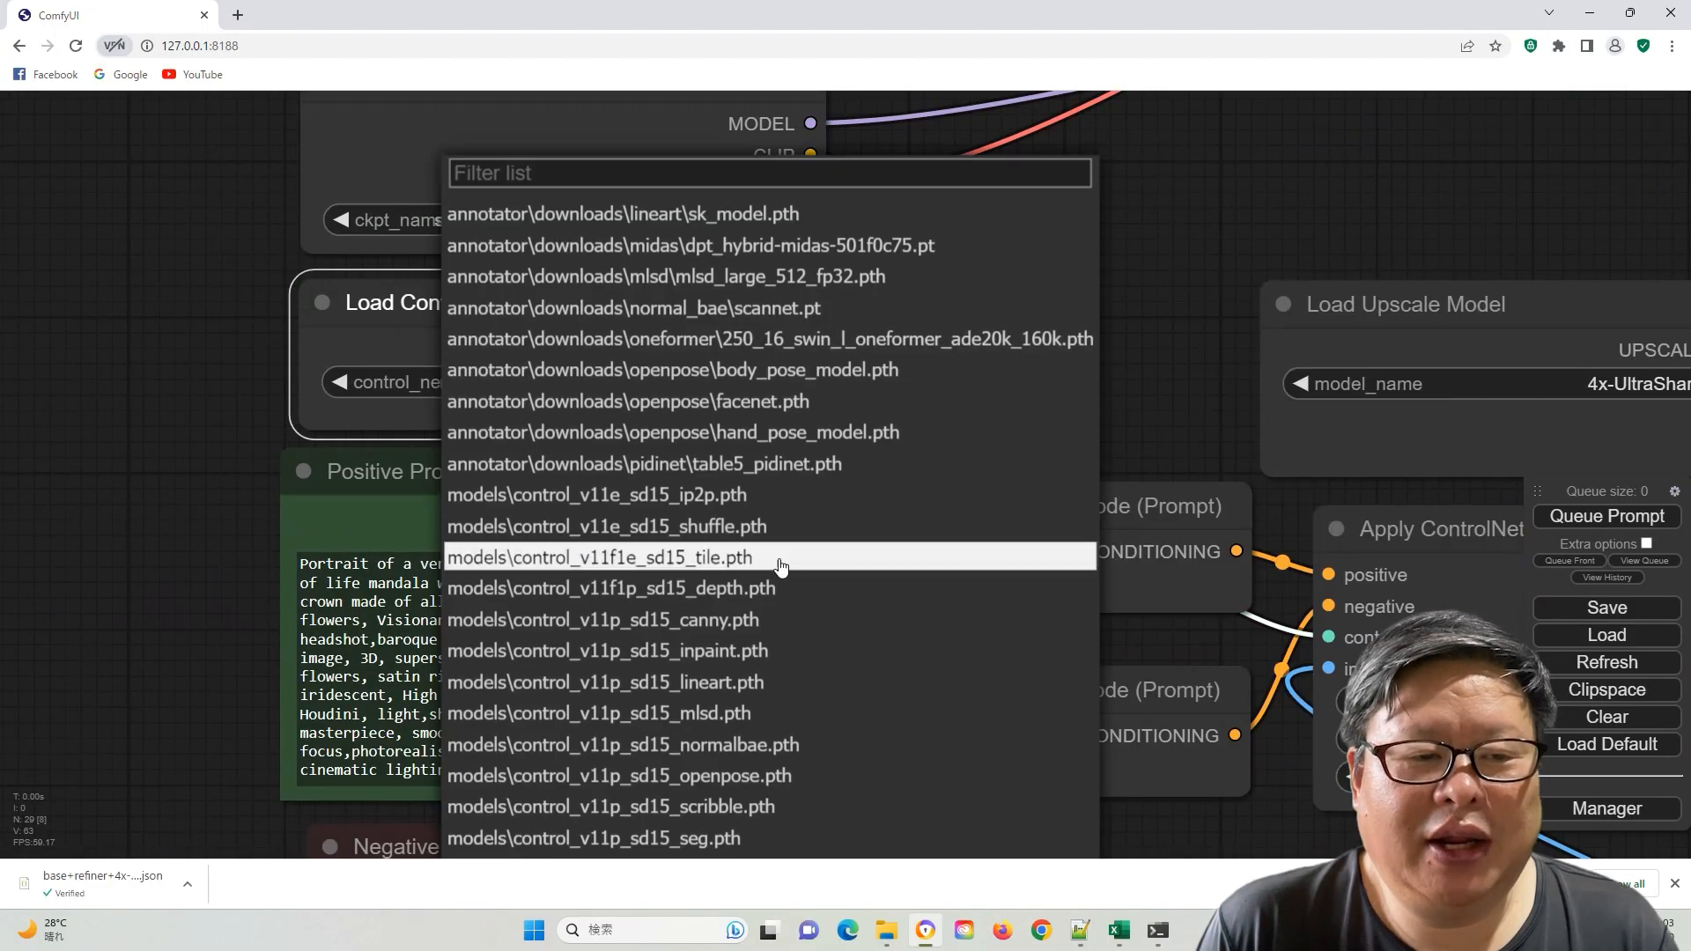
Queue the workflow with control_v11f1e_sd15_tile.pth and dismiss the ControlNetApplyAdvanced error
click(597, 557)
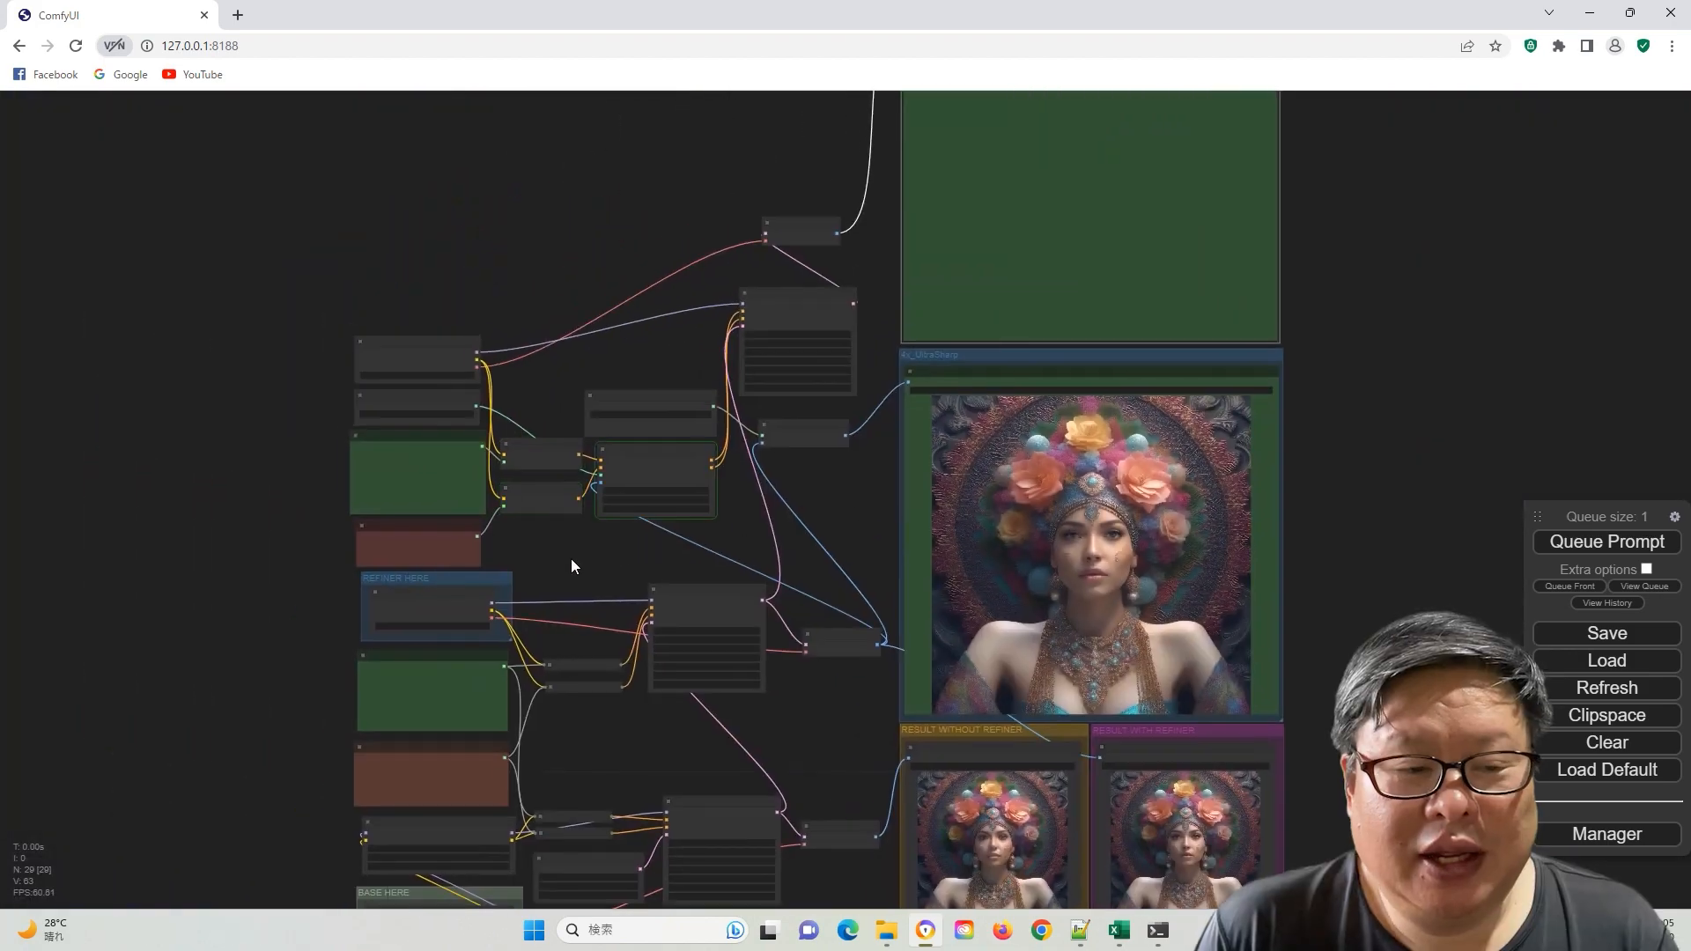
click(1606, 542)
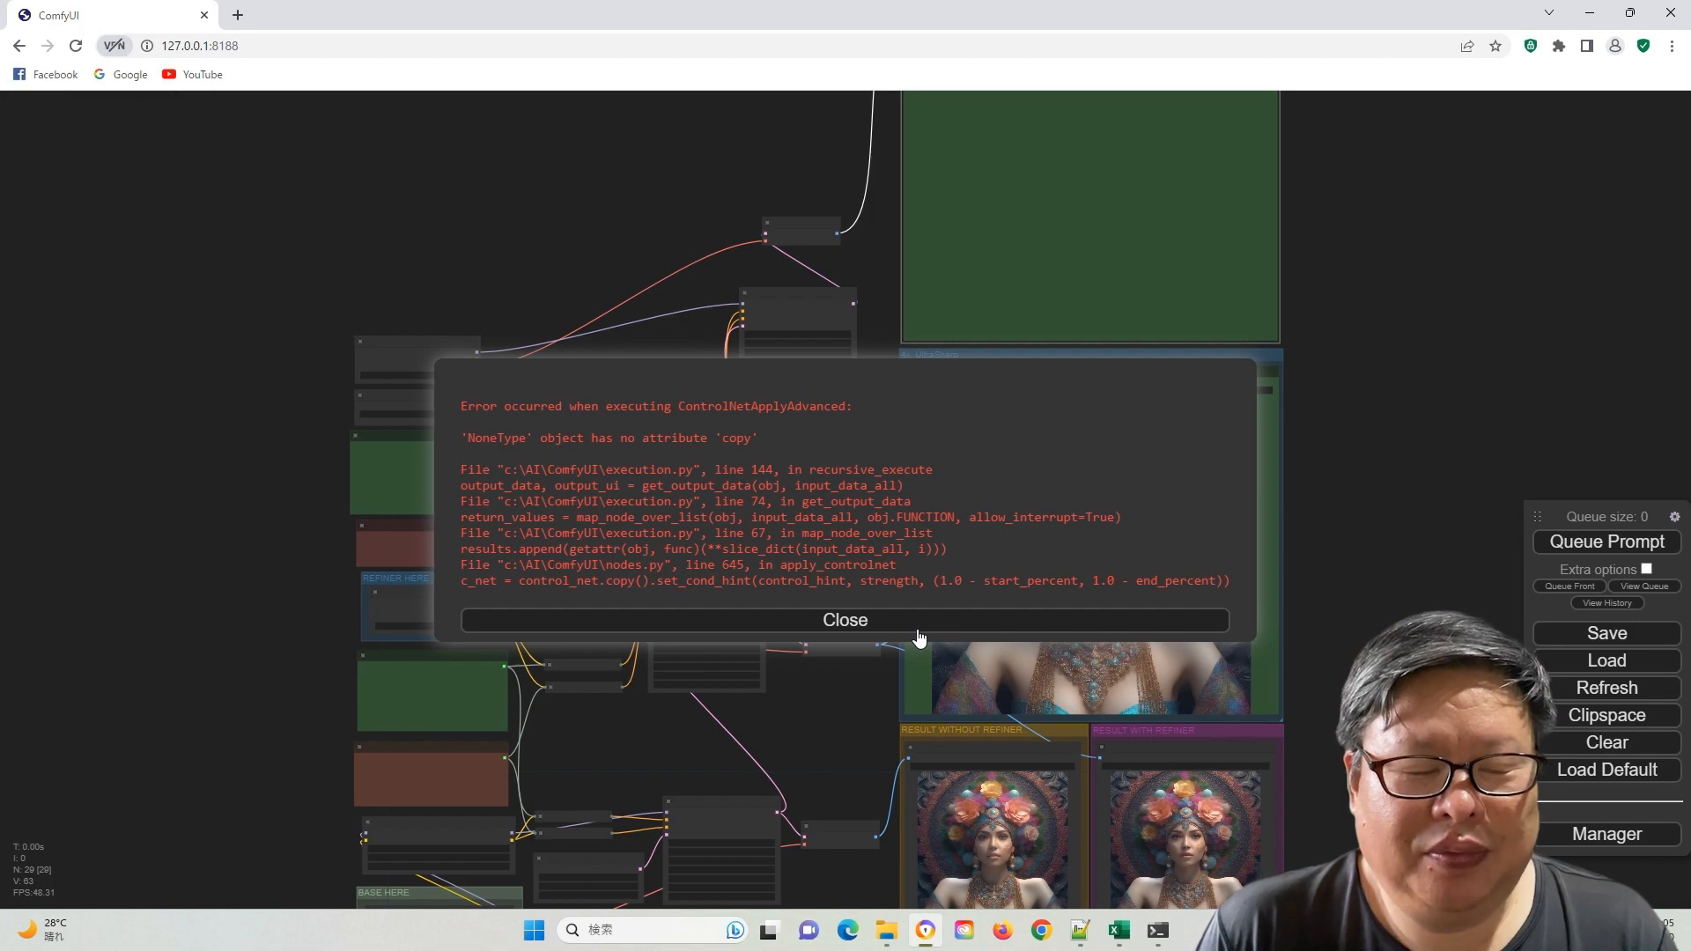
click(845, 620)
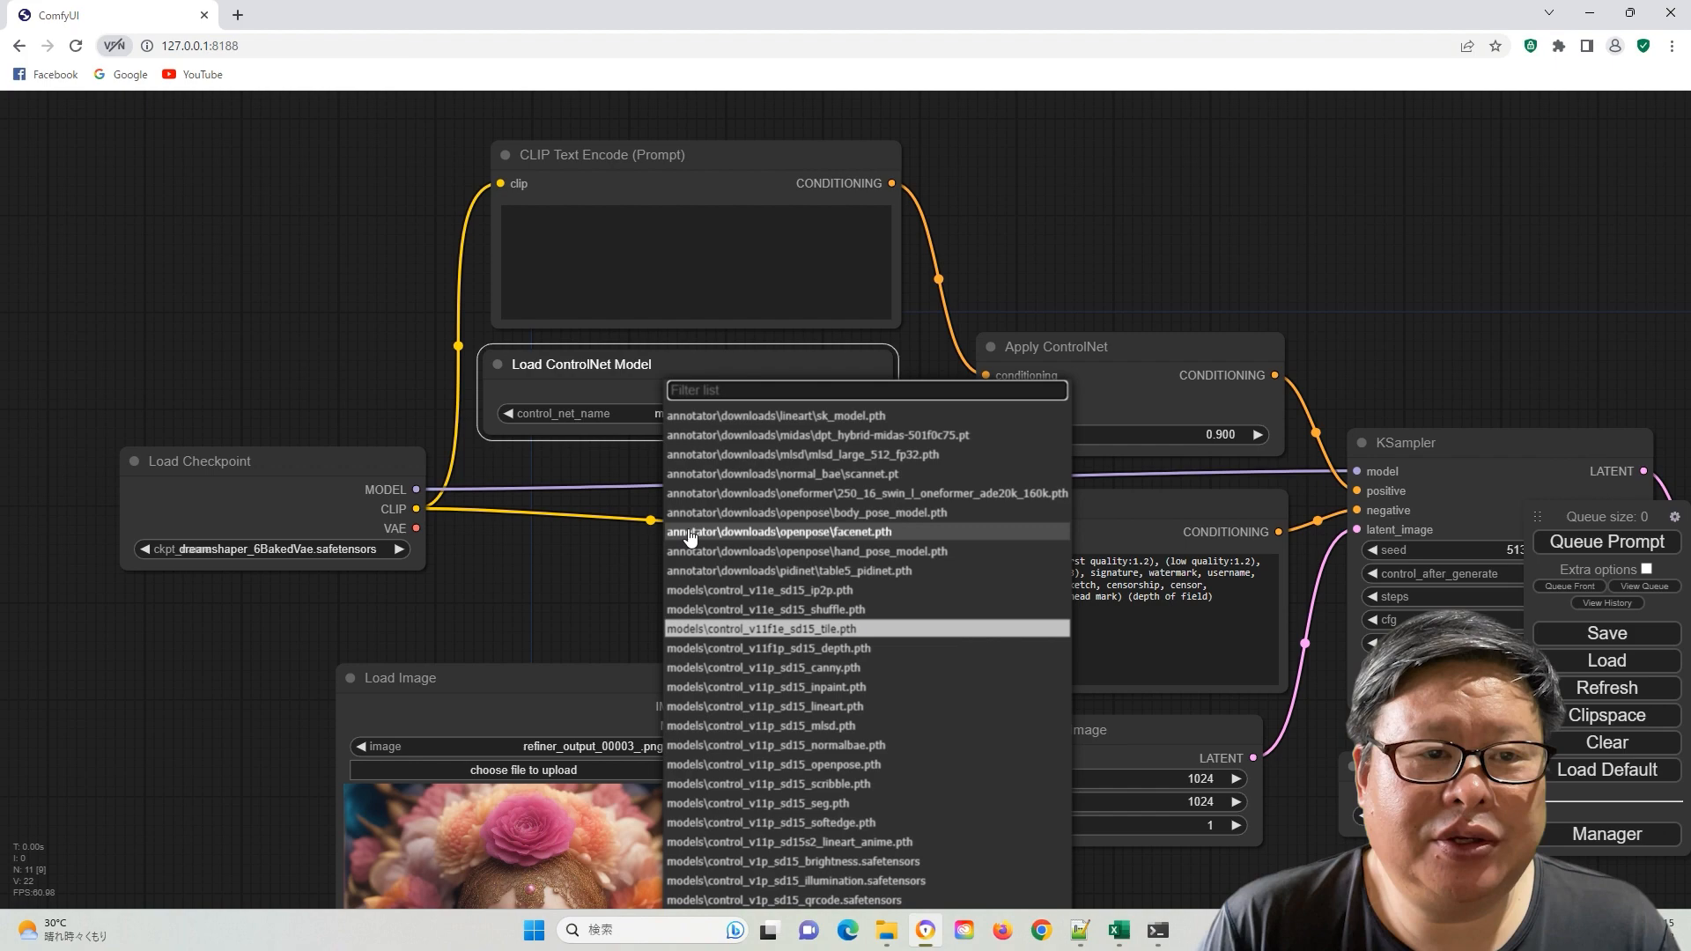
Switch Load ControlNet Model to control_v11p_sd15_openpose.pth and reopen the model list
click(772, 764)
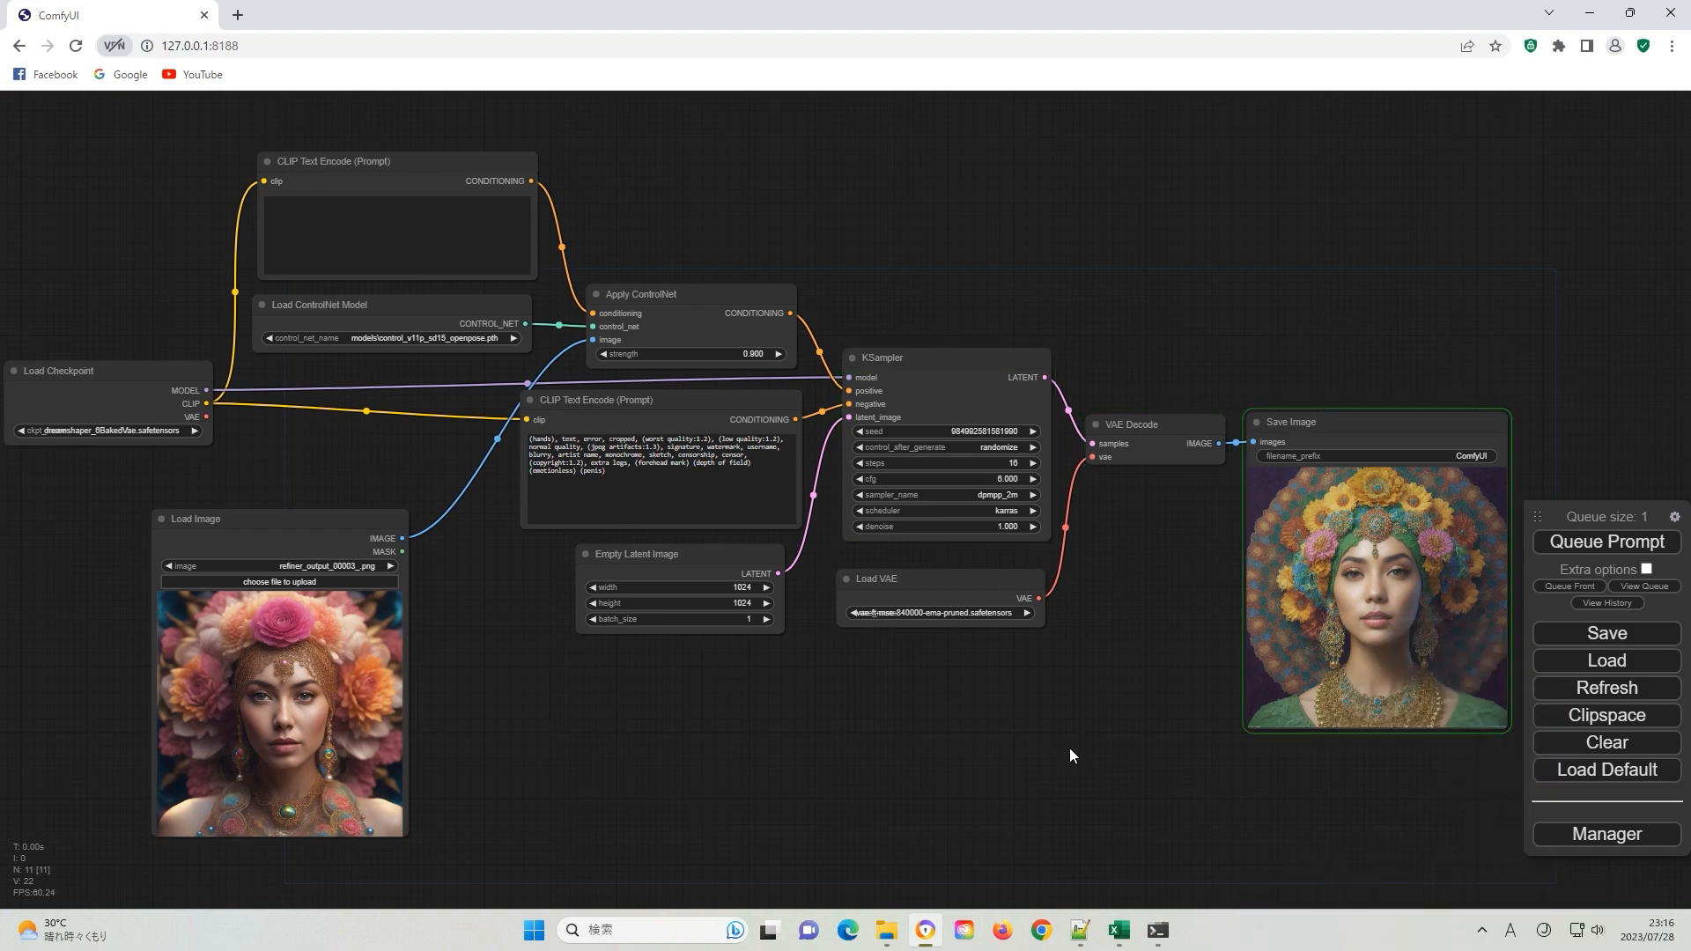
click(410, 337)
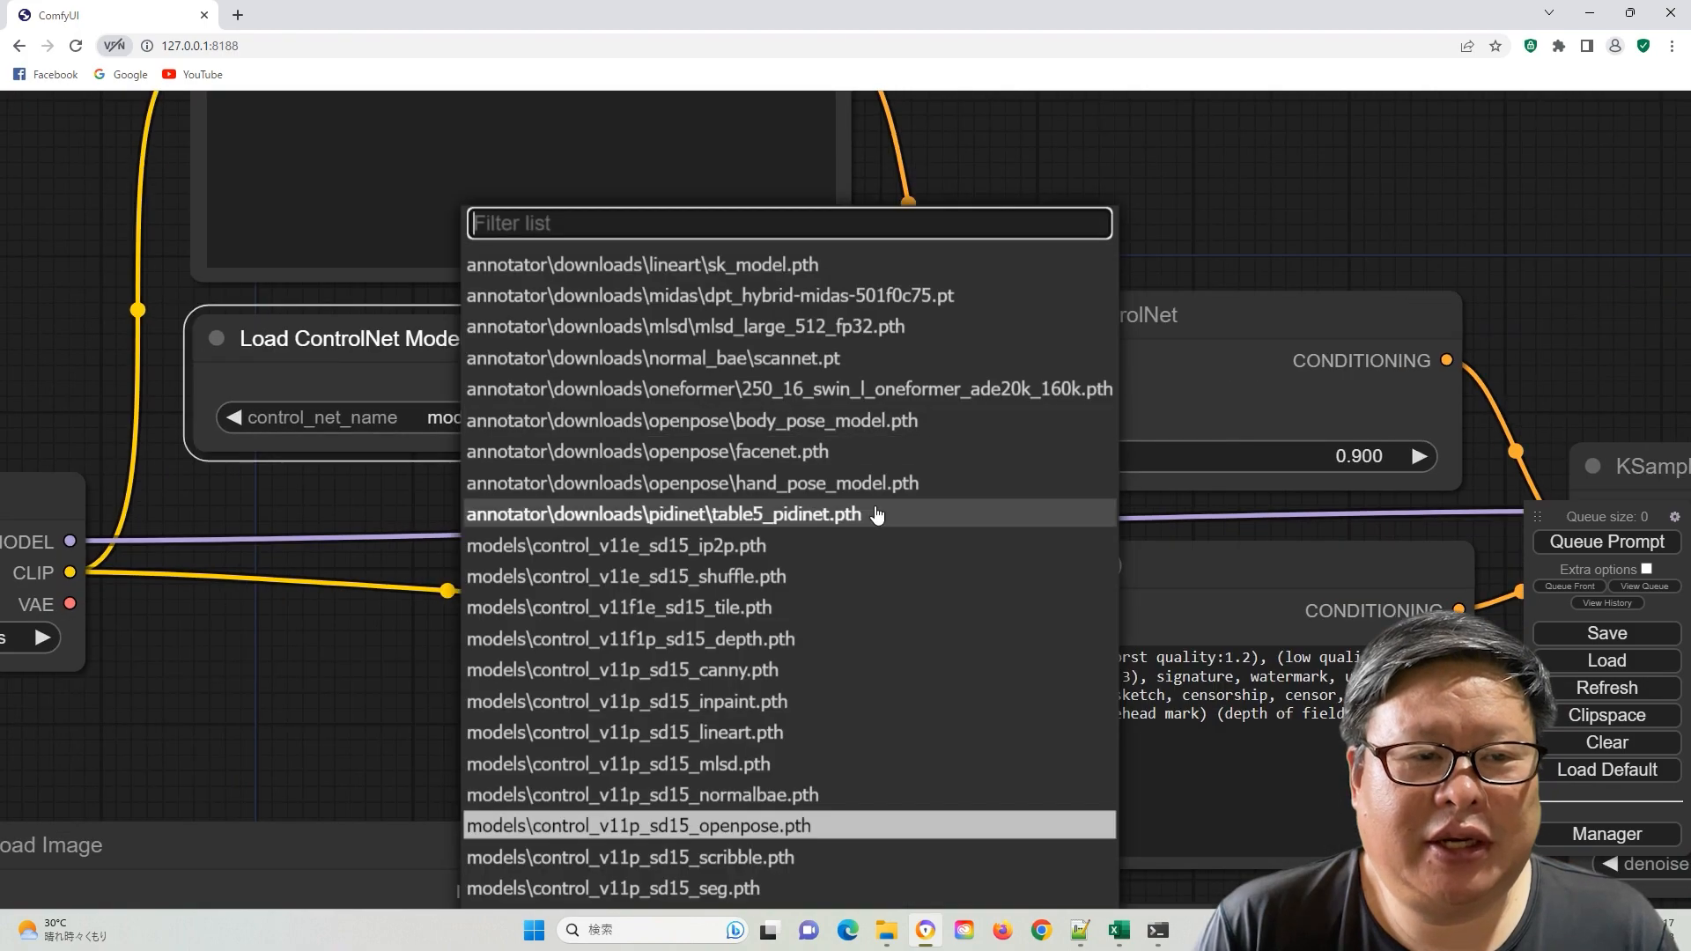